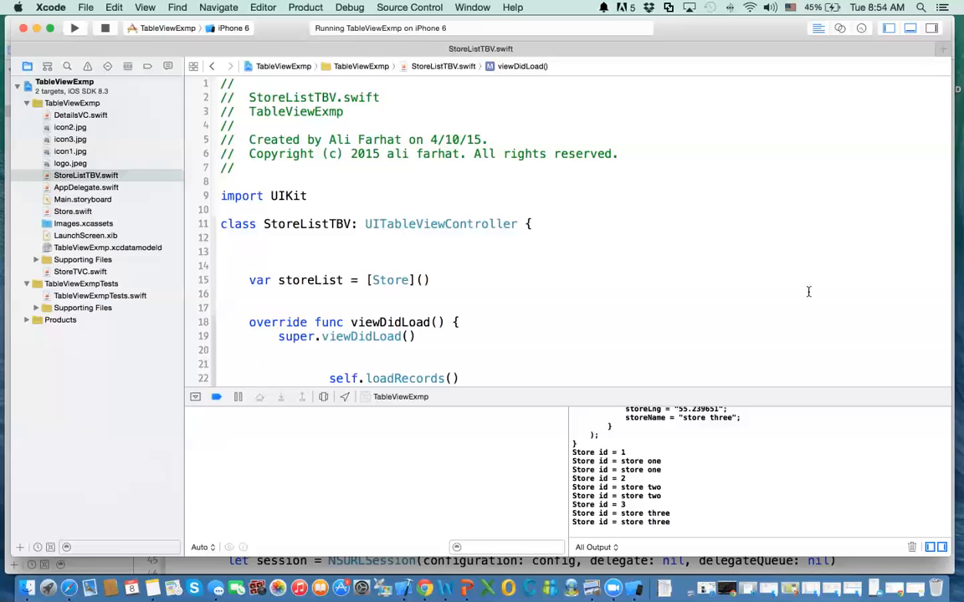
Step: Stop the running app instance and relaunch the project on the iPhone 6 simulator
left_click(249, 364)
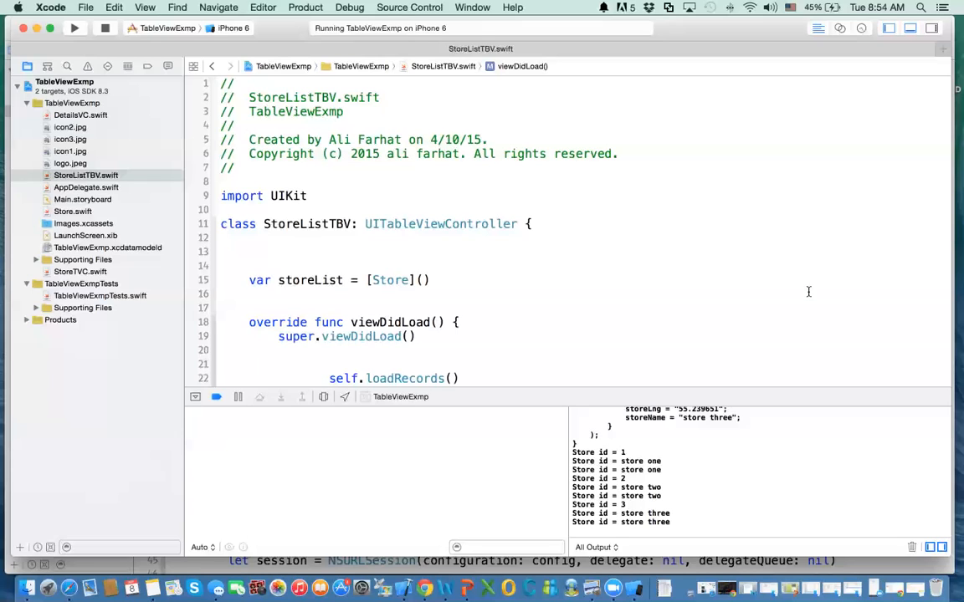
left_click(249, 364)
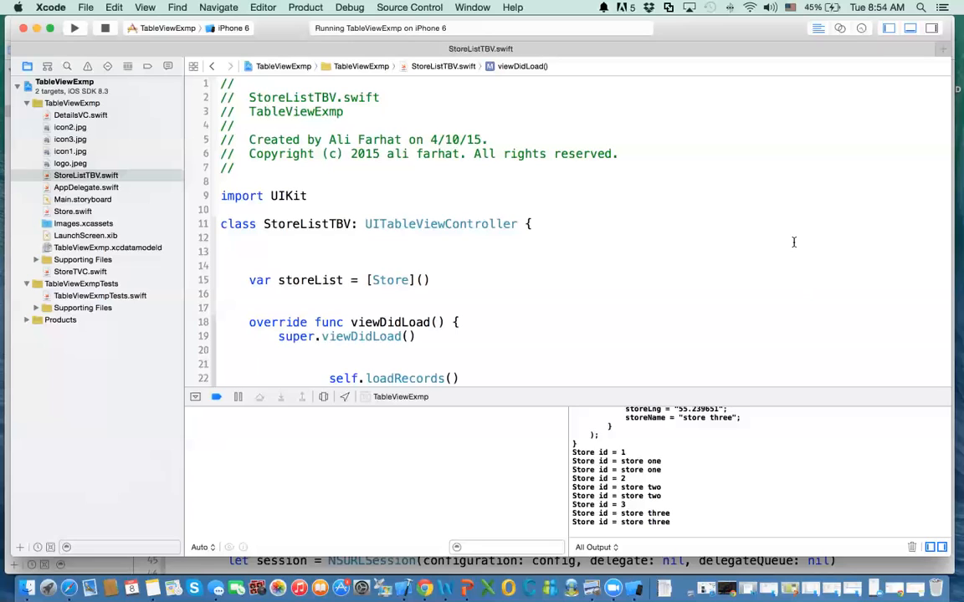
mouse_move(479, 194)
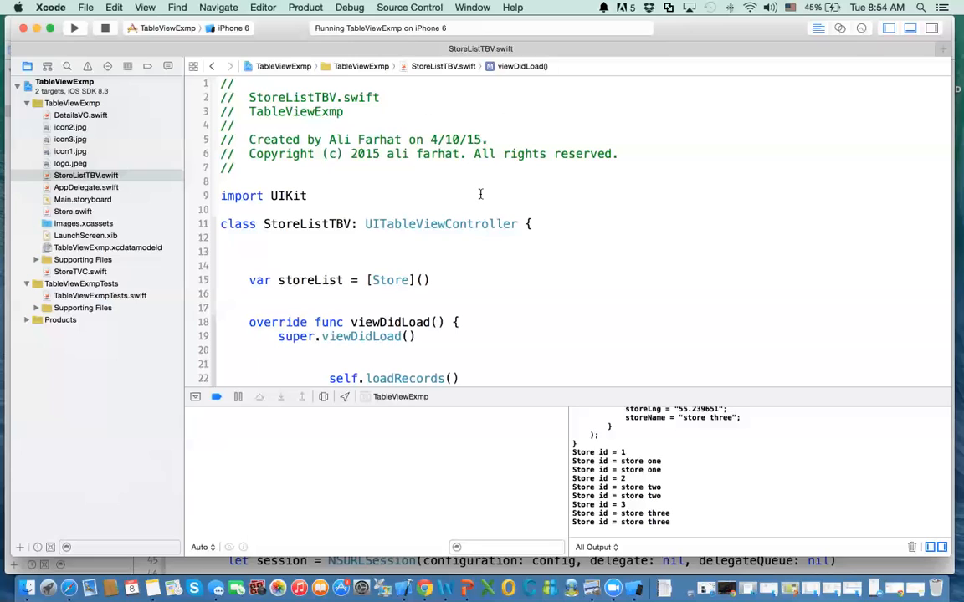
mouse_move(412, 23)
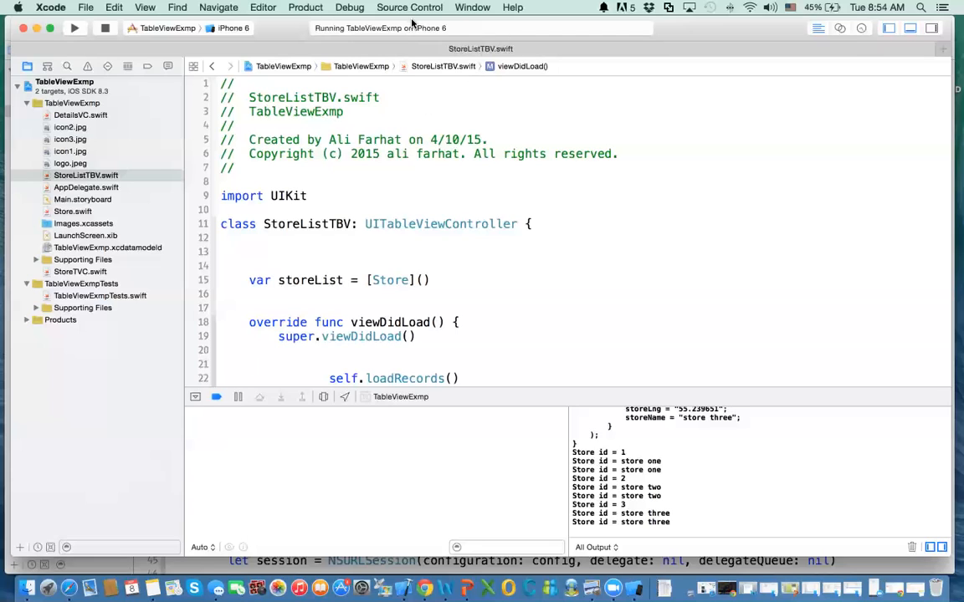
left_click(475, 140)
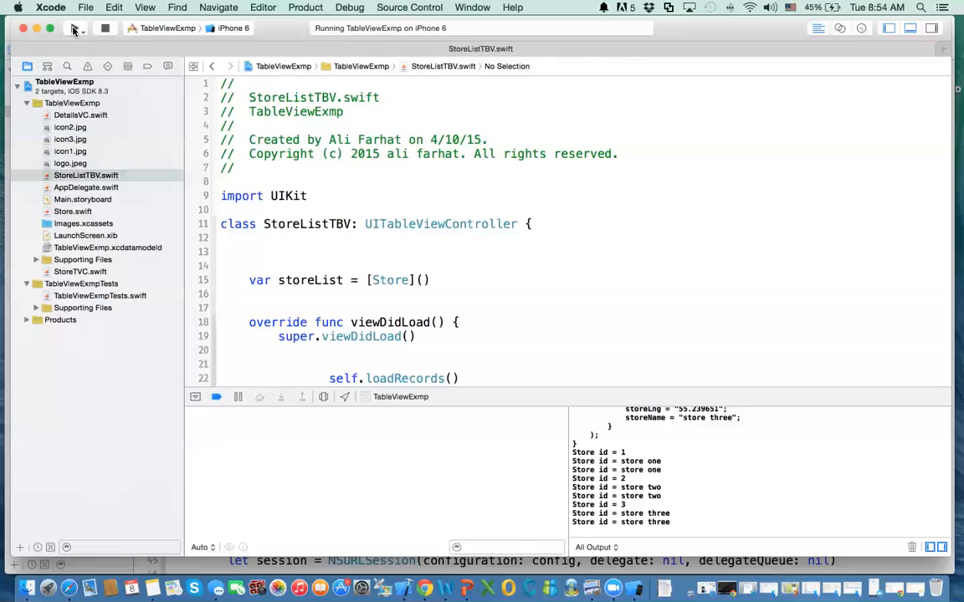
left_click(74, 27)
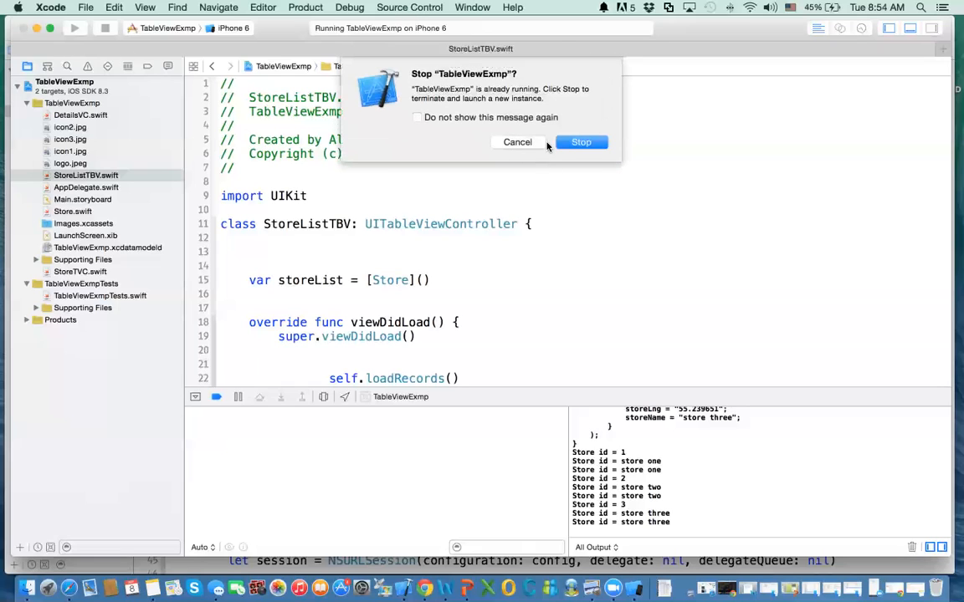
left_click(581, 142)
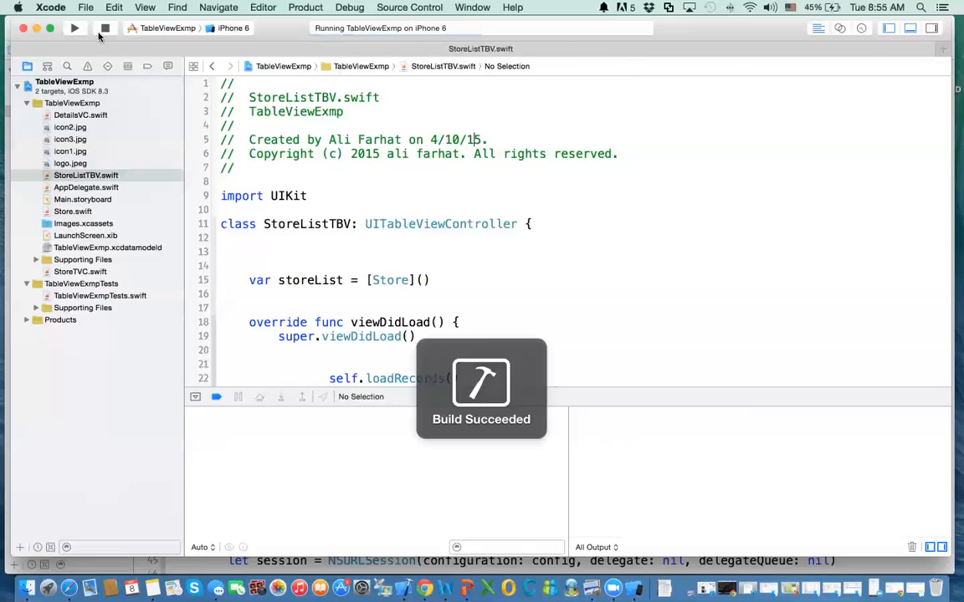
left_click(74, 27)
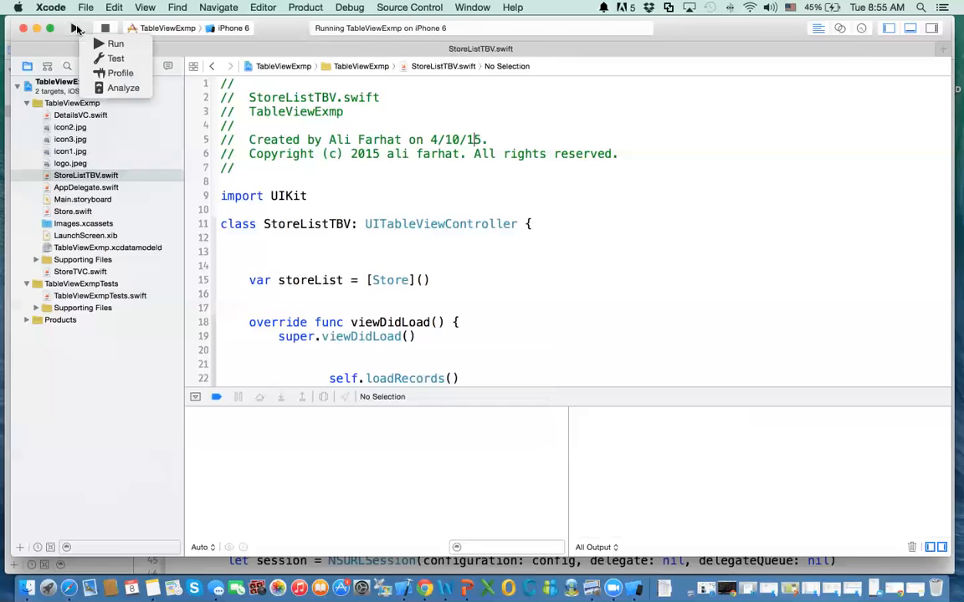
left_click(115, 43)
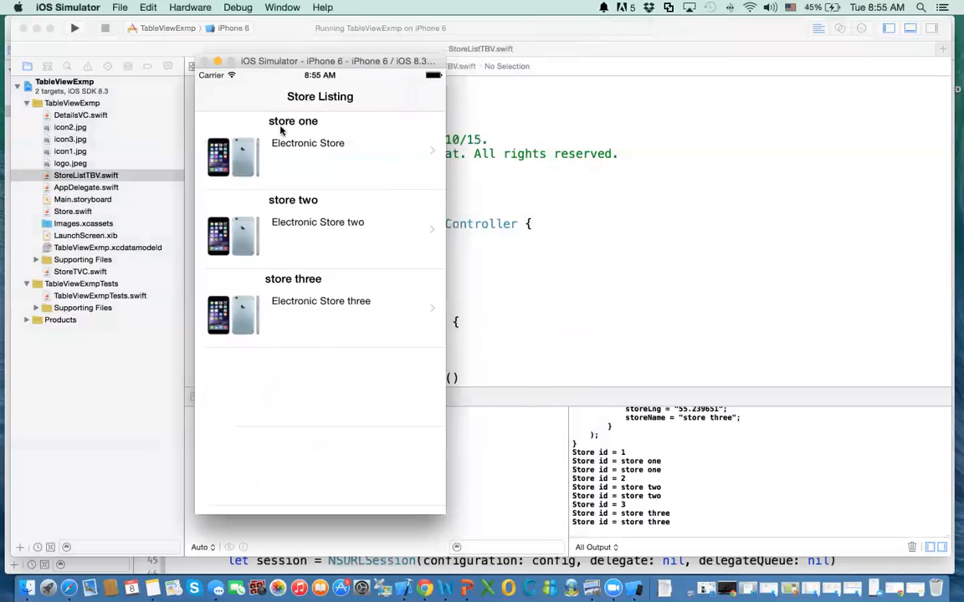
mouse_move(280, 164)
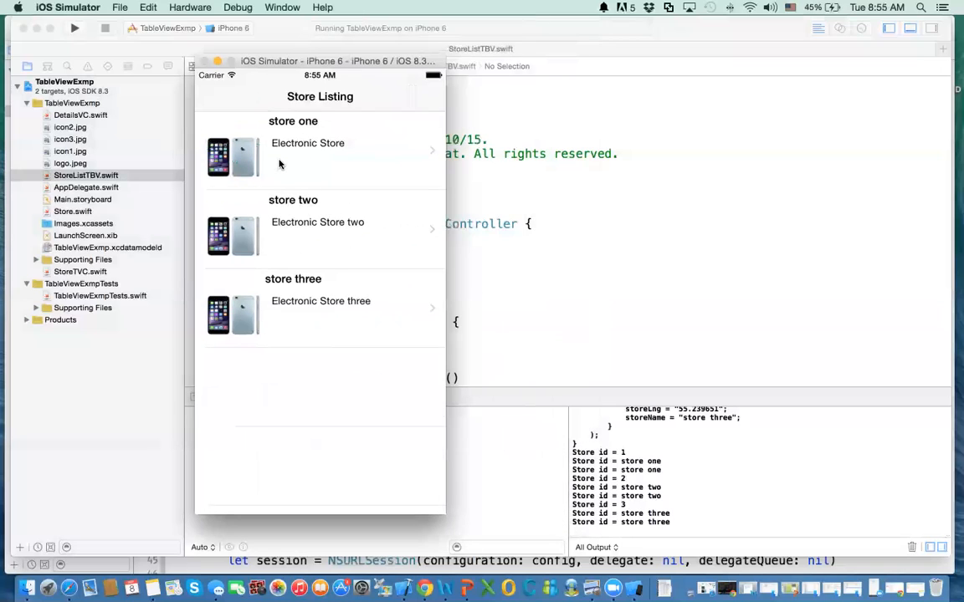
mouse_move(657, 448)
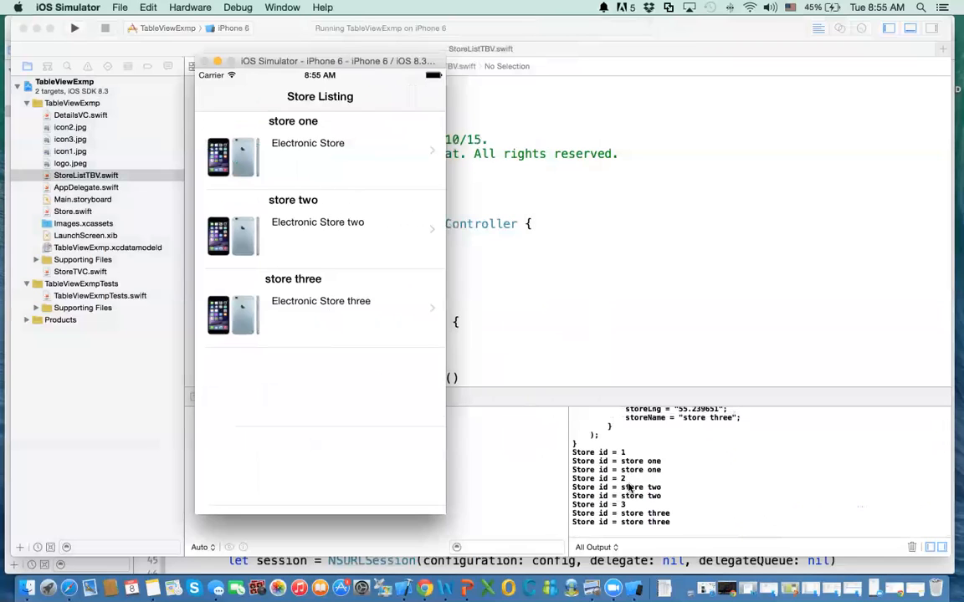
mouse_move(372, 170)
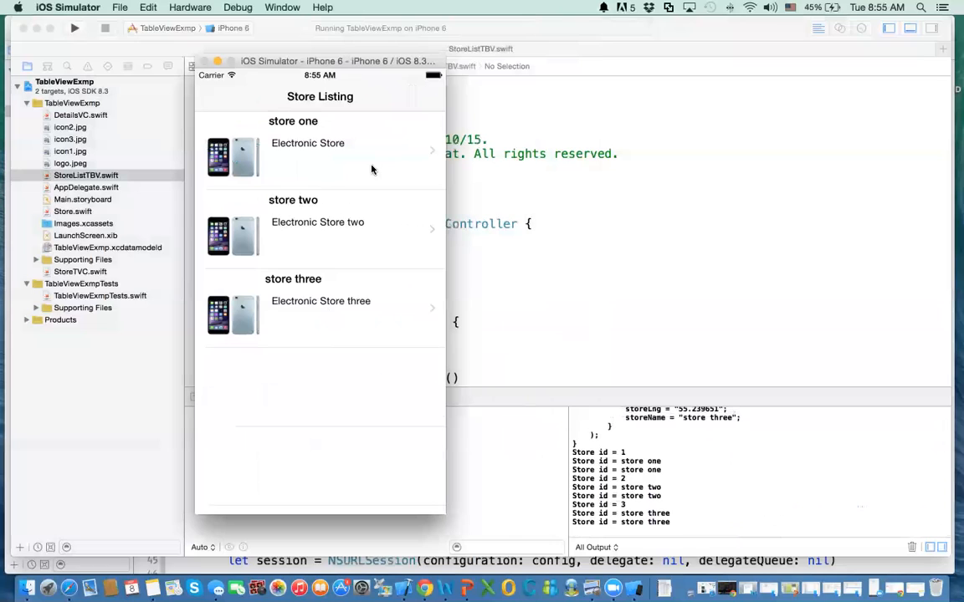
Step: Inspect the Store Listing rows store one, store two and store three in the simulator
left_click(352, 158)
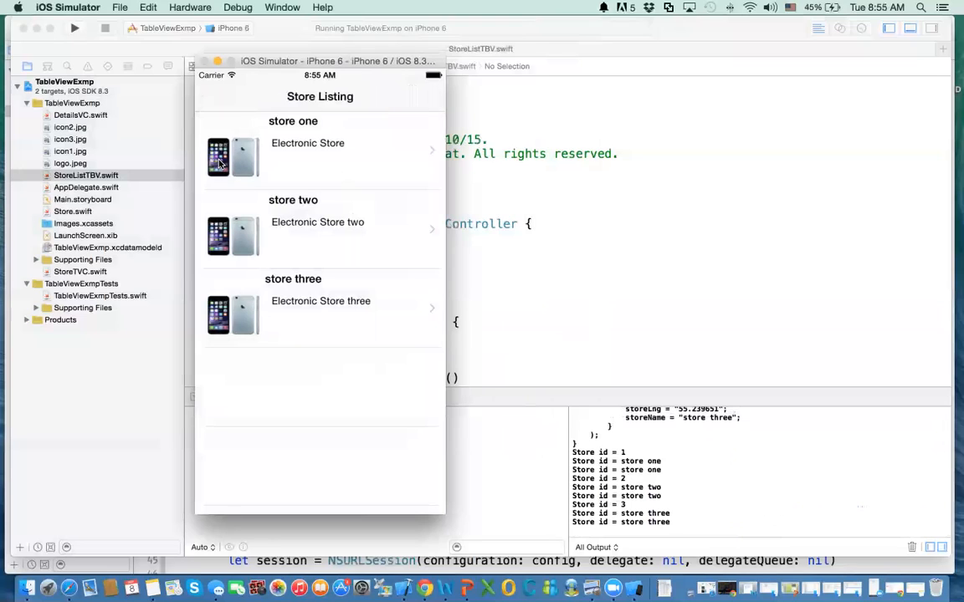
mouse_move(307, 151)
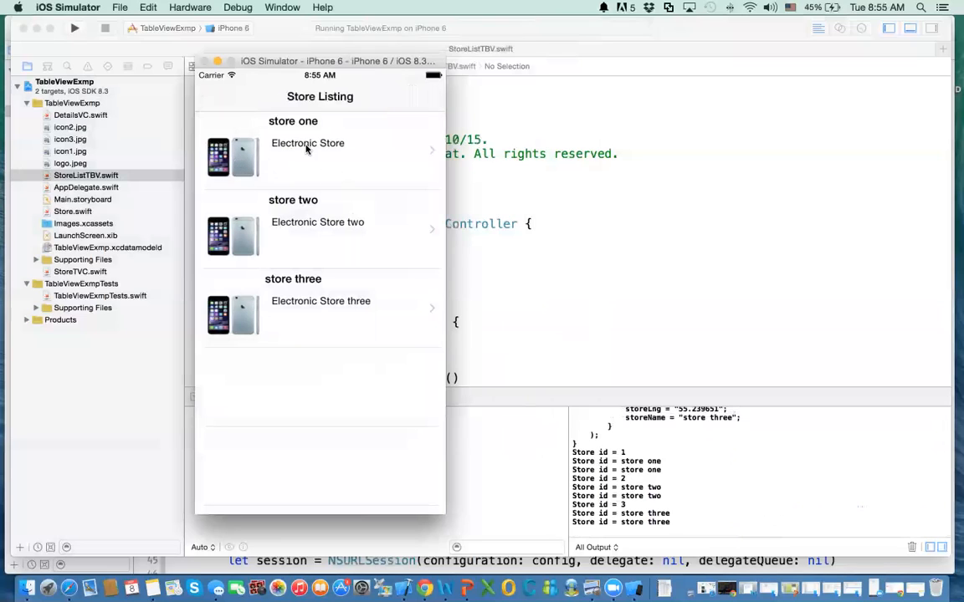
mouse_move(293, 149)
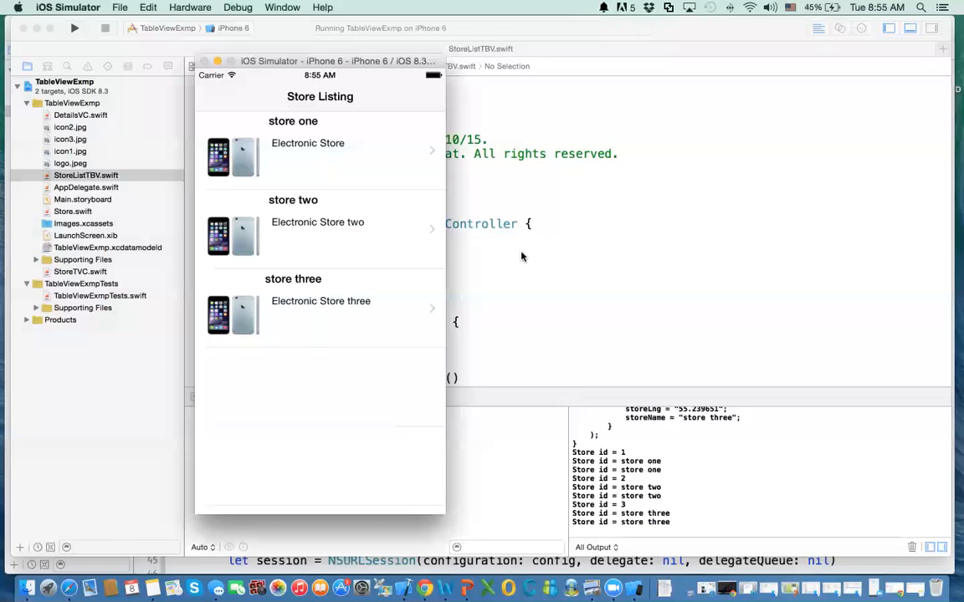
mouse_move(418, 241)
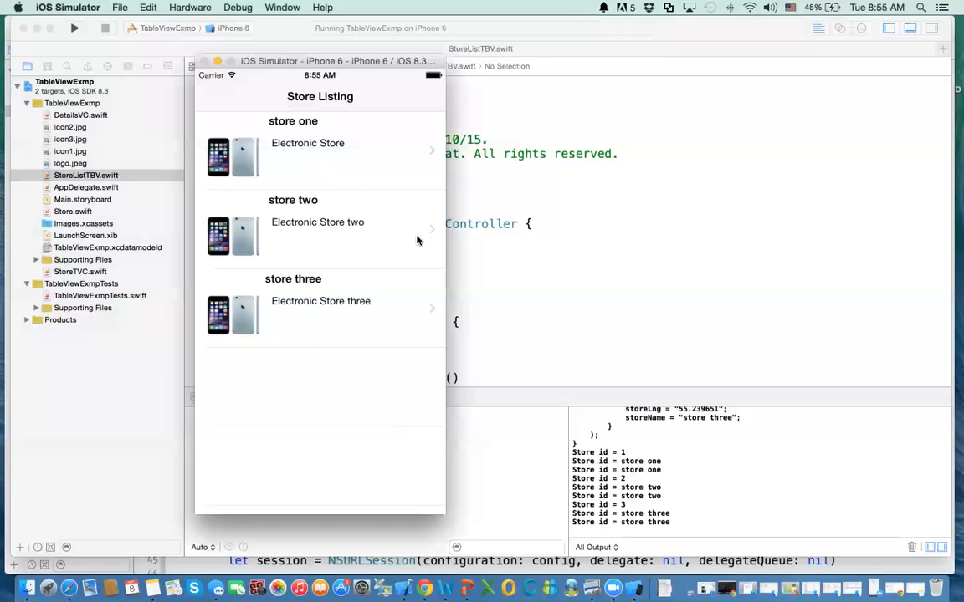
mouse_move(456, 273)
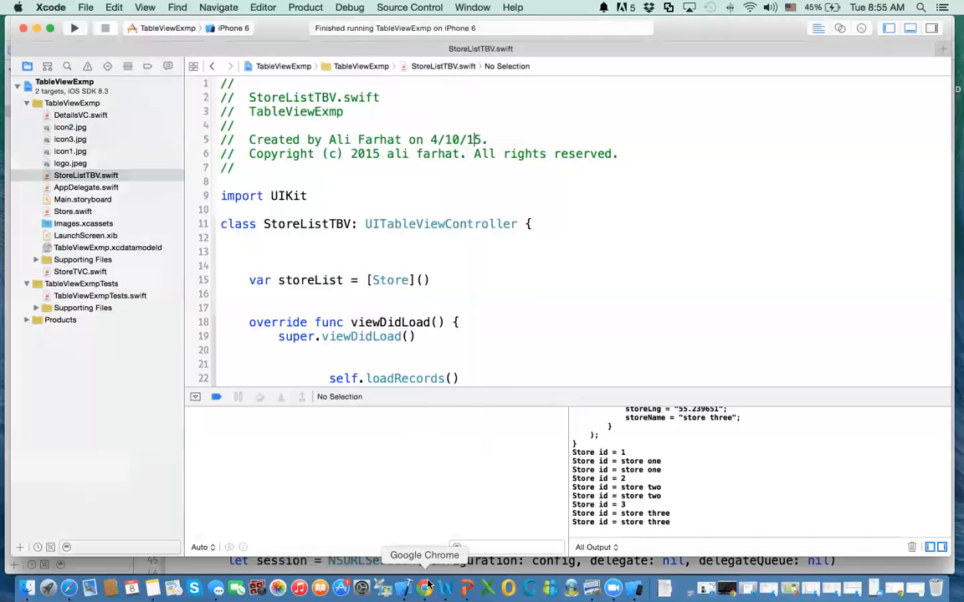
Step: Bring the Jason_Start_TableView window with StoreListTBV.swift to the front from the Window menu
left_click(424, 587)
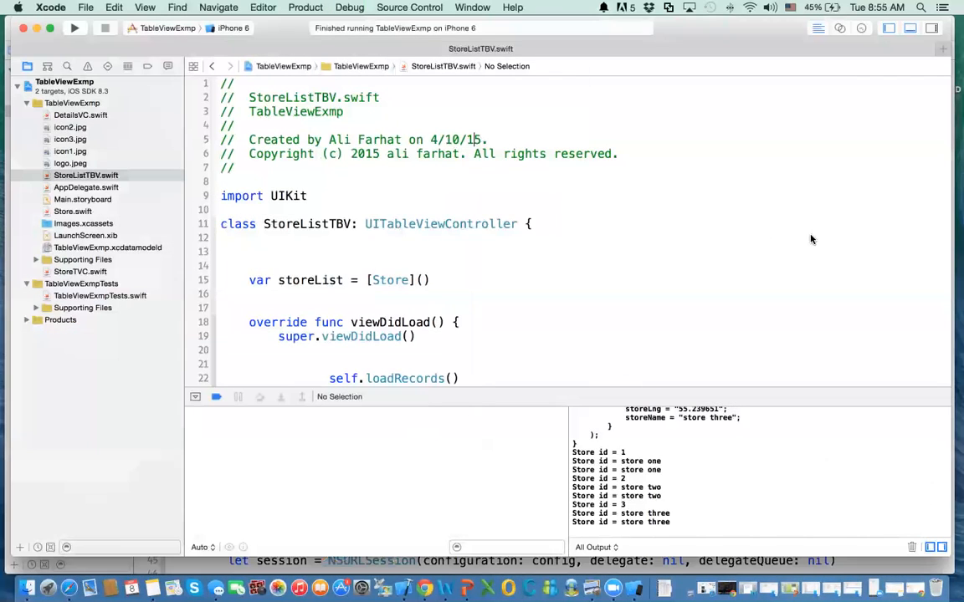
left_click(472, 7)
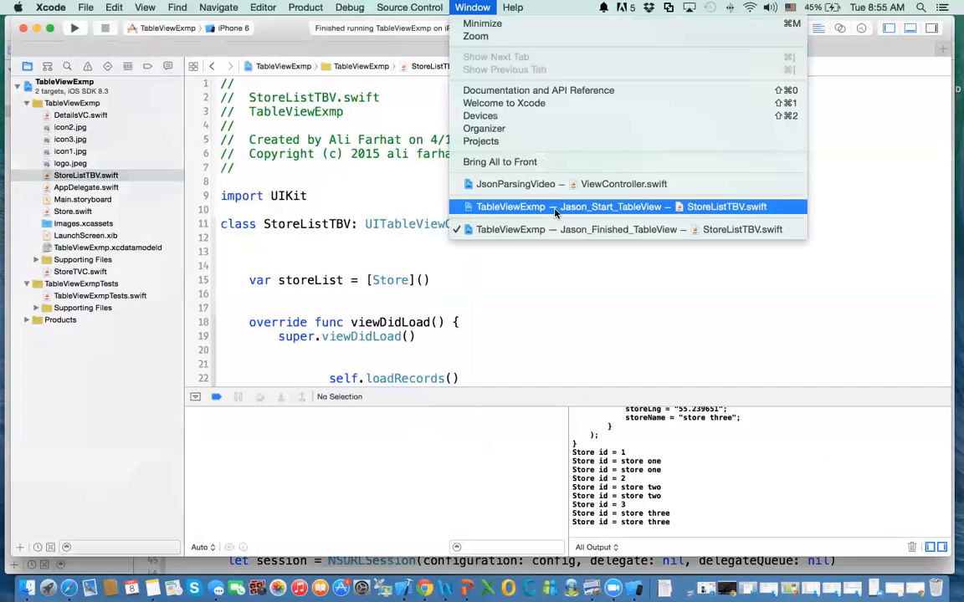
mouse_move(562, 212)
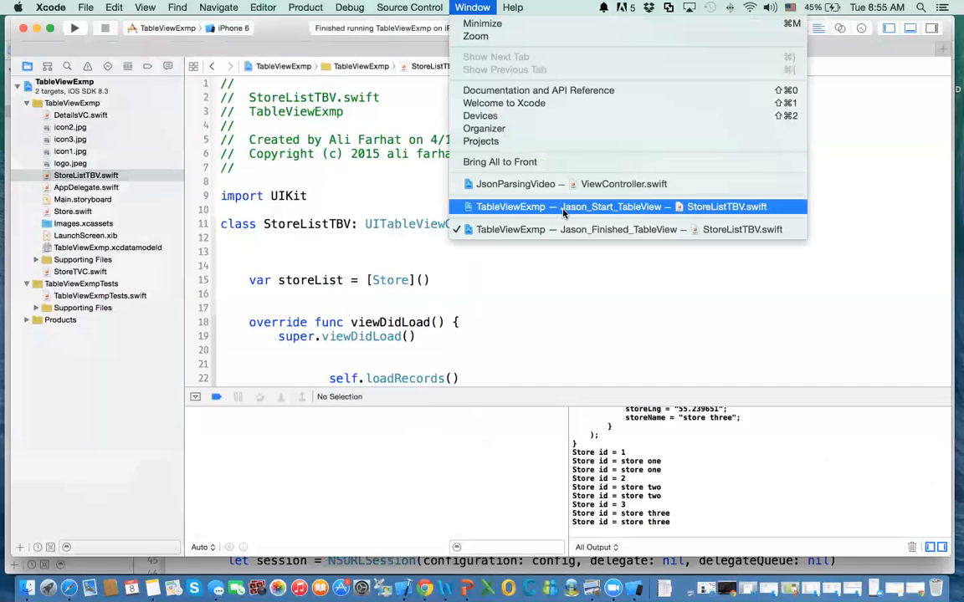
left_click(611, 206)
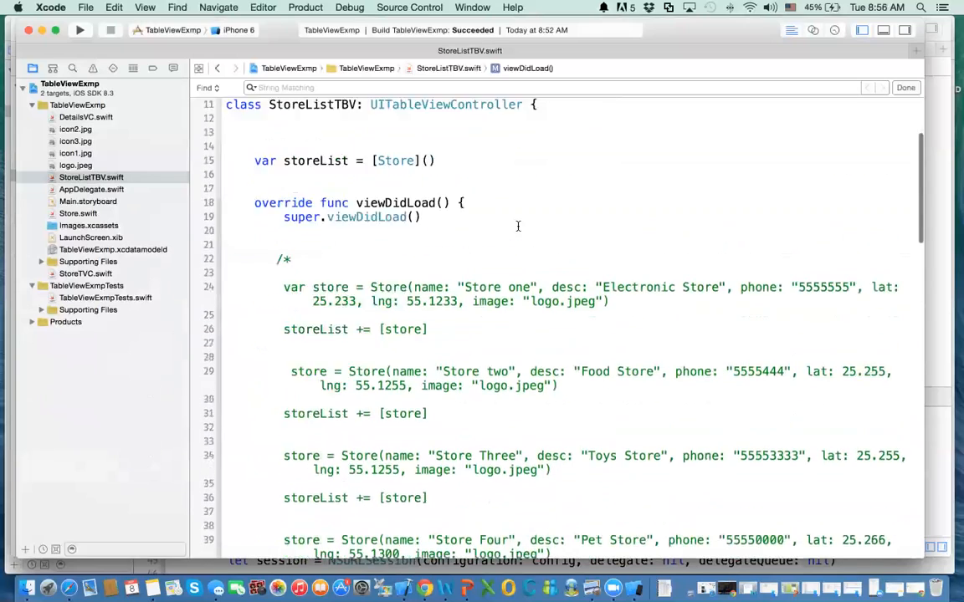
Step: Scroll past viewDidLoad and open Store.swift to view the Store class and initializer
scroll("down", 3)
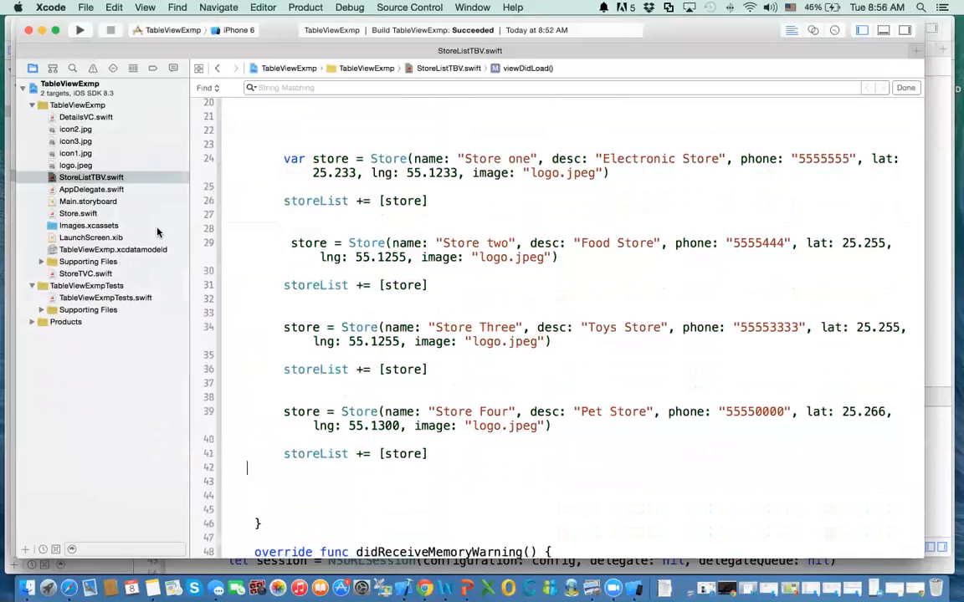
left_click(78, 213)
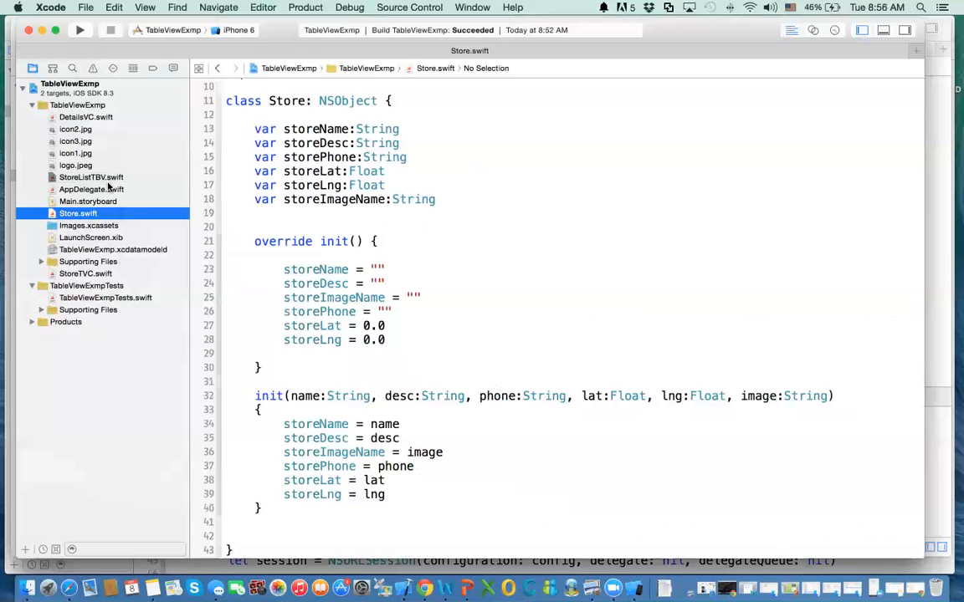
Step: Reopen StoreListTBV.swift and review its cell-filling and prepareForSegue code
left_click(91, 177)
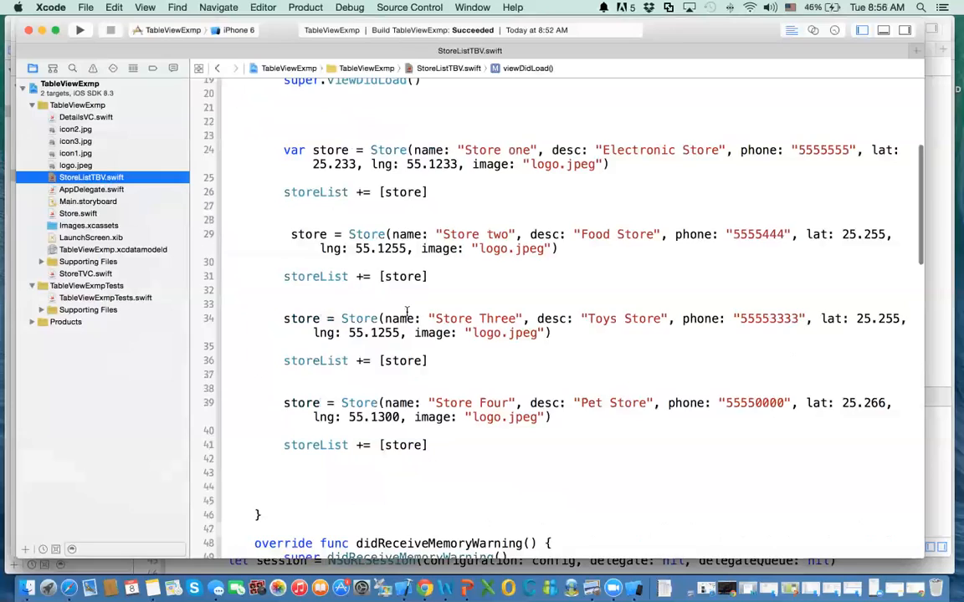
scroll("down", 3)
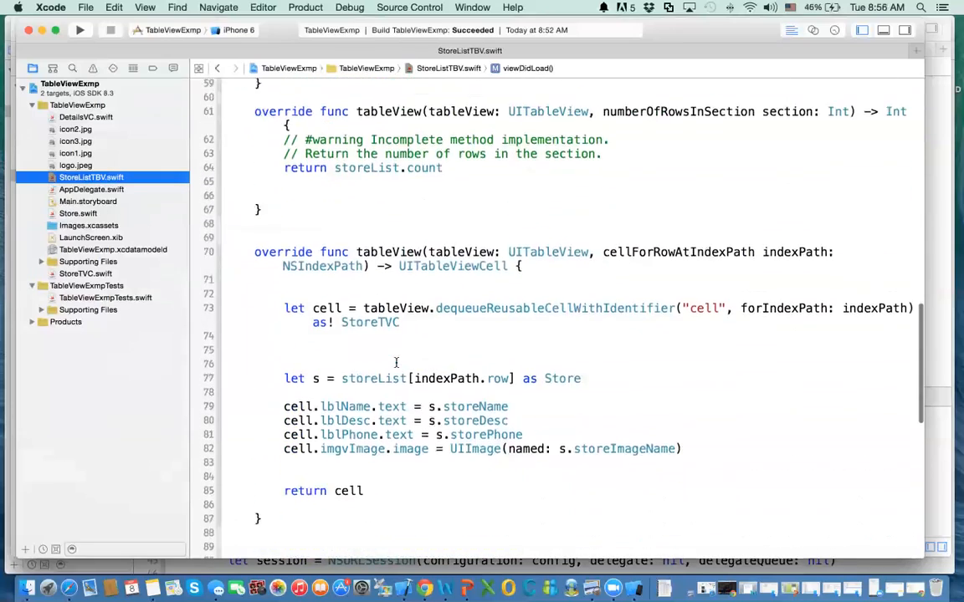
scroll("down", 3)
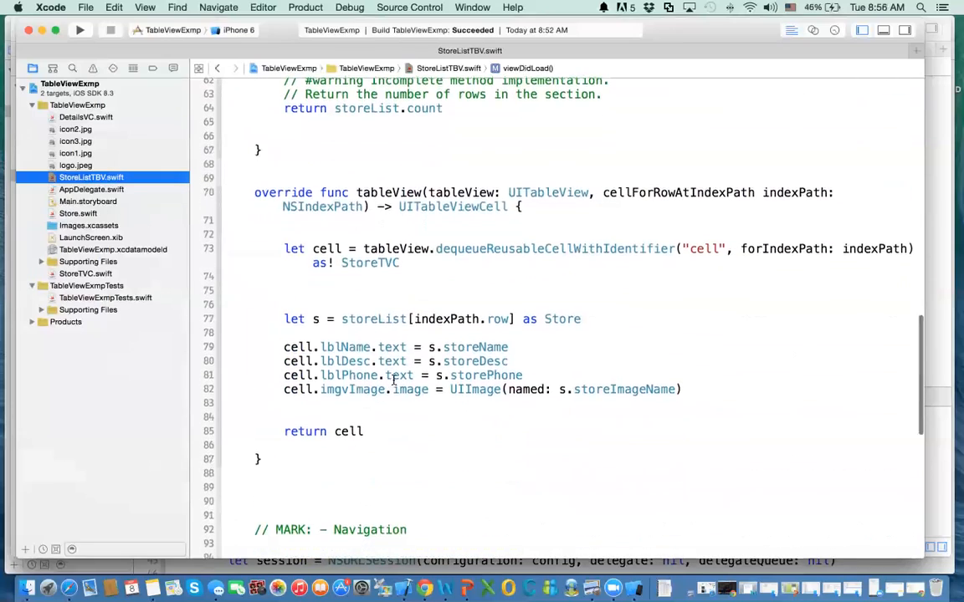
scroll("down", 3)
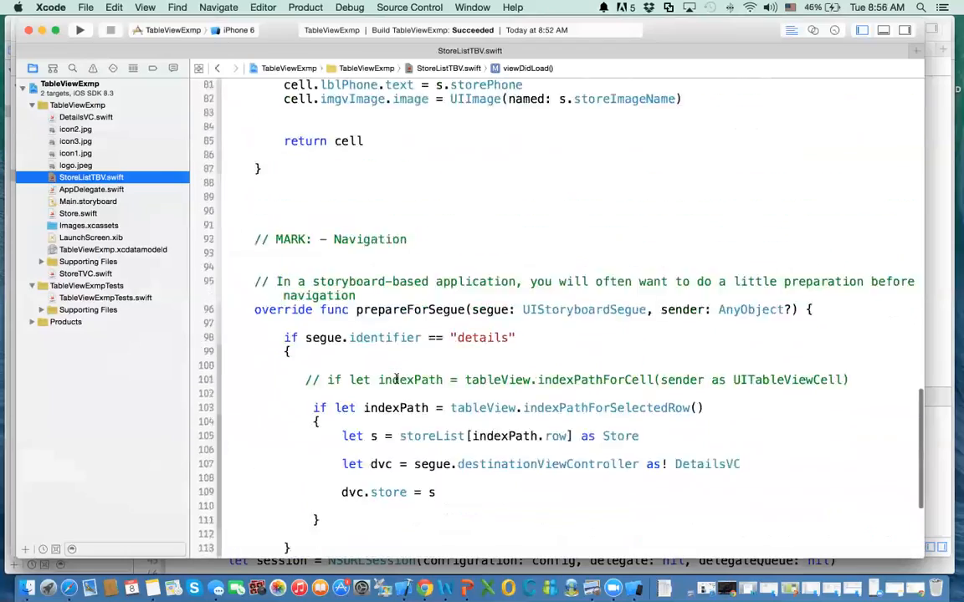
scroll("down", 3)
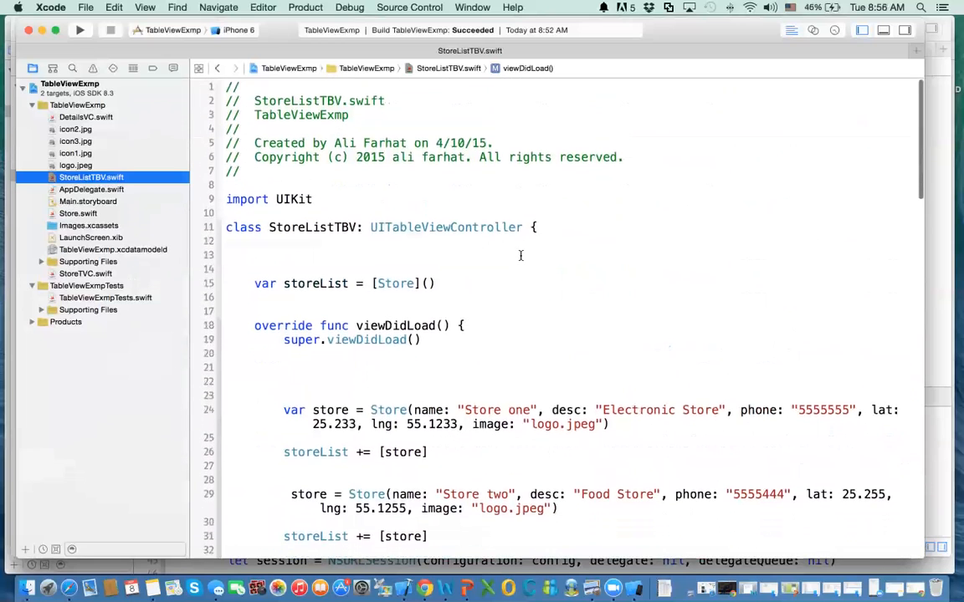
triple_click(343, 282)
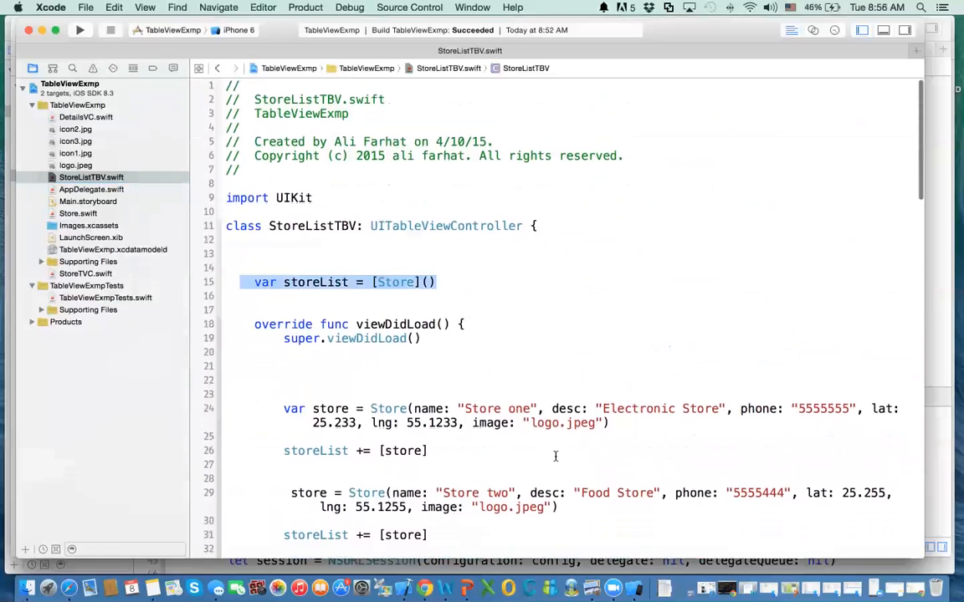
scroll("down", 3)
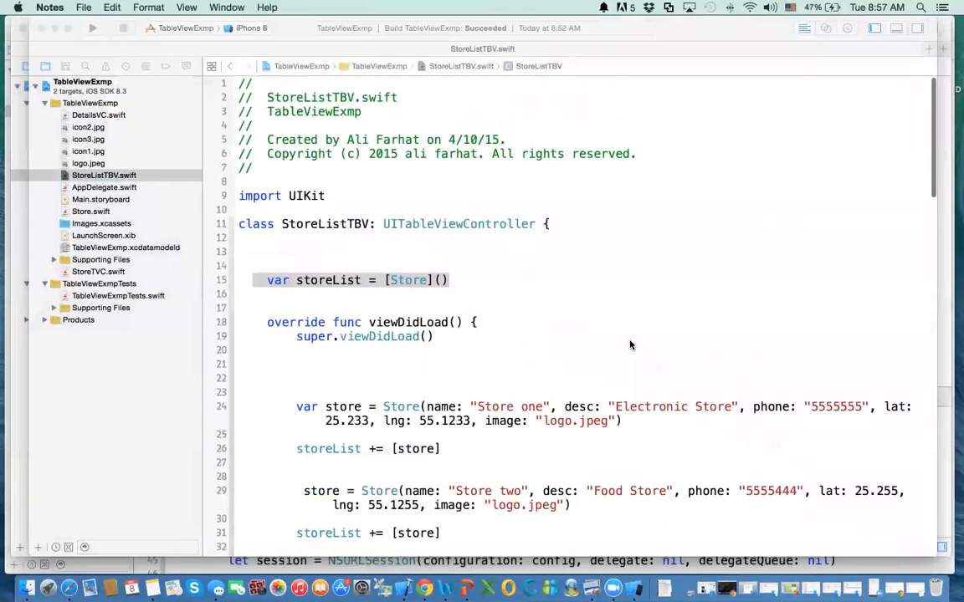
scroll("down", 3)
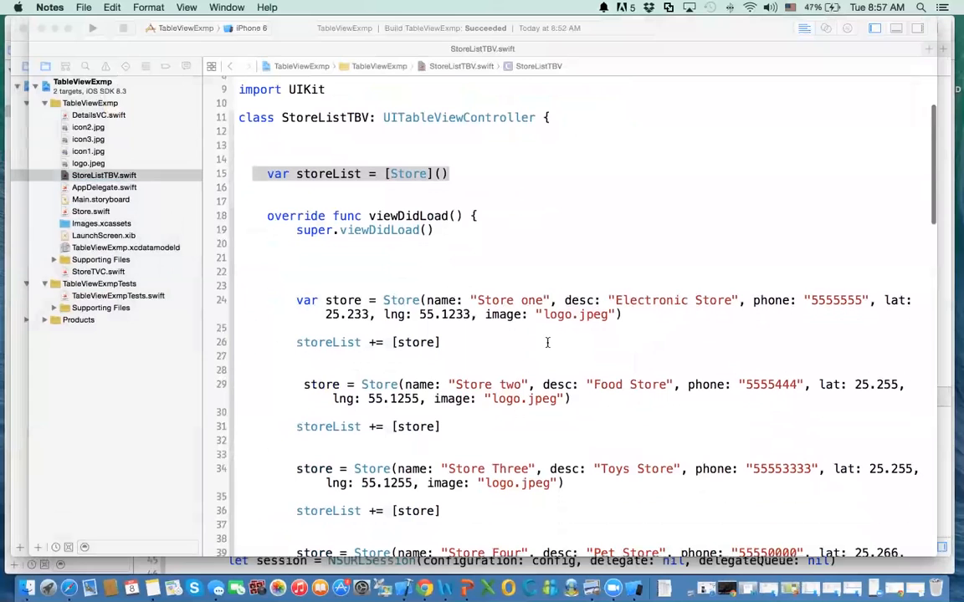
scroll("down", 3)
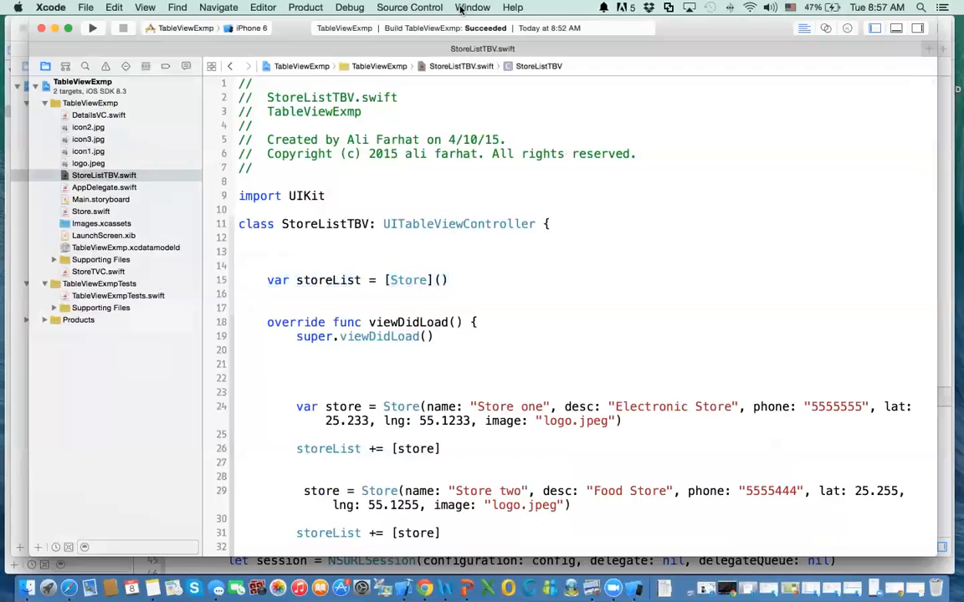
Step: Show the Window menu listing JsonParsingVideo and both TableViewExmp windows
left_click(472, 7)
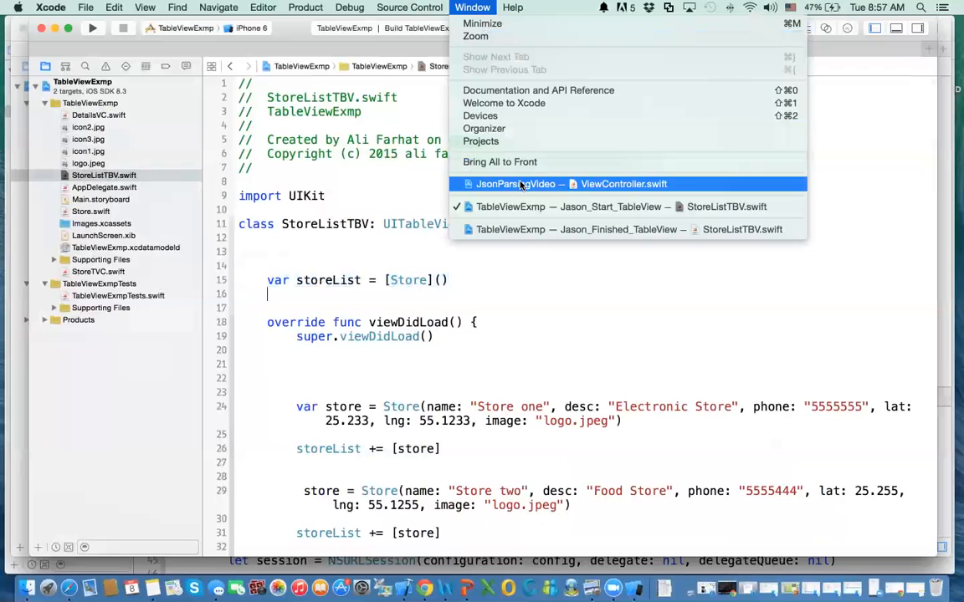
mouse_move(522, 185)
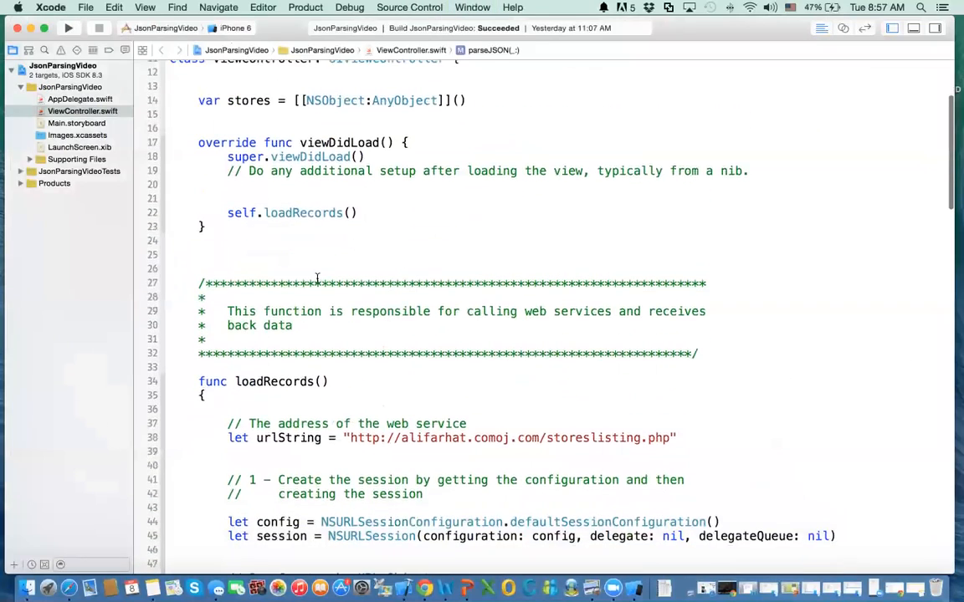
Step: Scroll through ViewController.swift and select the loadRecords and parseJSON code block
scroll("down", 3)
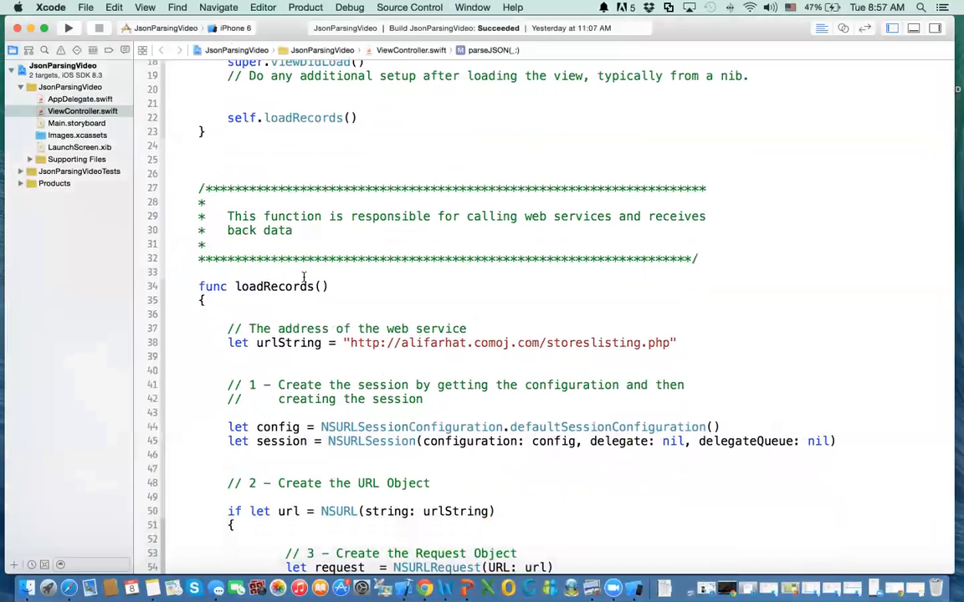
scroll("down", 3)
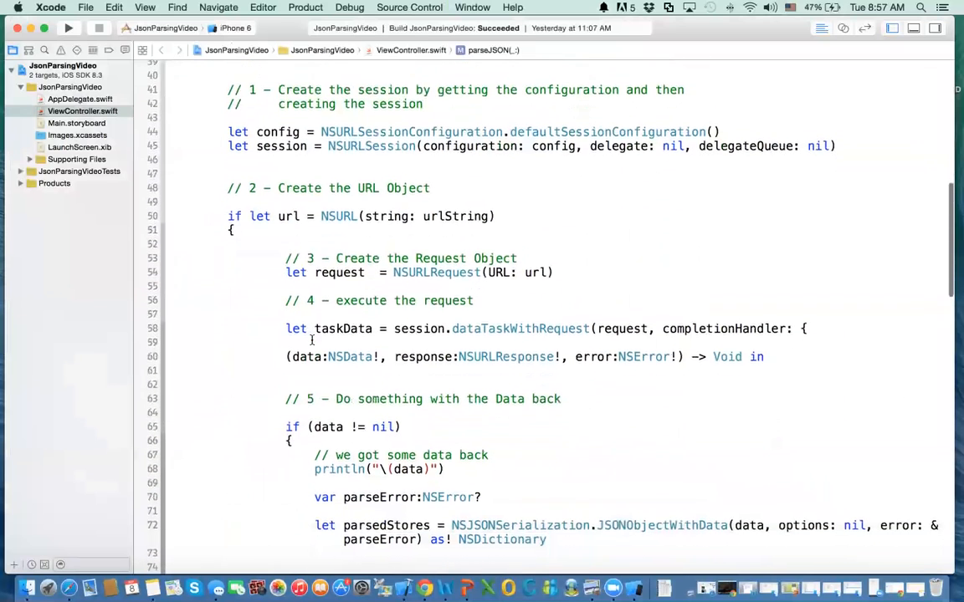
scroll("down", 3)
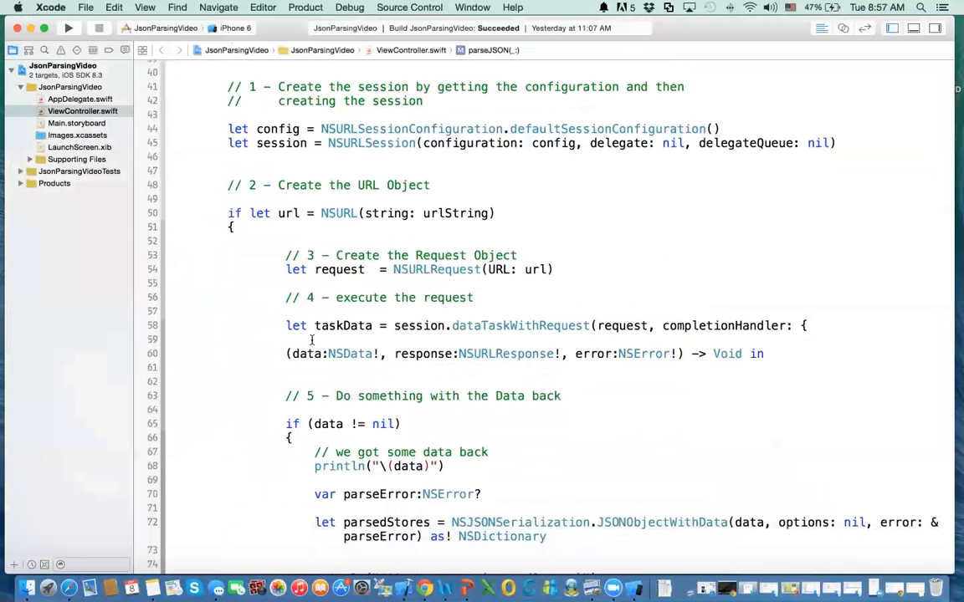
scroll("down", 3)
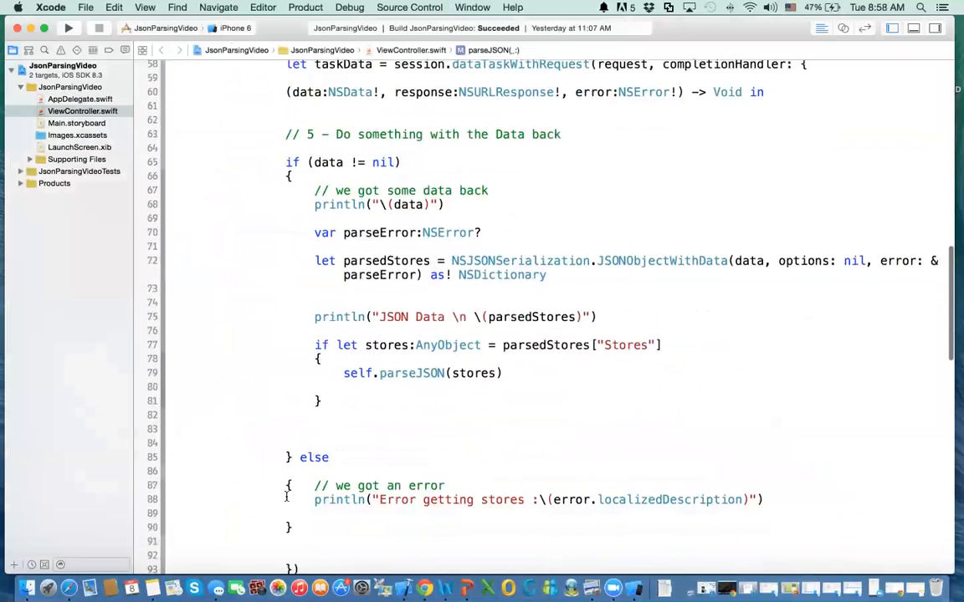
scroll("down", 3)
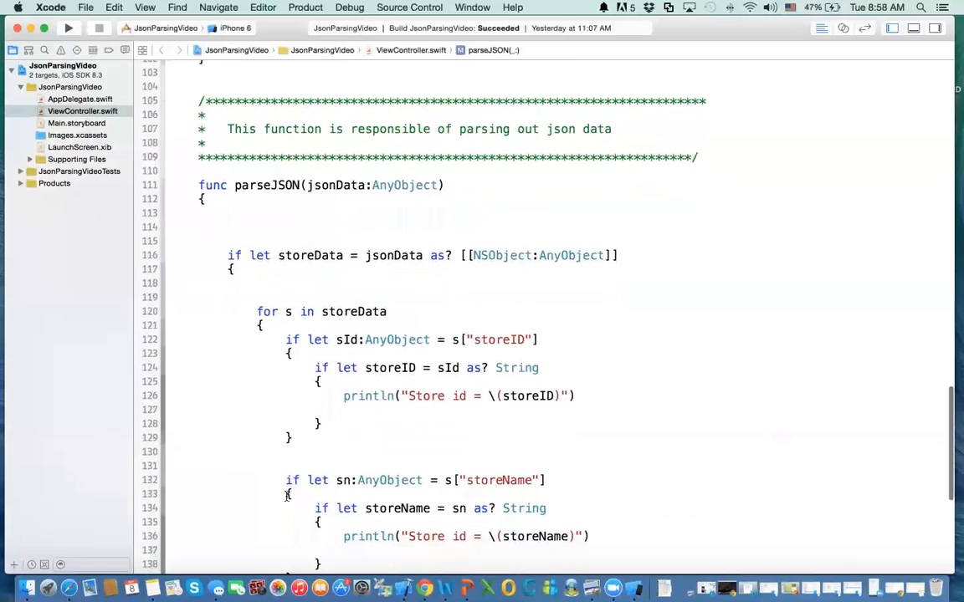
scroll("down", 3)
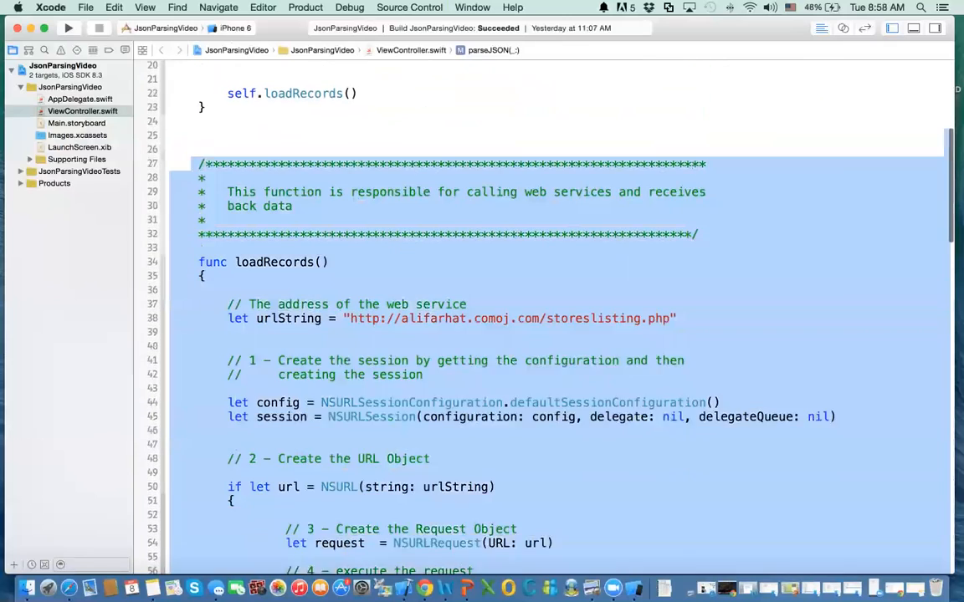
scroll("down", 3)
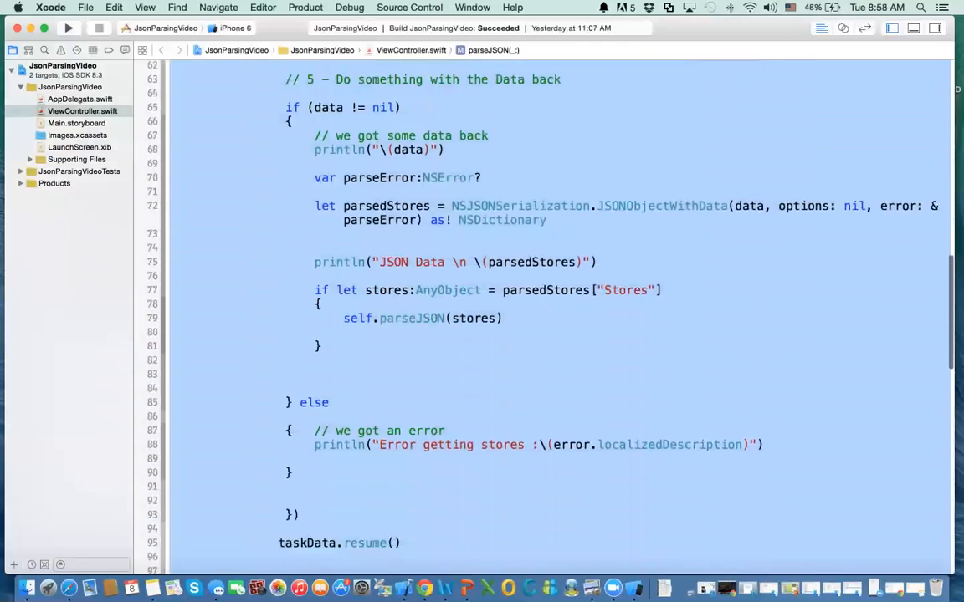
scroll("down", 3)
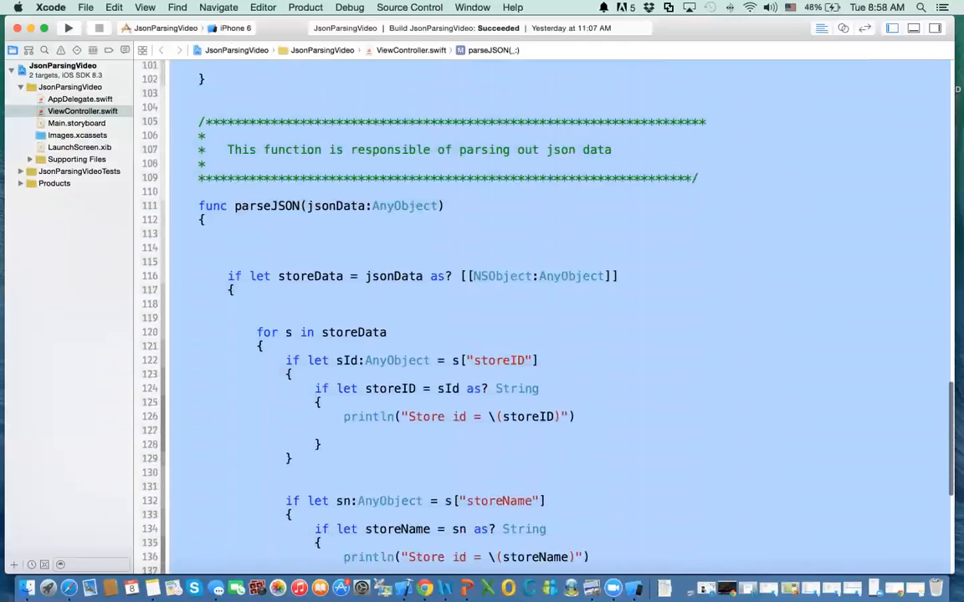
scroll("down", 3)
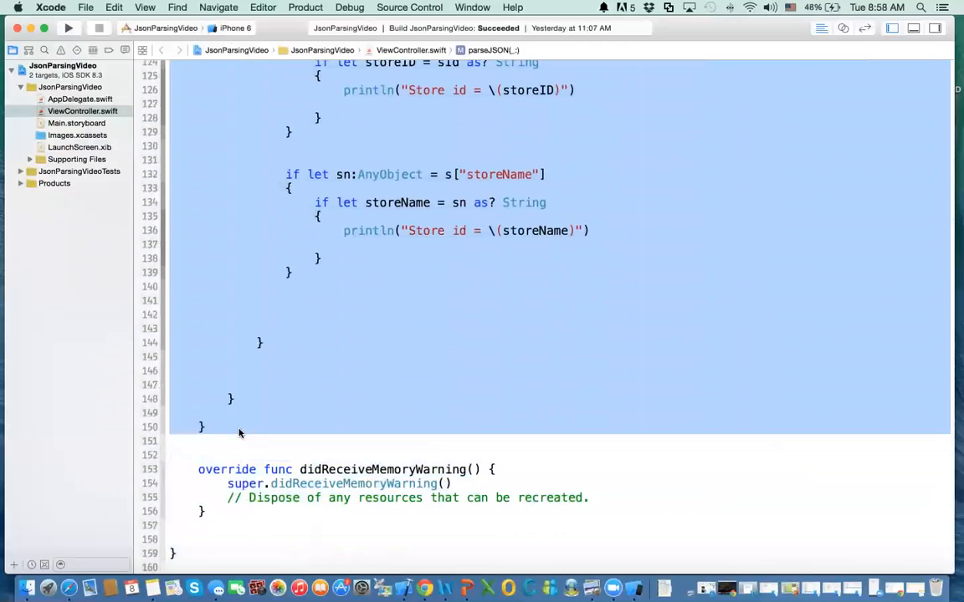
left_click(238, 432)
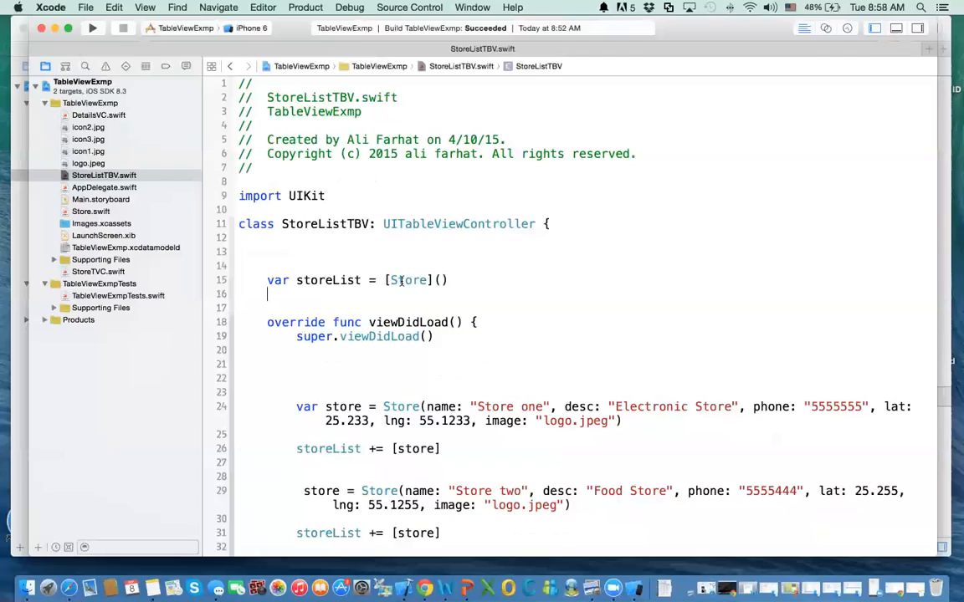
Step: Scroll through StoreListTBV.swift to the area below prepareForSegue and back
scroll("down", 3)
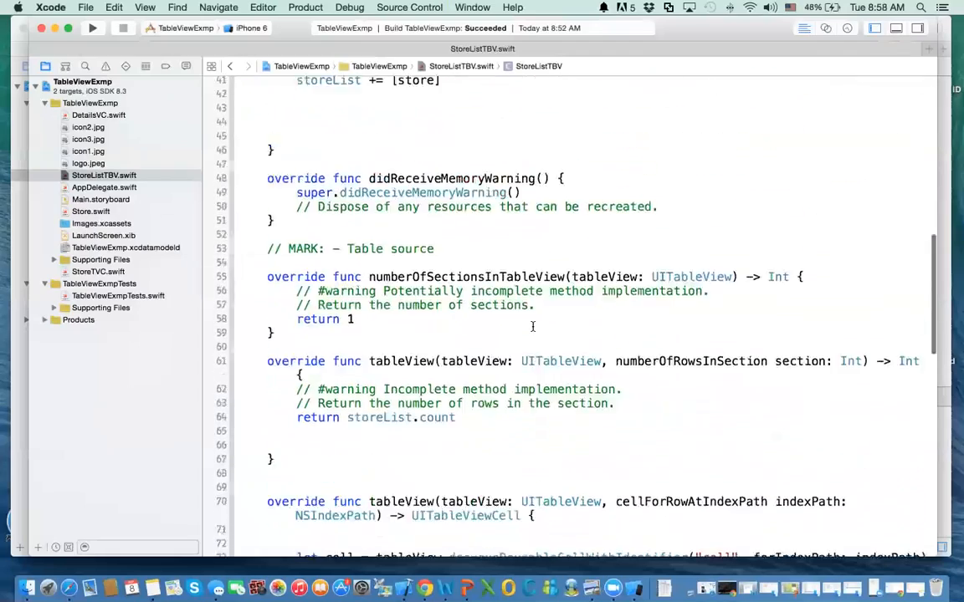
scroll("down", 3)
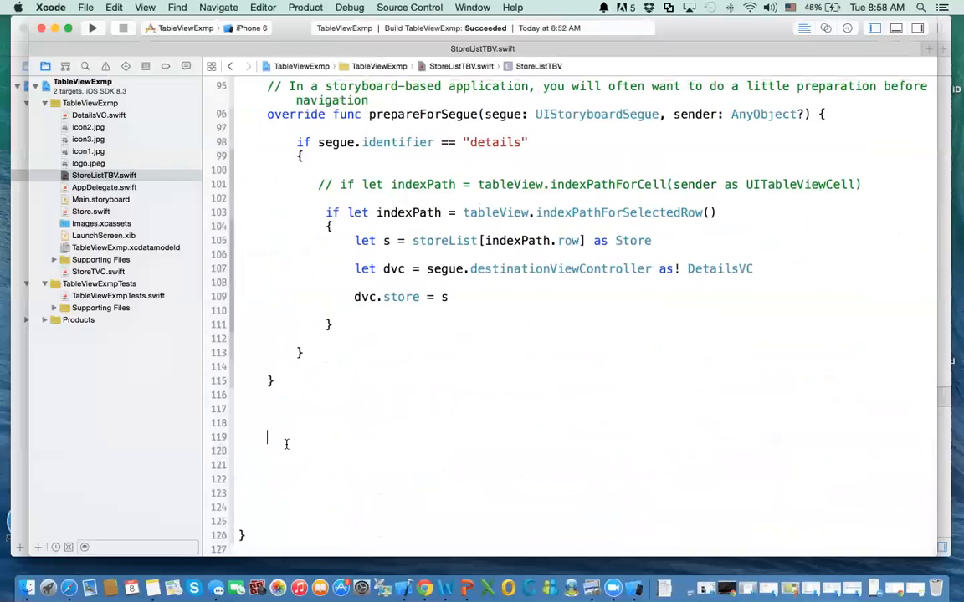
scroll("down", 3)
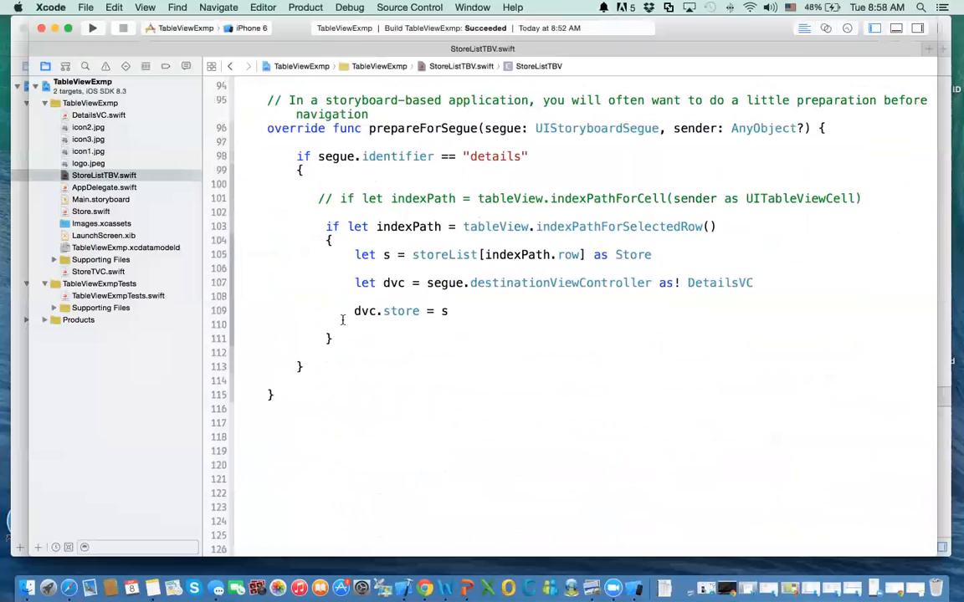
scroll("down", 3)
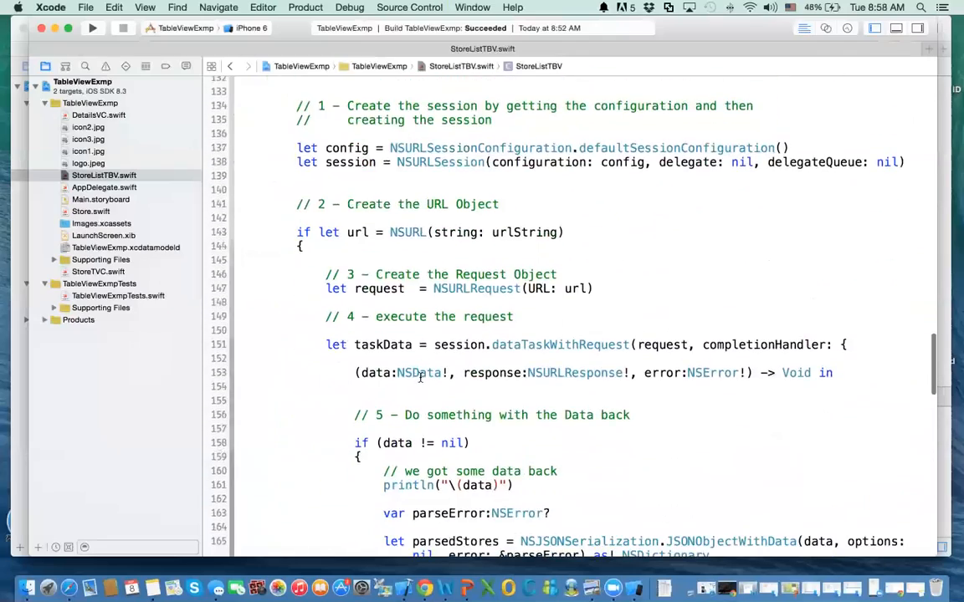
scroll("down", 3)
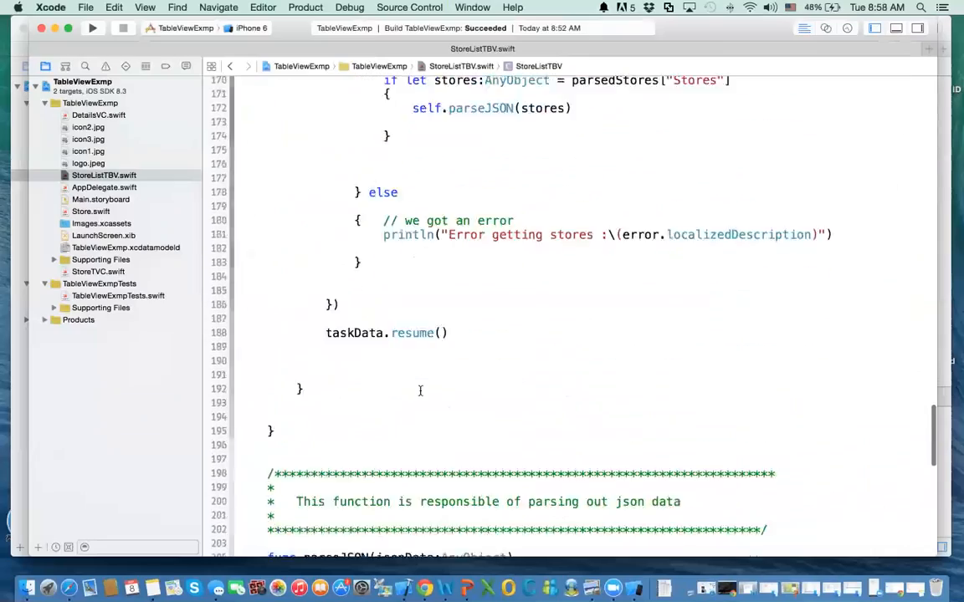
scroll("down", 3)
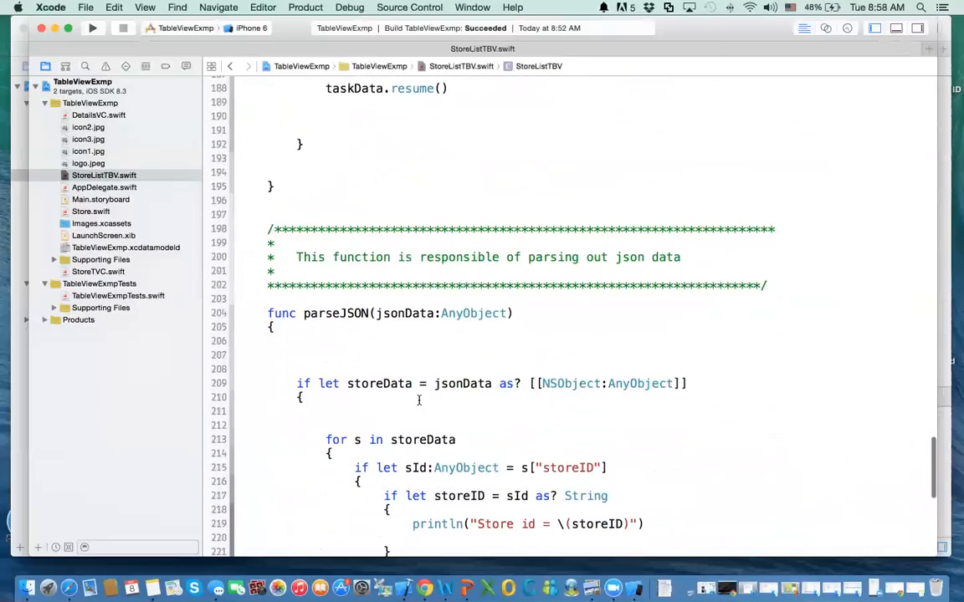
scroll("up", 3)
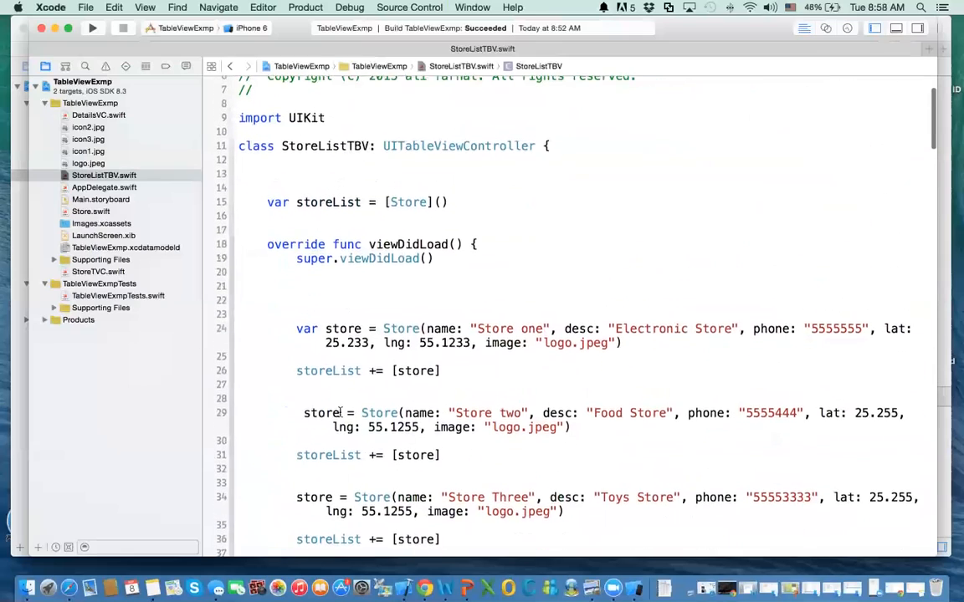
scroll("down", 3)
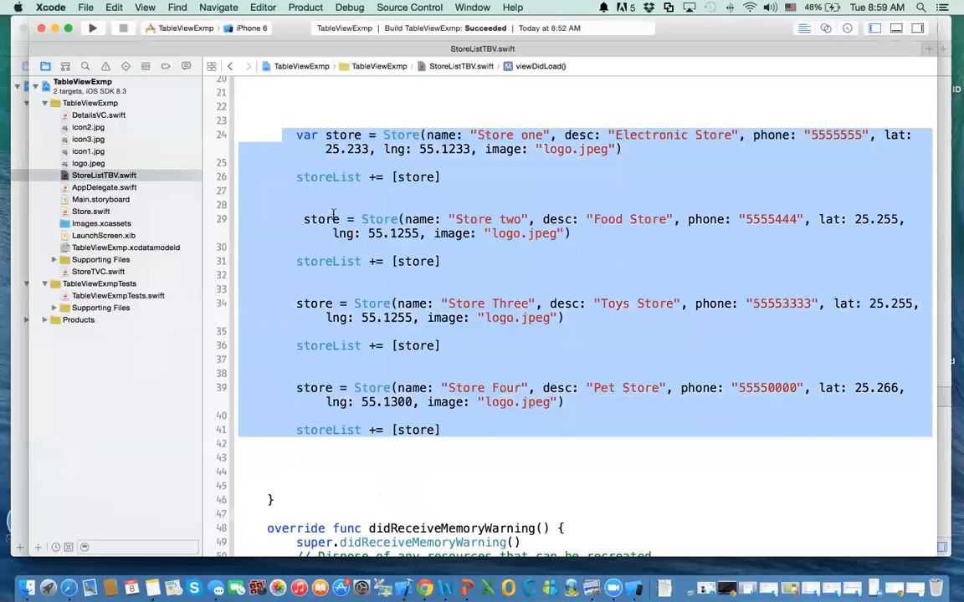
type("/*")
left_click(586, 458)
type("*/")
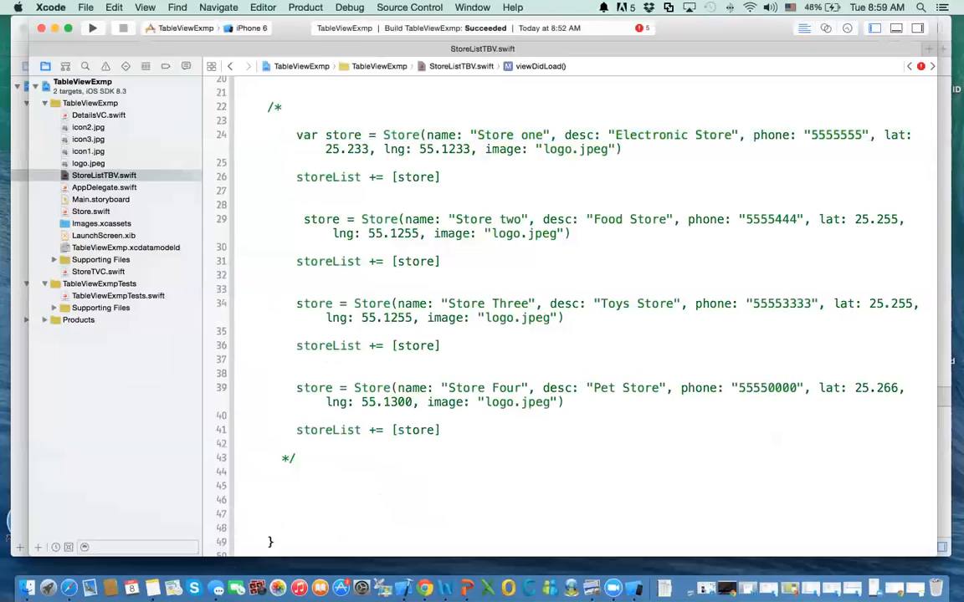
left_click(296, 500)
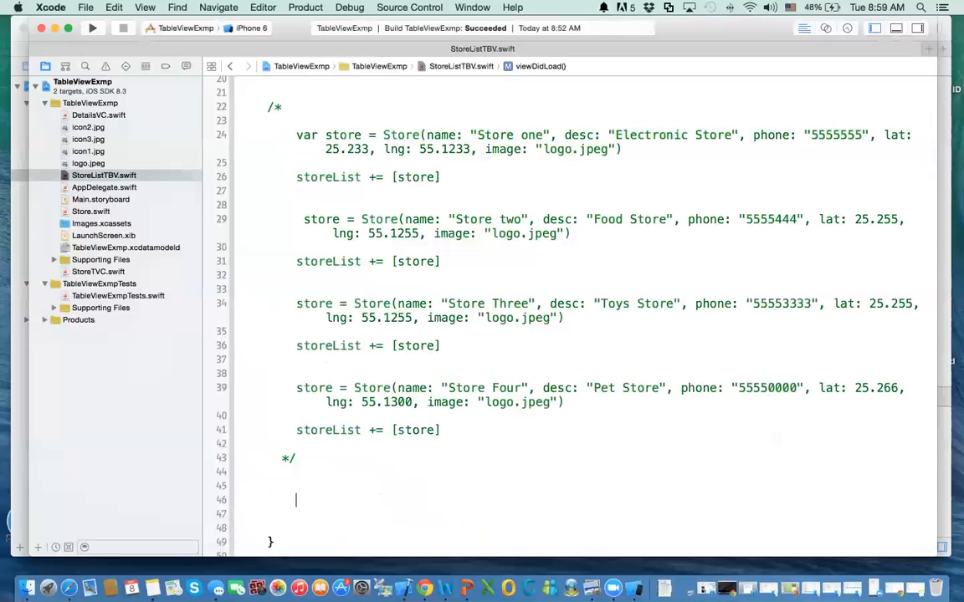
type("self.loadRecords(")
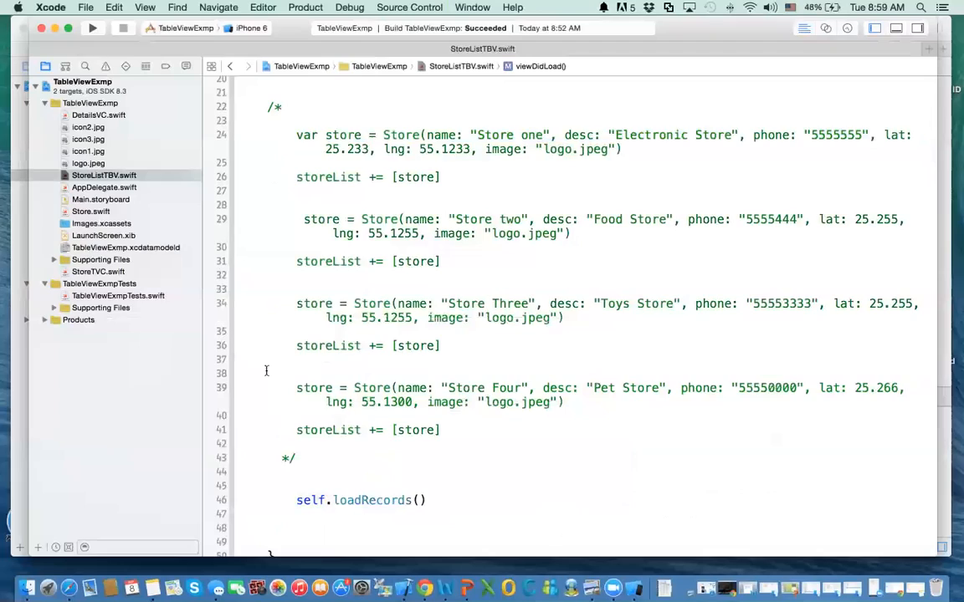
scroll("down", 3)
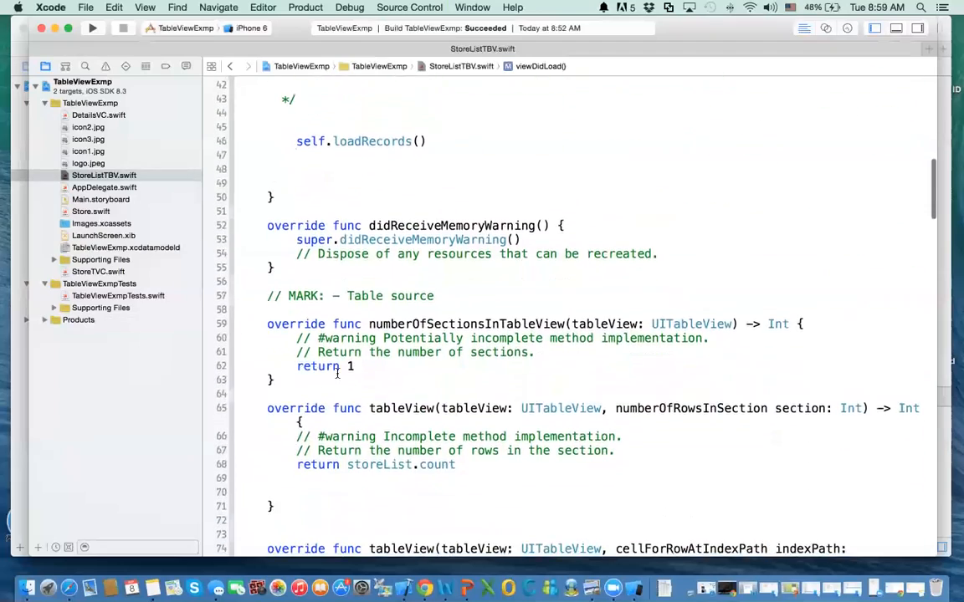
scroll("down", 3)
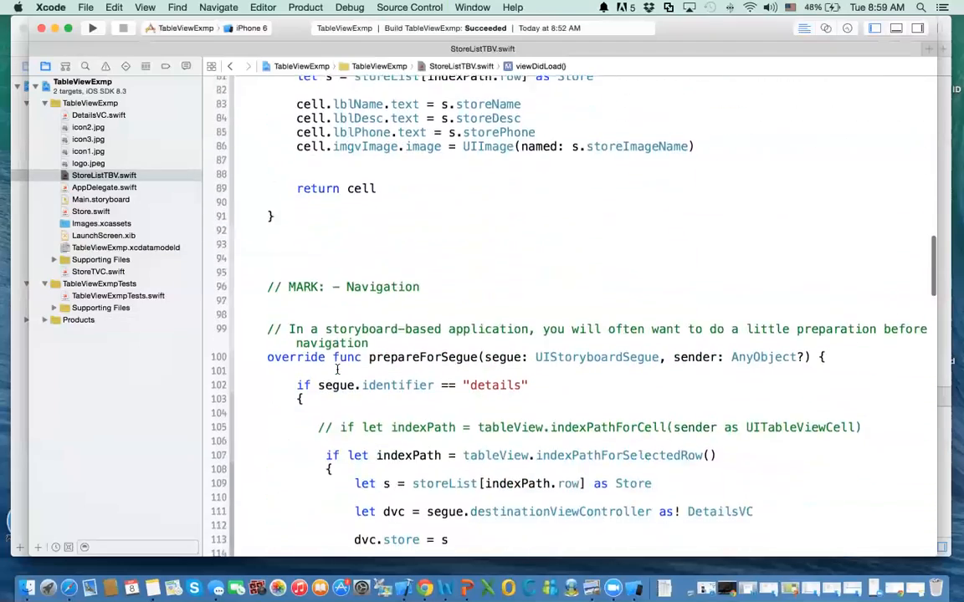
scroll("down", 3)
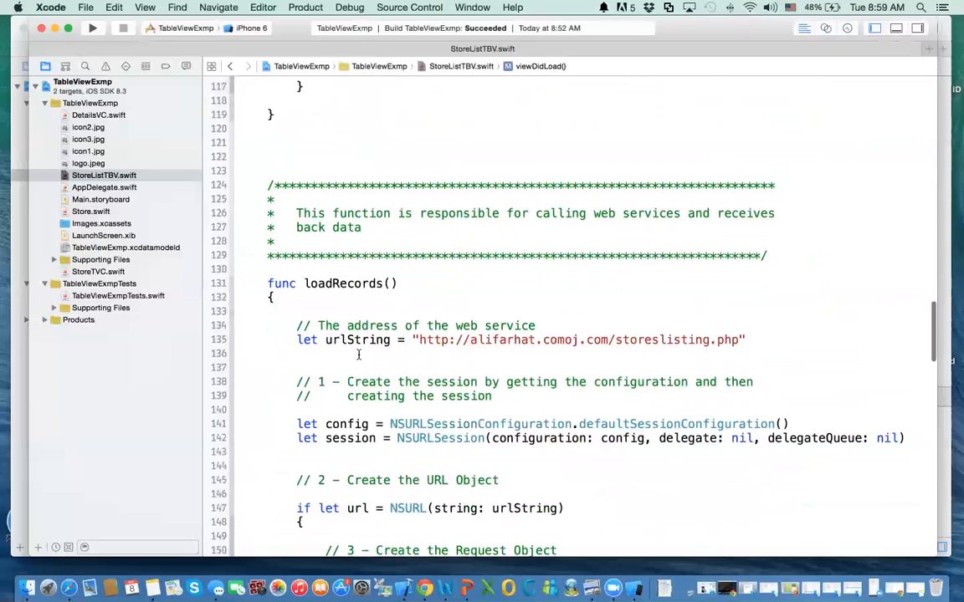
scroll("down", 3)
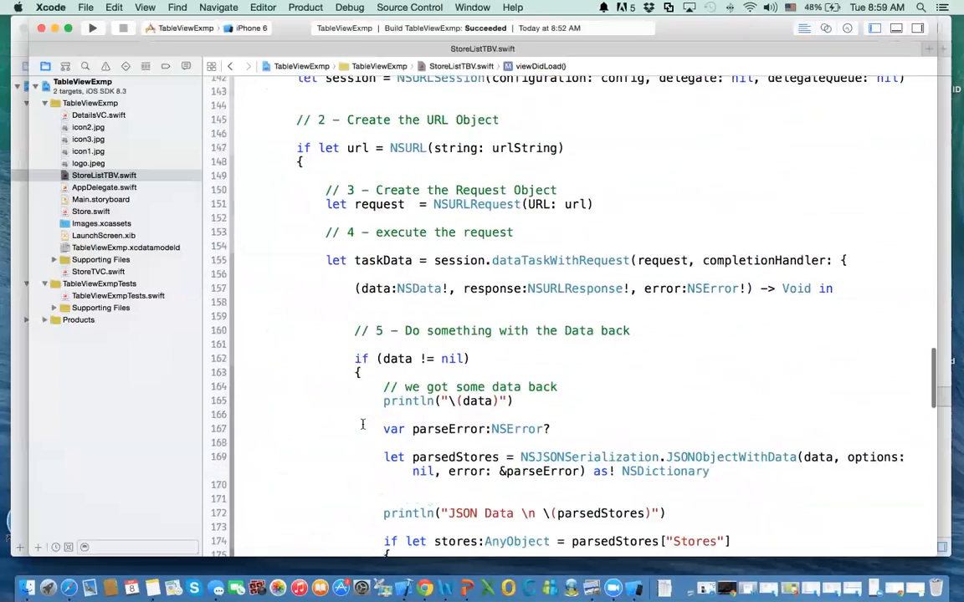
scroll("down", 3)
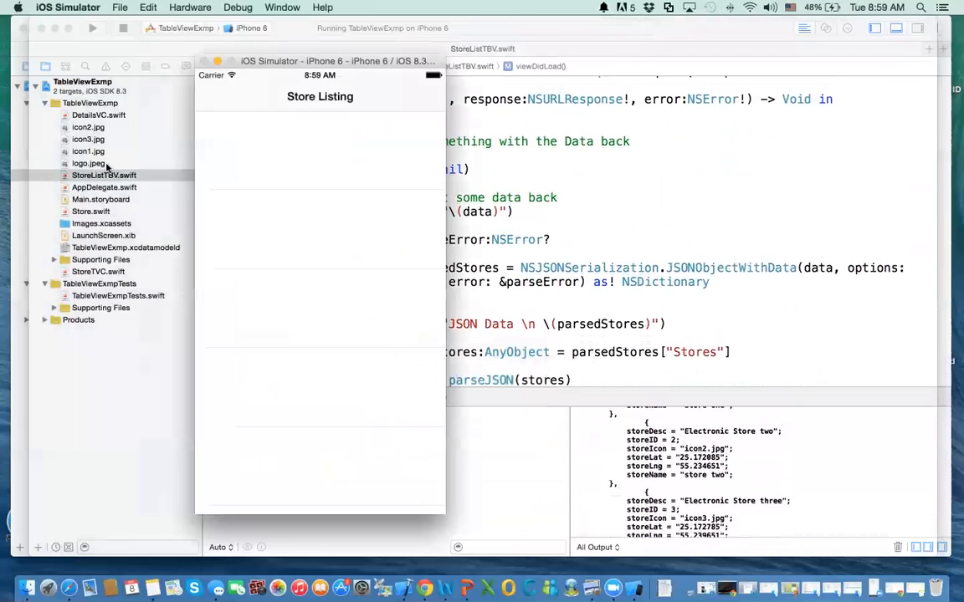
mouse_move(698, 460)
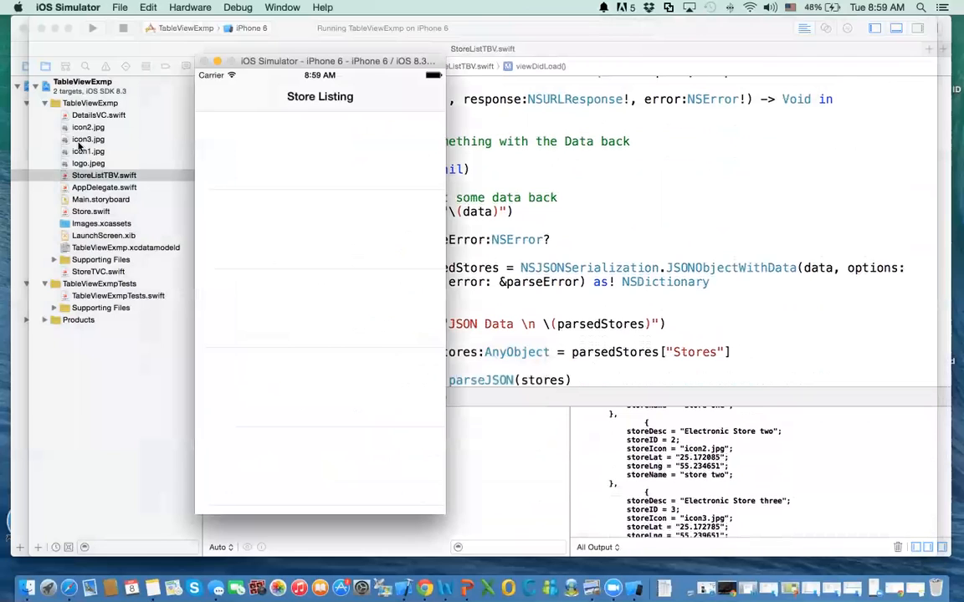
mouse_move(251, 128)
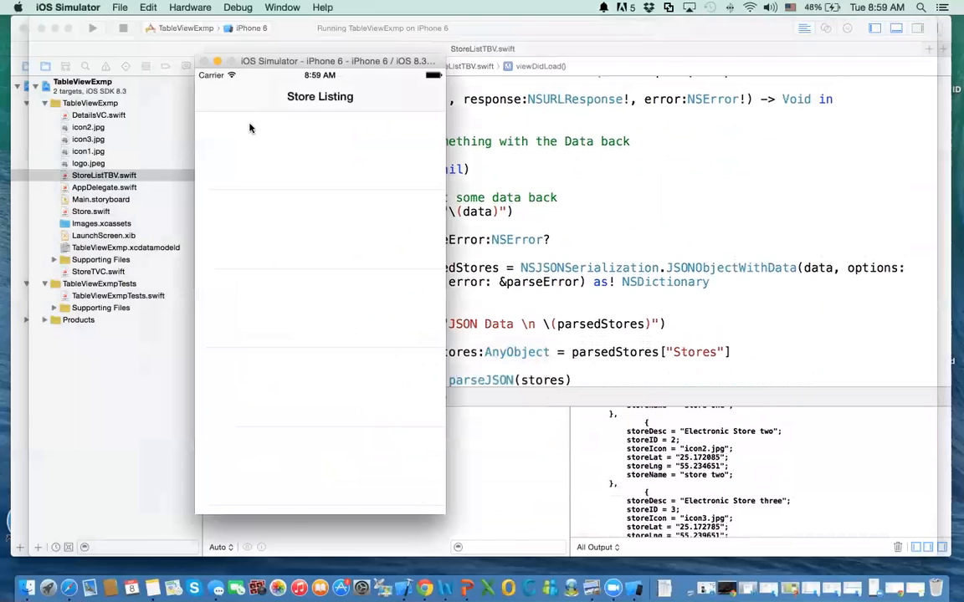
mouse_move(257, 155)
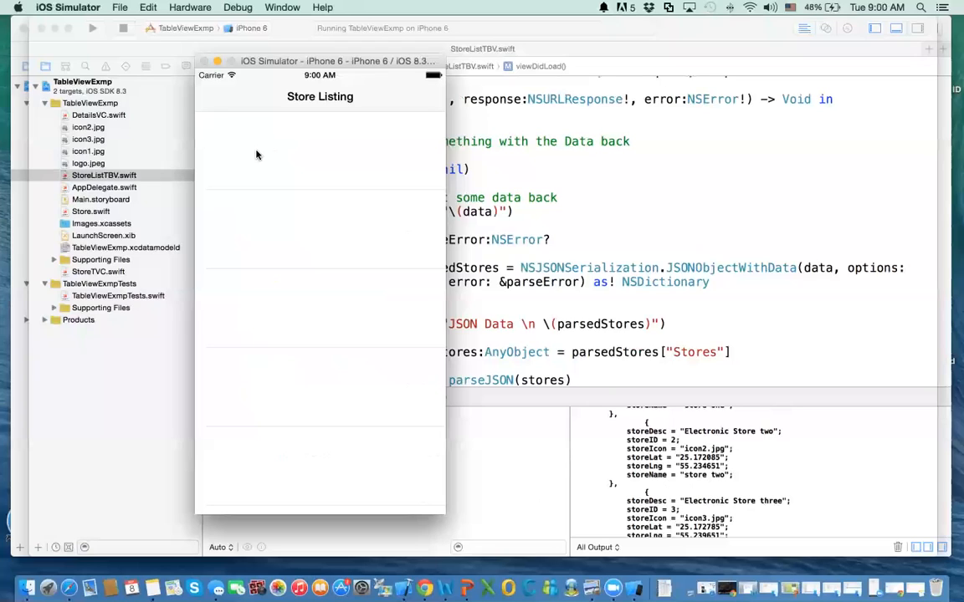
mouse_move(260, 181)
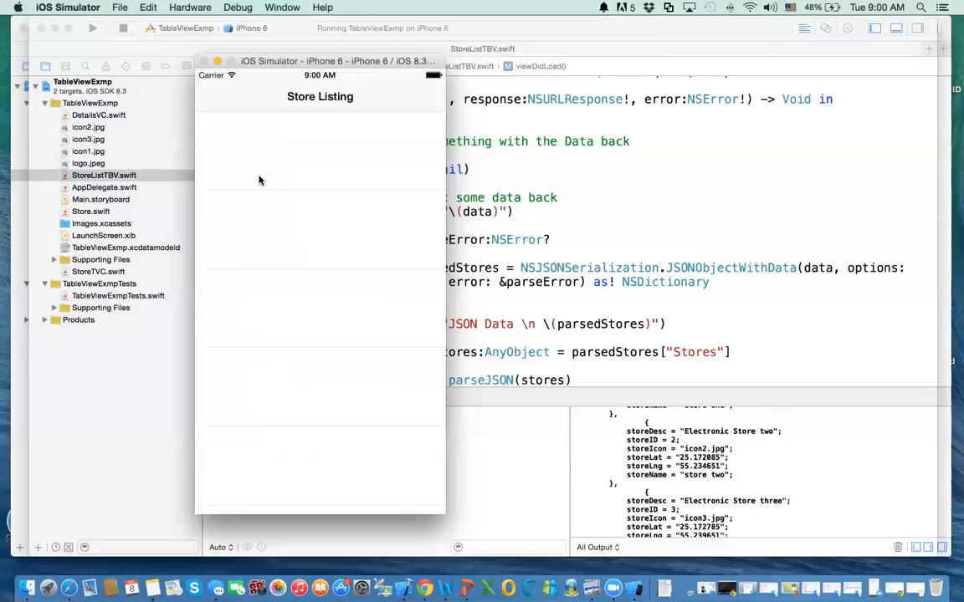
mouse_move(238, 181)
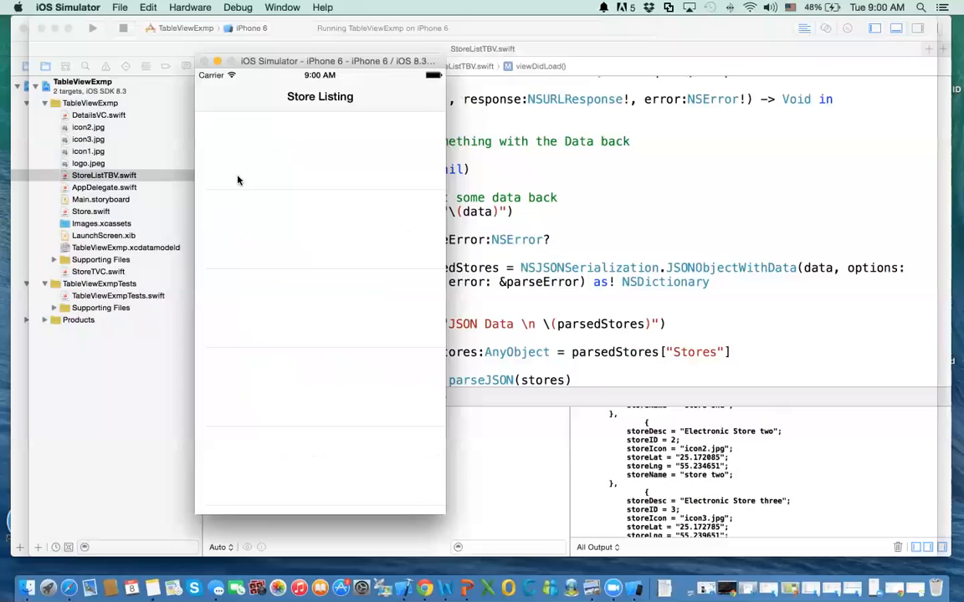
mouse_move(107, 369)
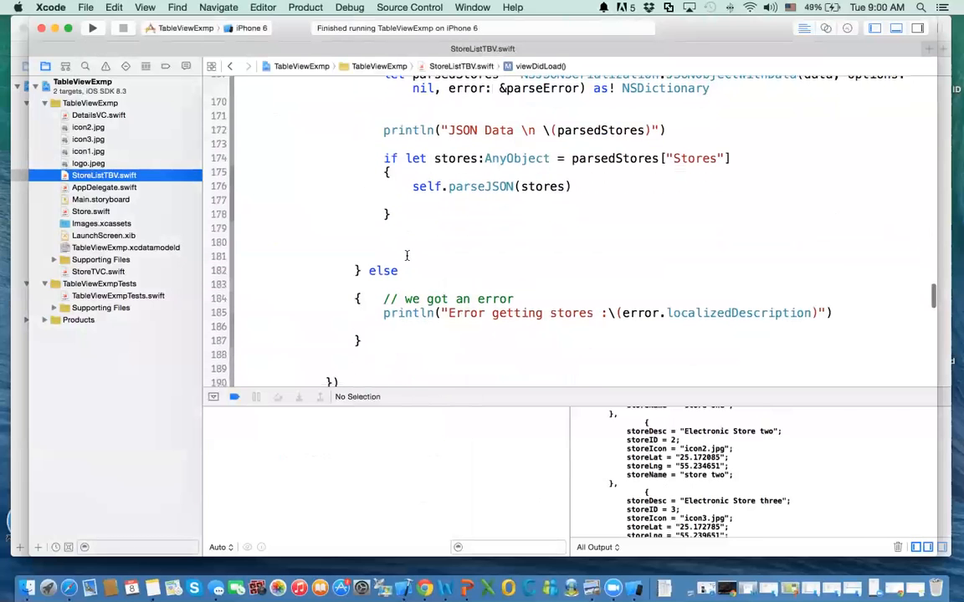
Step: Scroll through viewDidLoad and loadRecords down to parseJSON in StoreListTBV.swift
scroll("down", 3)
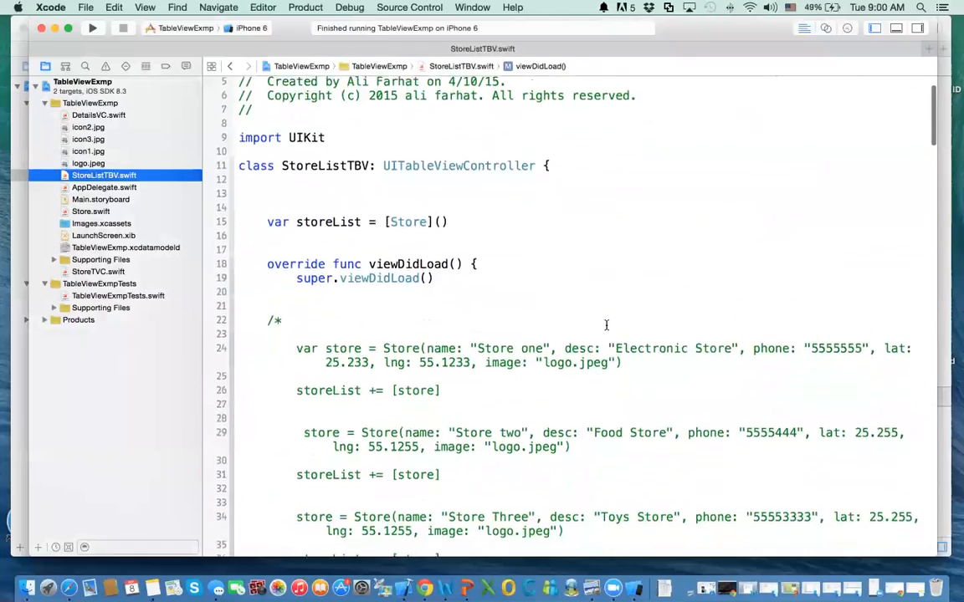
scroll("down", 3)
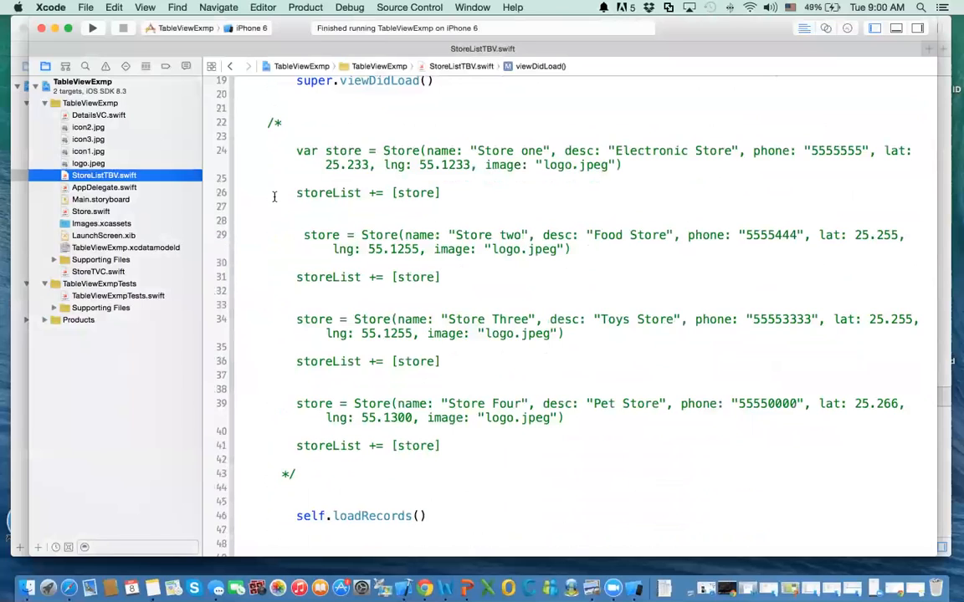
mouse_move(329, 177)
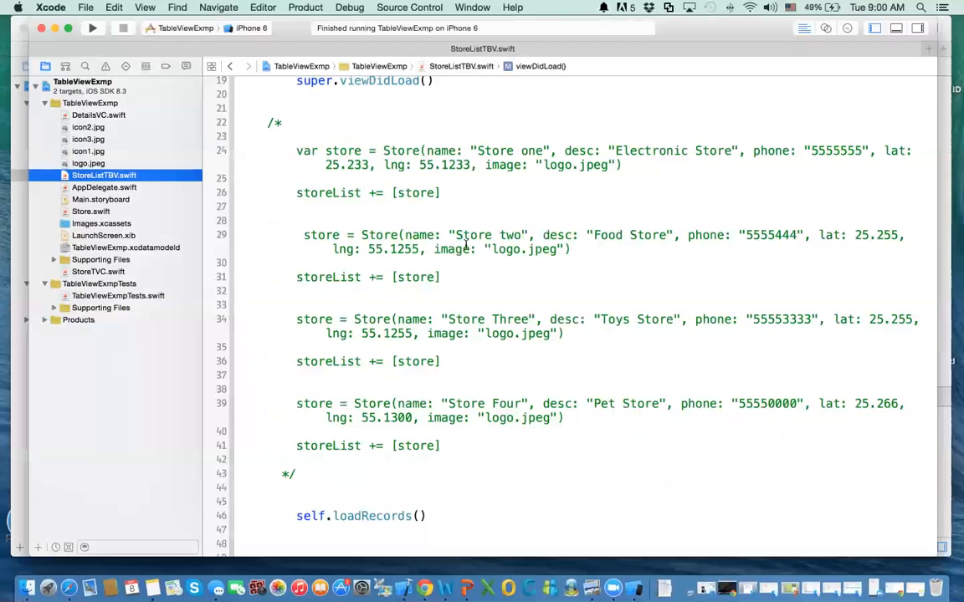
mouse_move(328, 465)
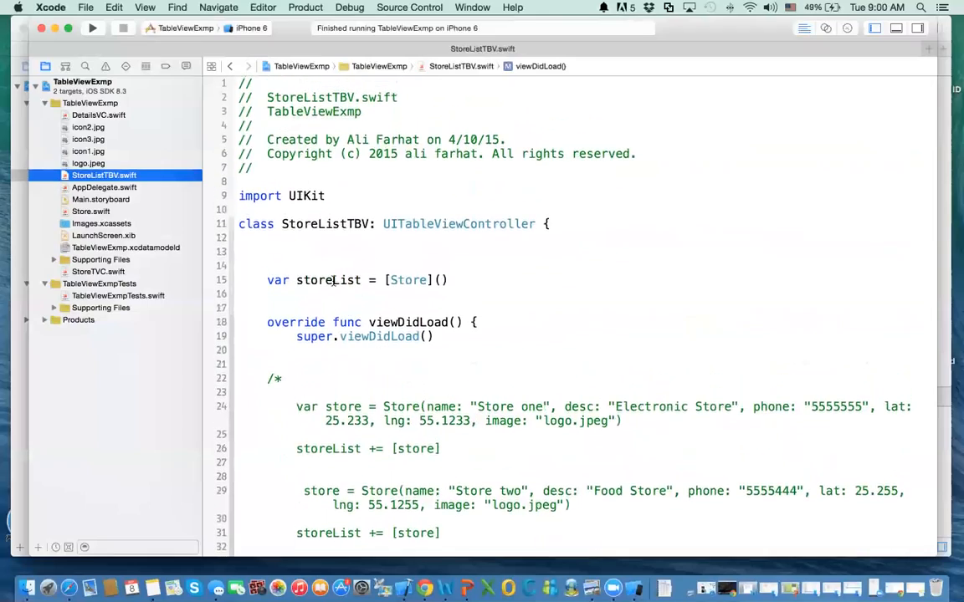
scroll("down", 3)
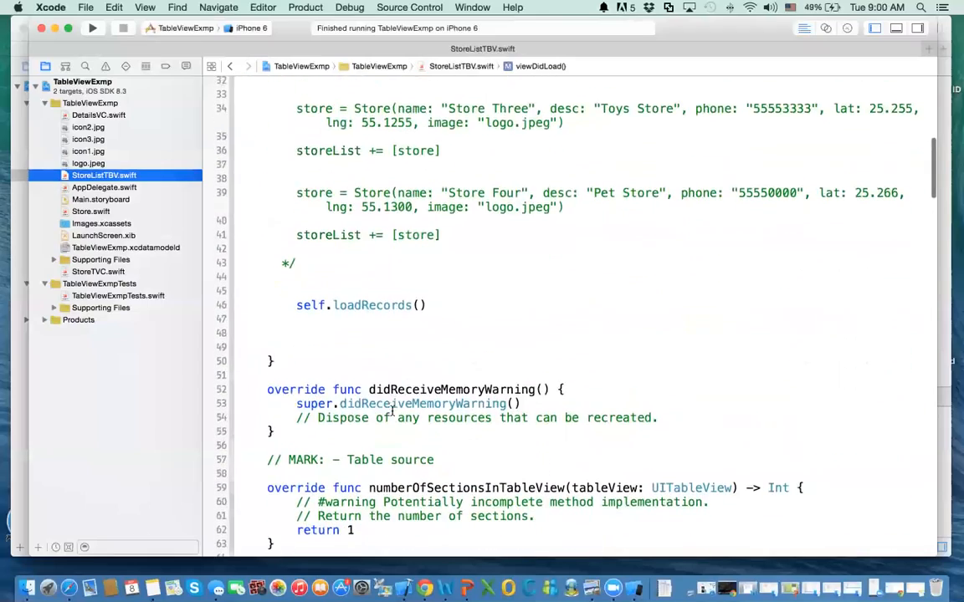
scroll("down", 3)
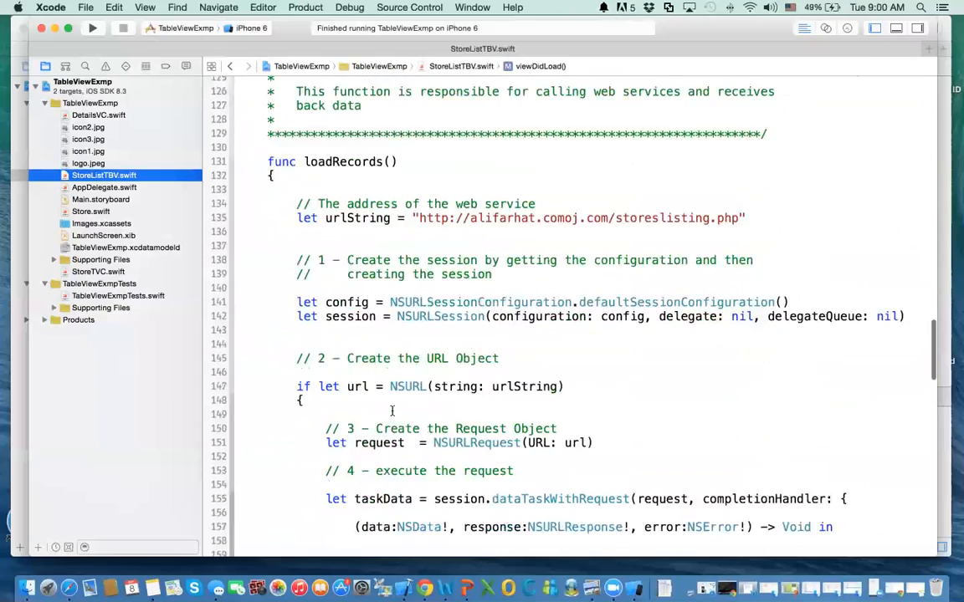
scroll("down", 3)
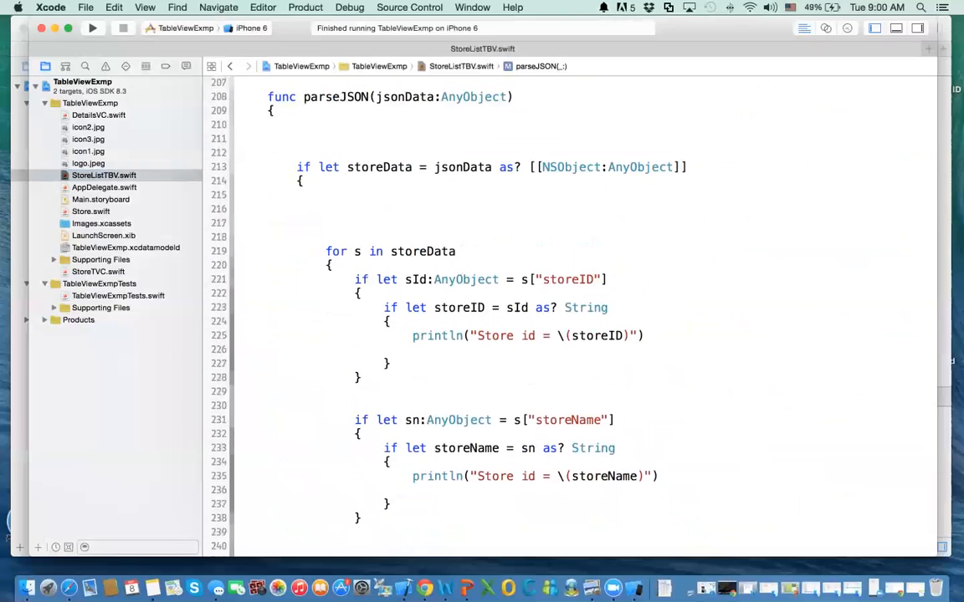
Step: Type 'var store:Store' above the storeData loop and begin a '// w' comment
type("var")
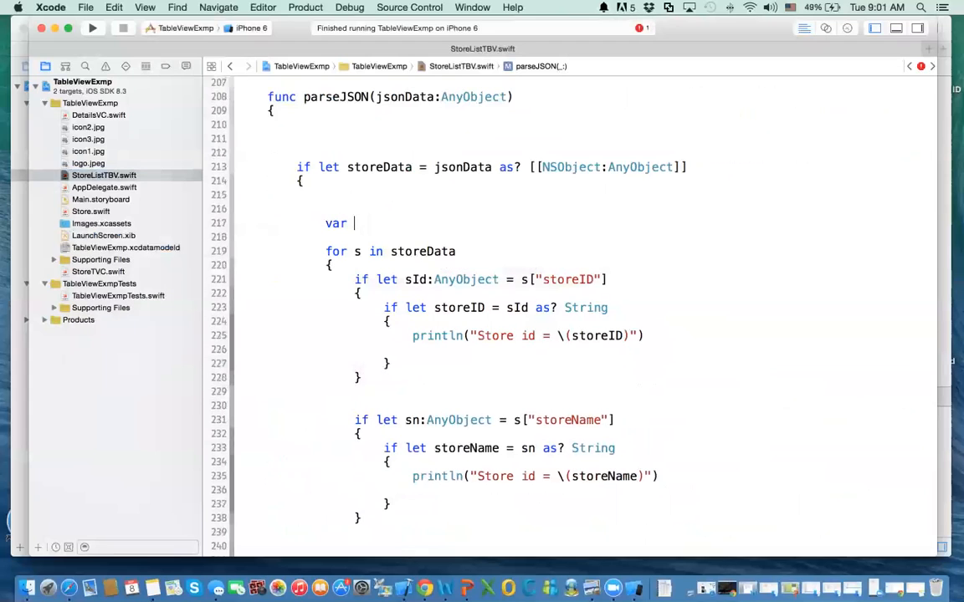
type("t")
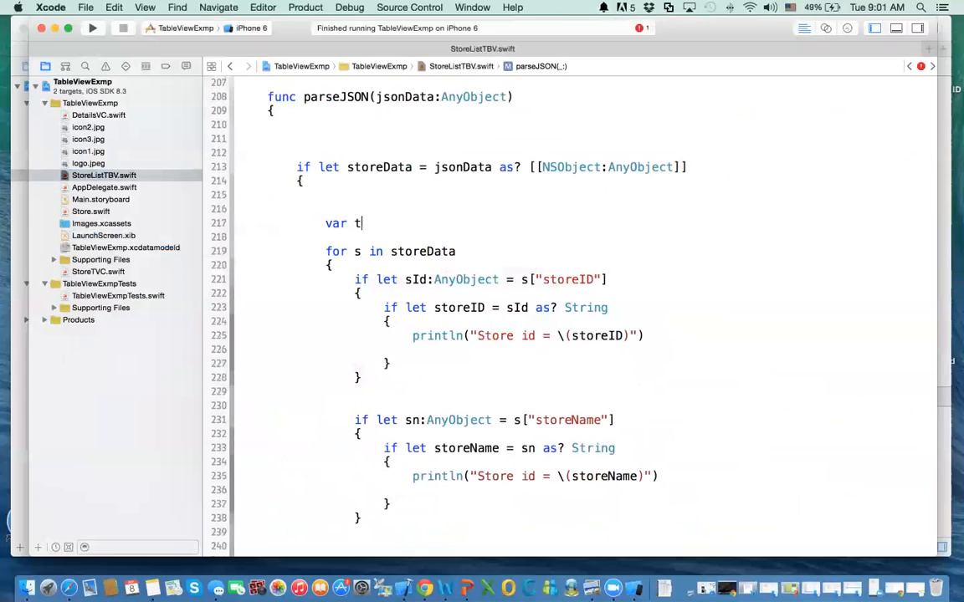
type("ore")
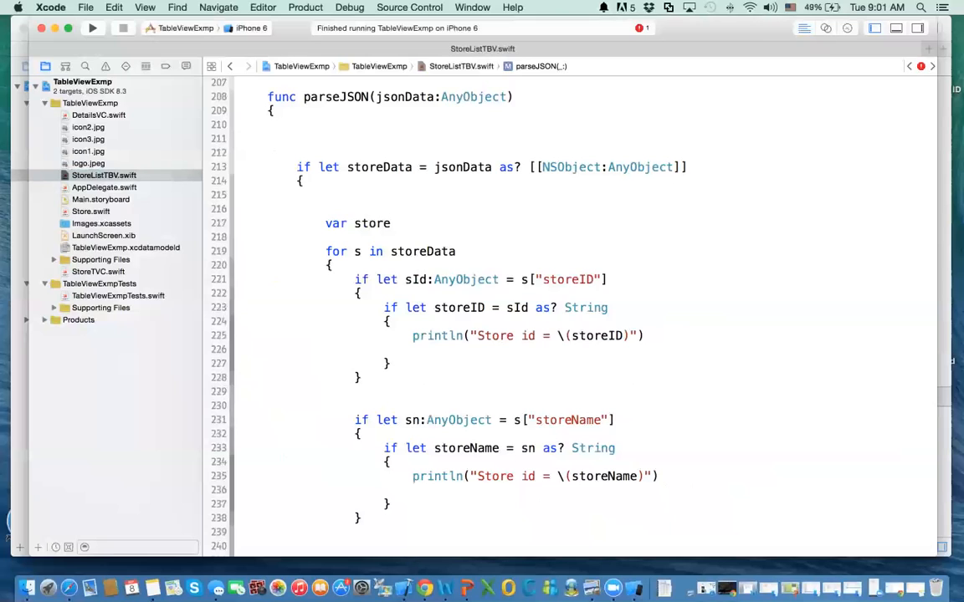
type(":")
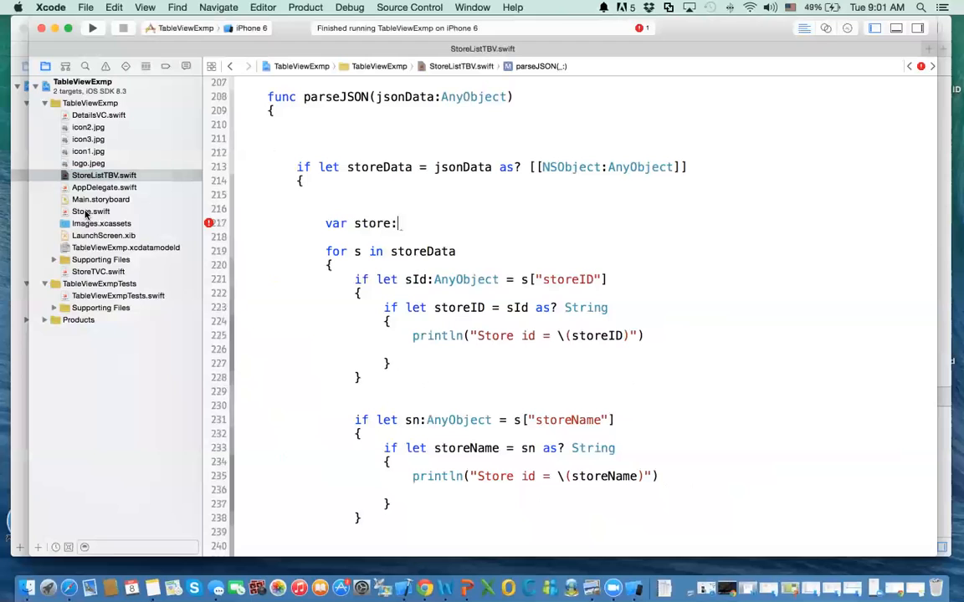
type("Store")
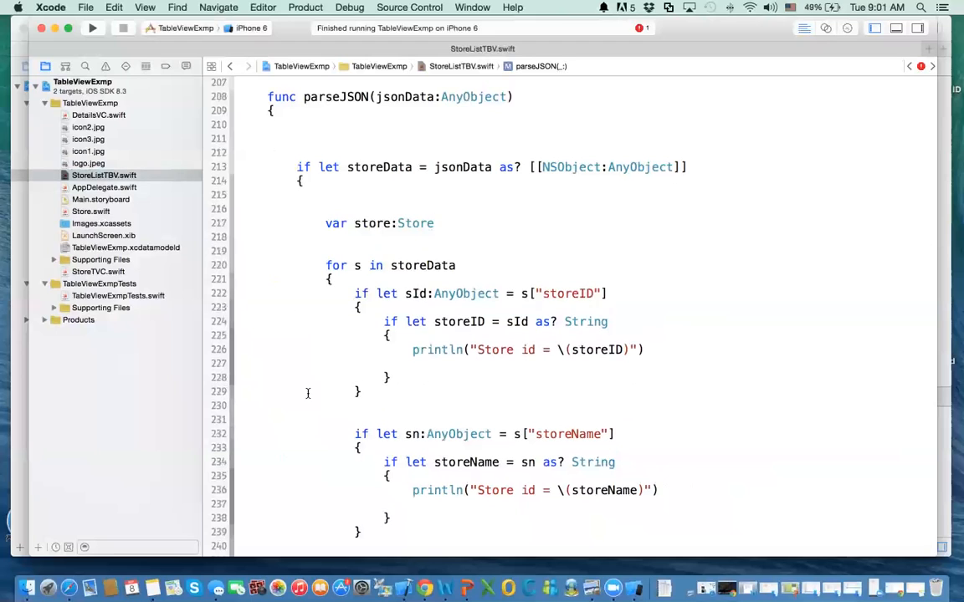
scroll("down", 3)
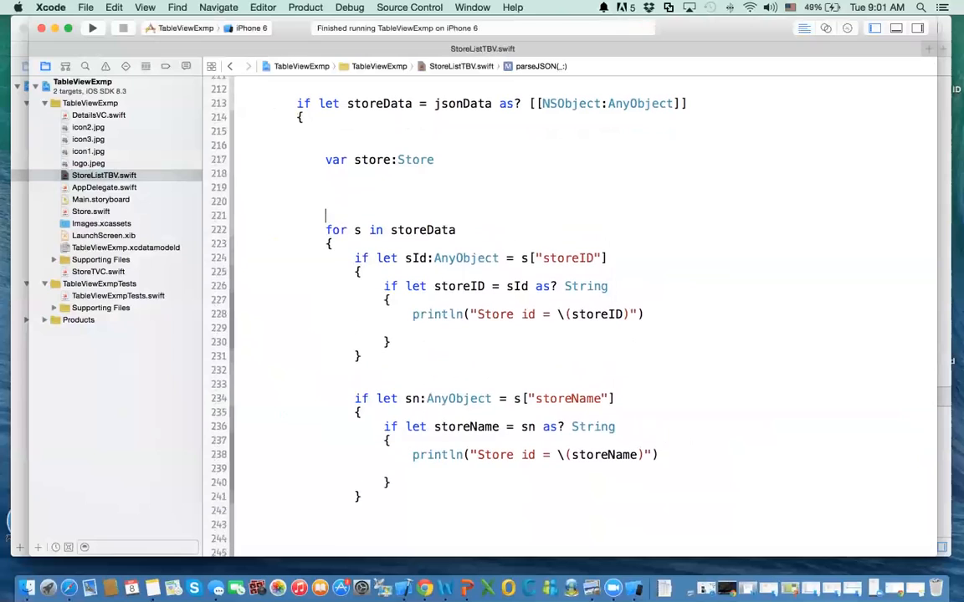
type("// we l")
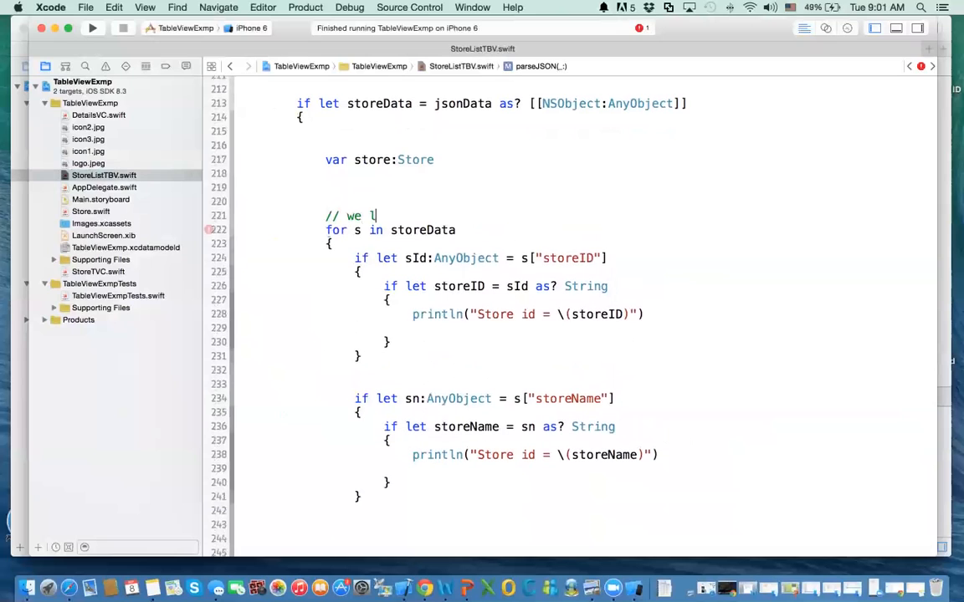
Step: Write the first comment line: loop through all the records and create
type("oop th")
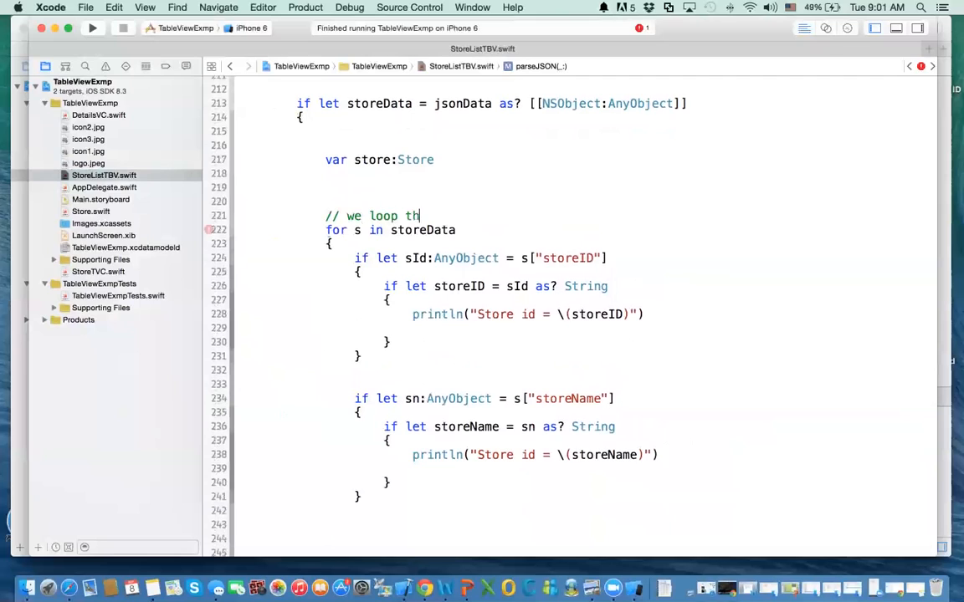
type("rough")
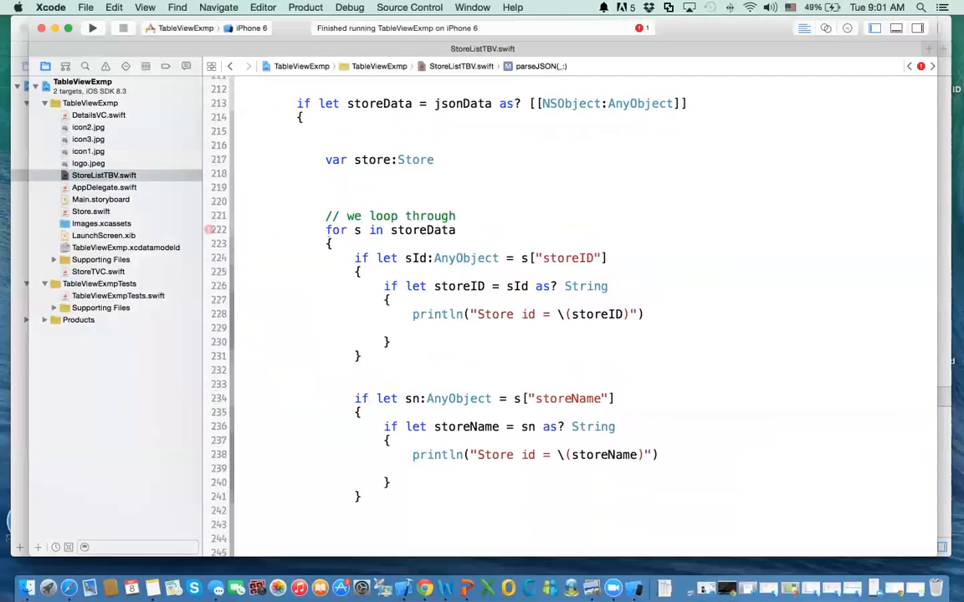
type("all the re")
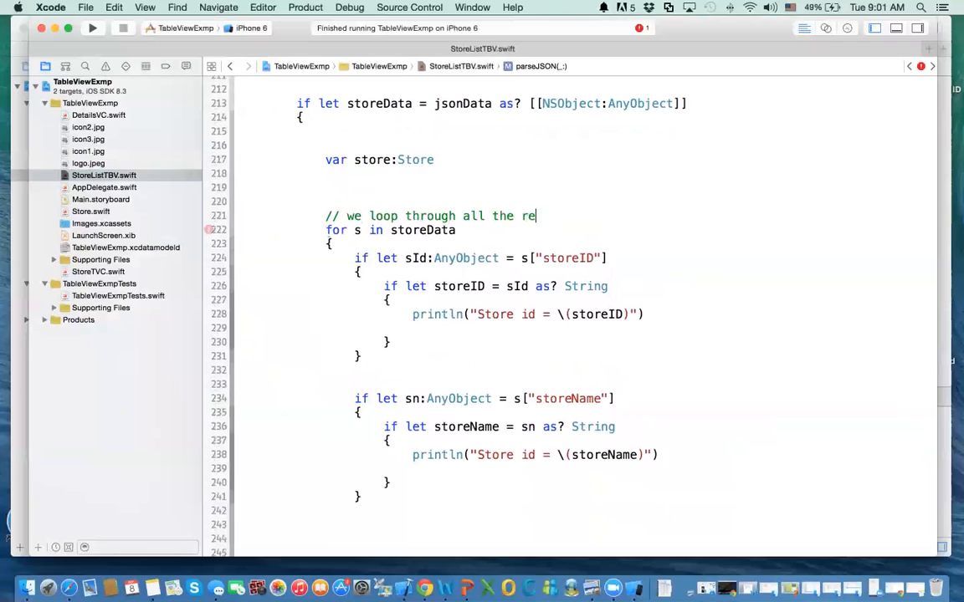
type("cords and")
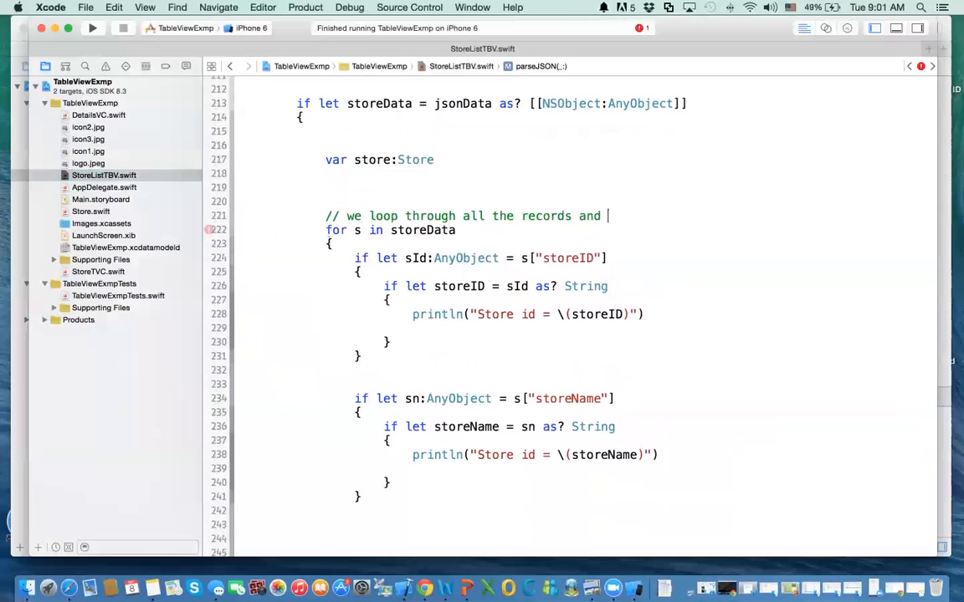
type("everytime we c")
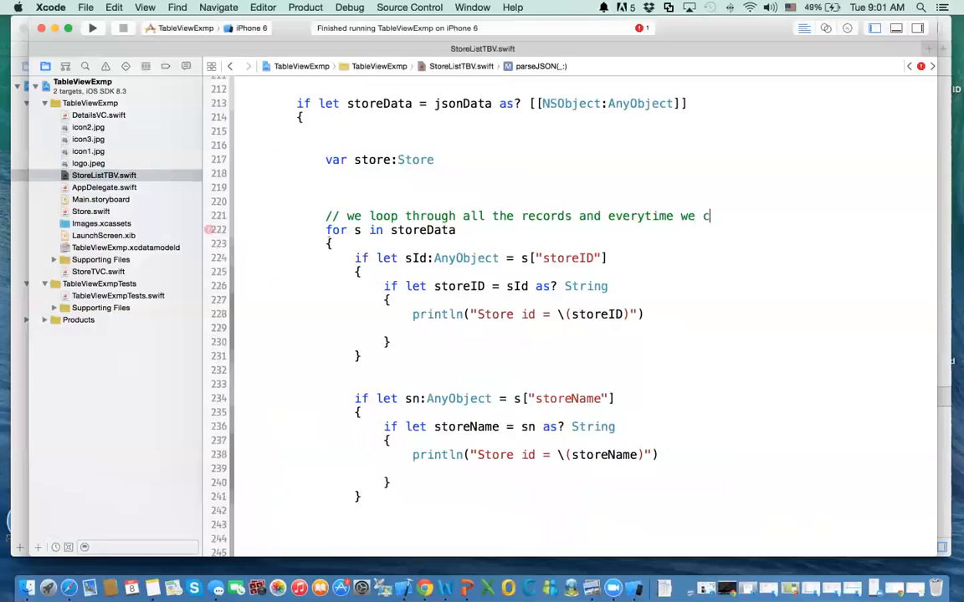
type("reate")
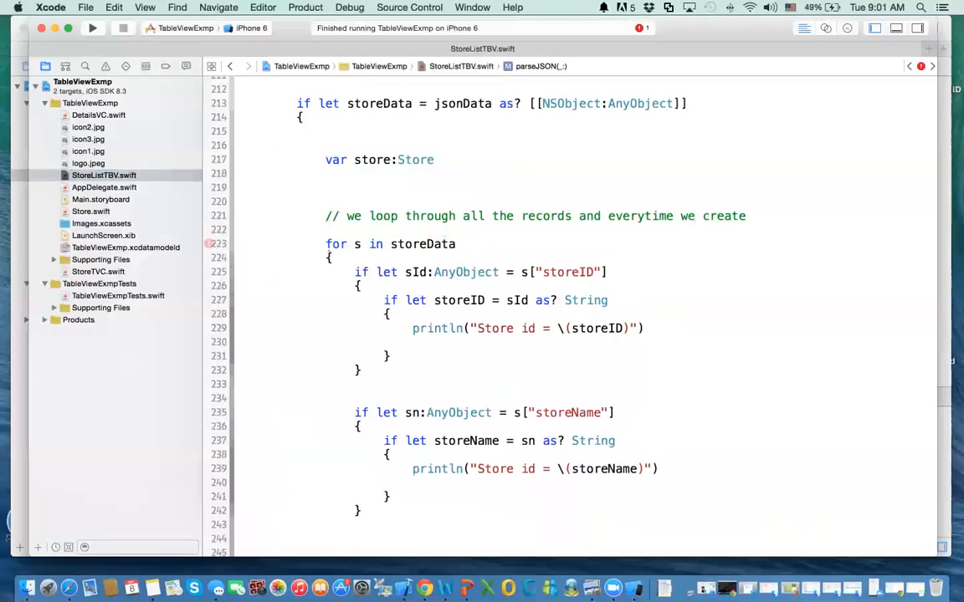
Step: Add the second comment line about an object of kind store added to storeList
type("// an ob")
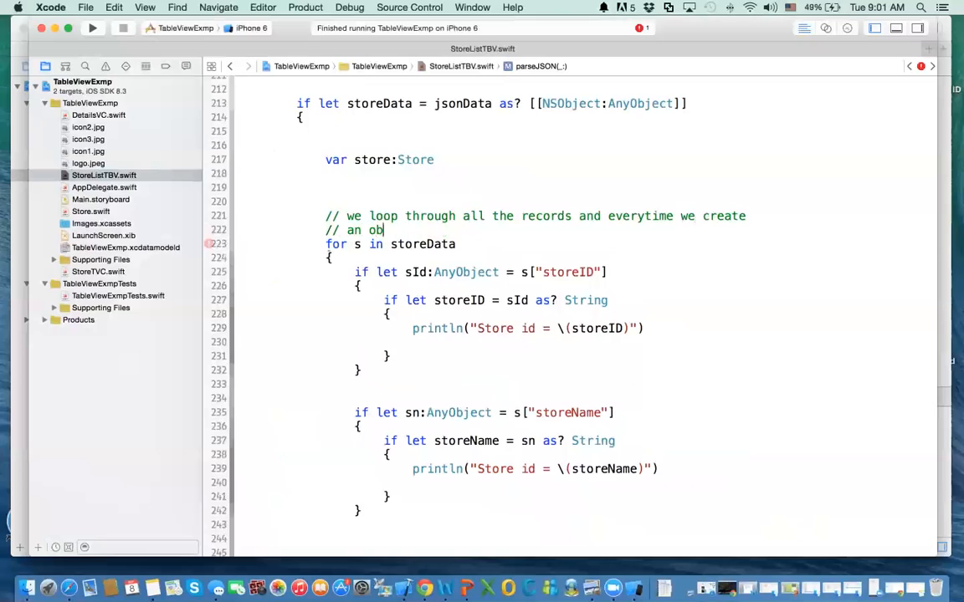
type("ject")
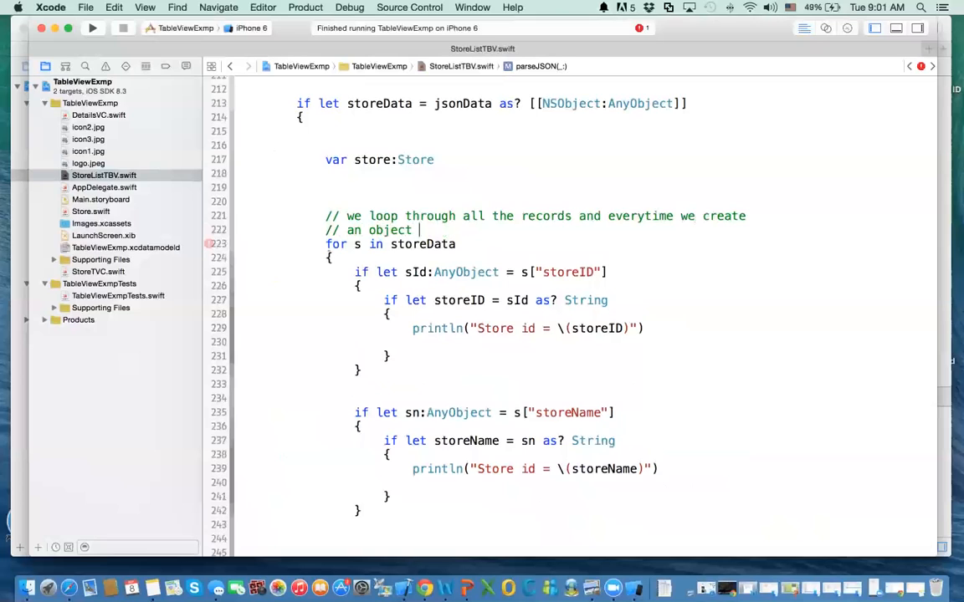
type("of stores")
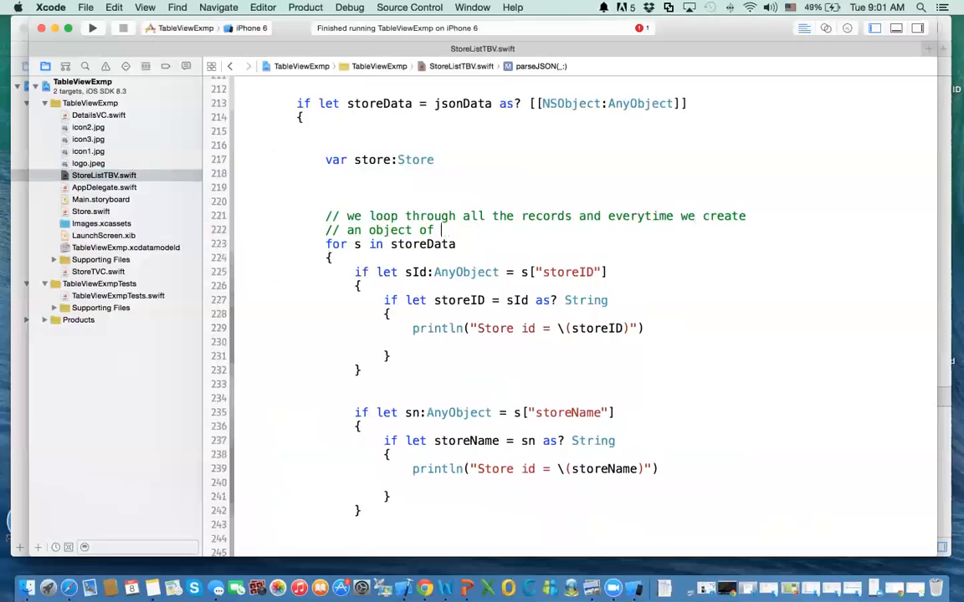
type("o")
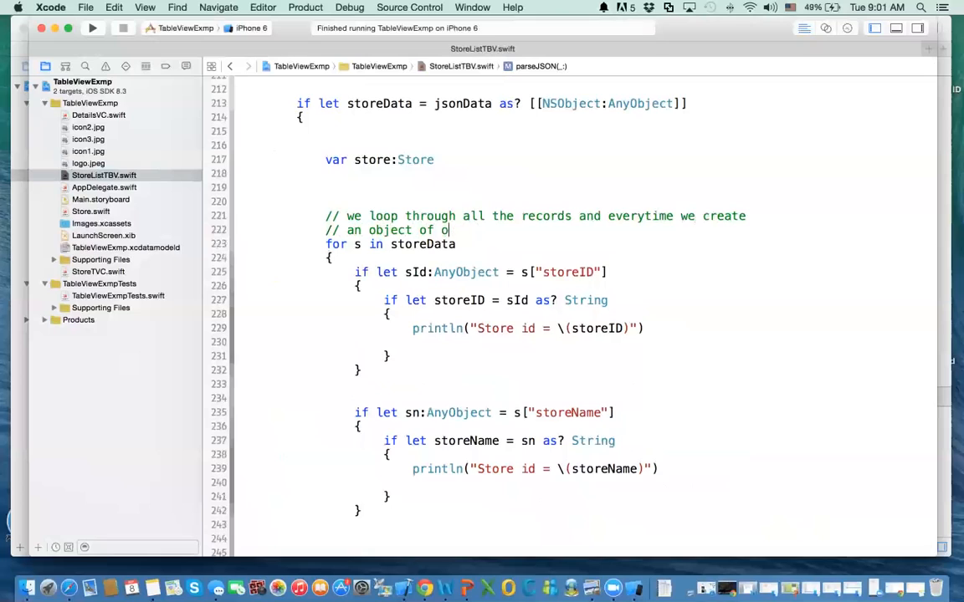
key("Backspace")
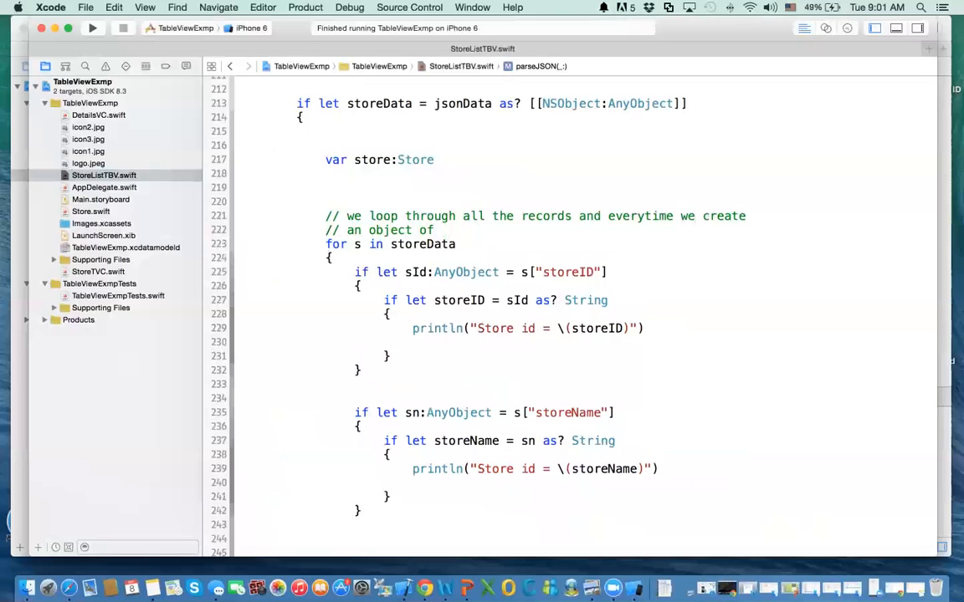
type("kind store and then add")
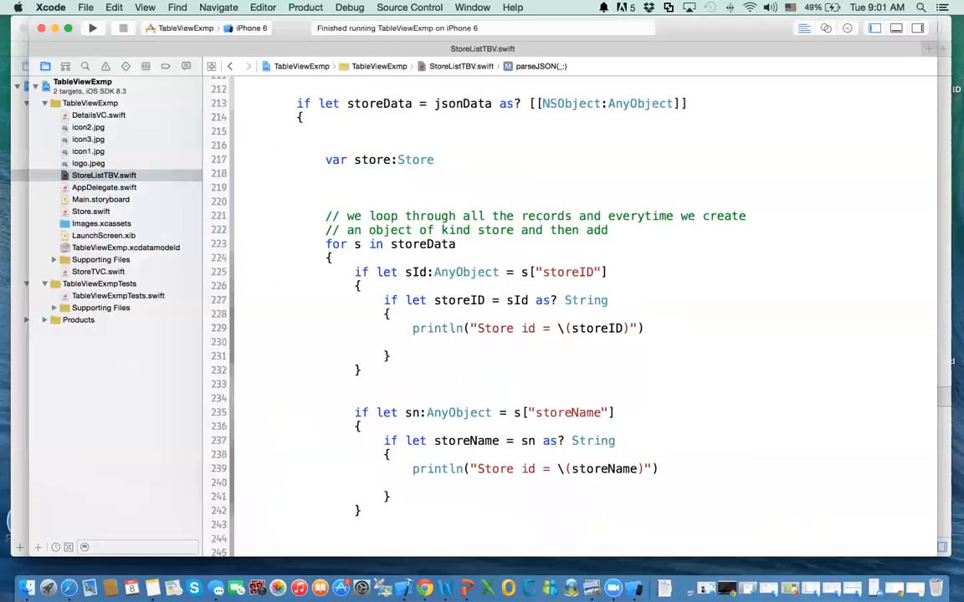
type("to")
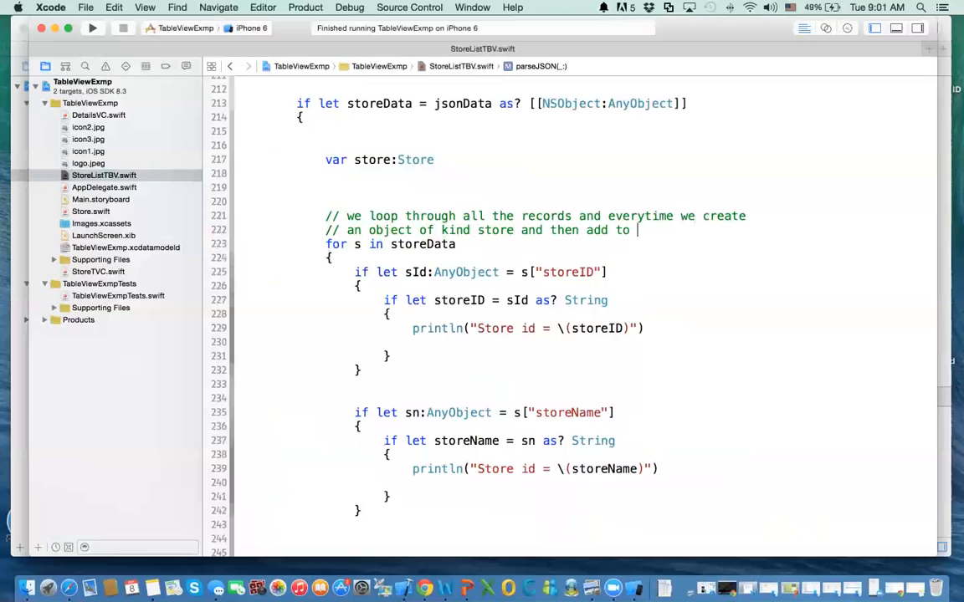
type("the array of store")
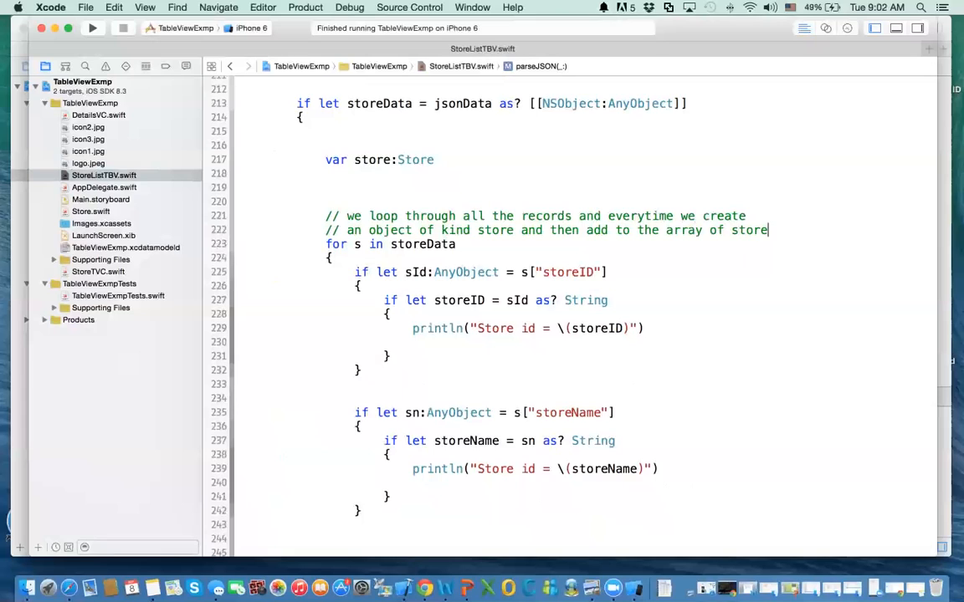
key("backspace")
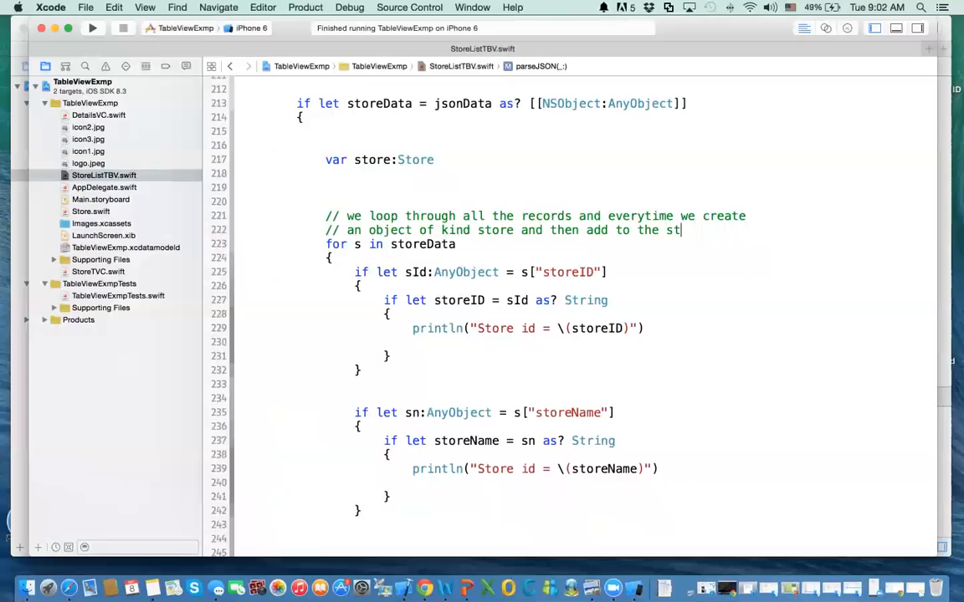
type("ore")
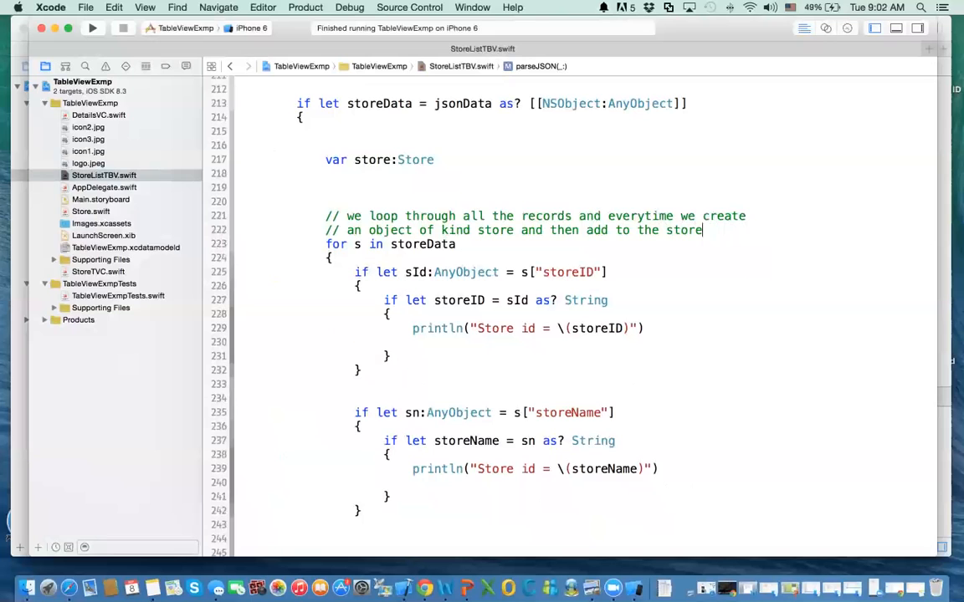
type("List")
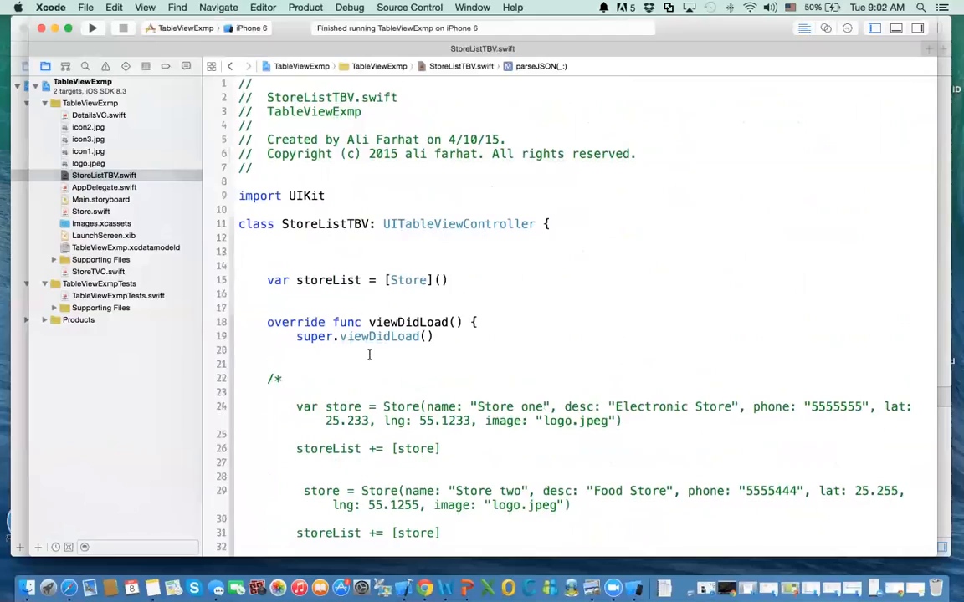
Step: Try store = Store() inside the sId if-let block, then remove it
scroll("down", 3)
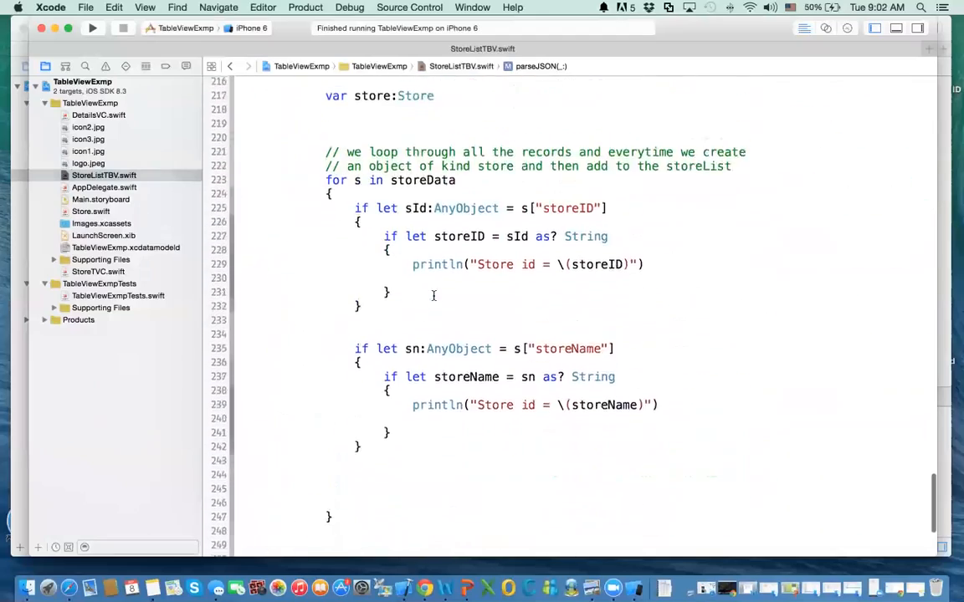
scroll("down", 3)
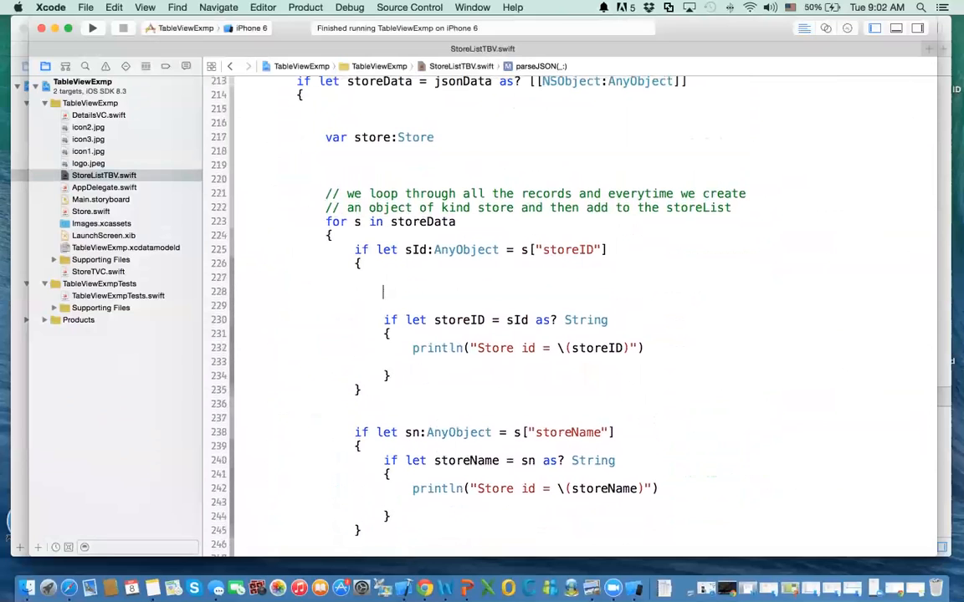
type("stoe")
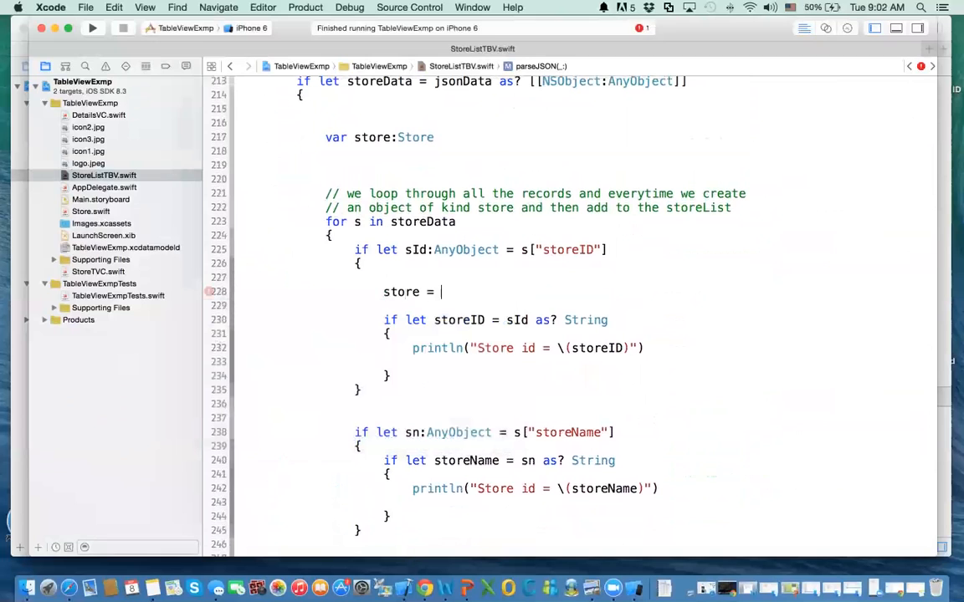
type("S")
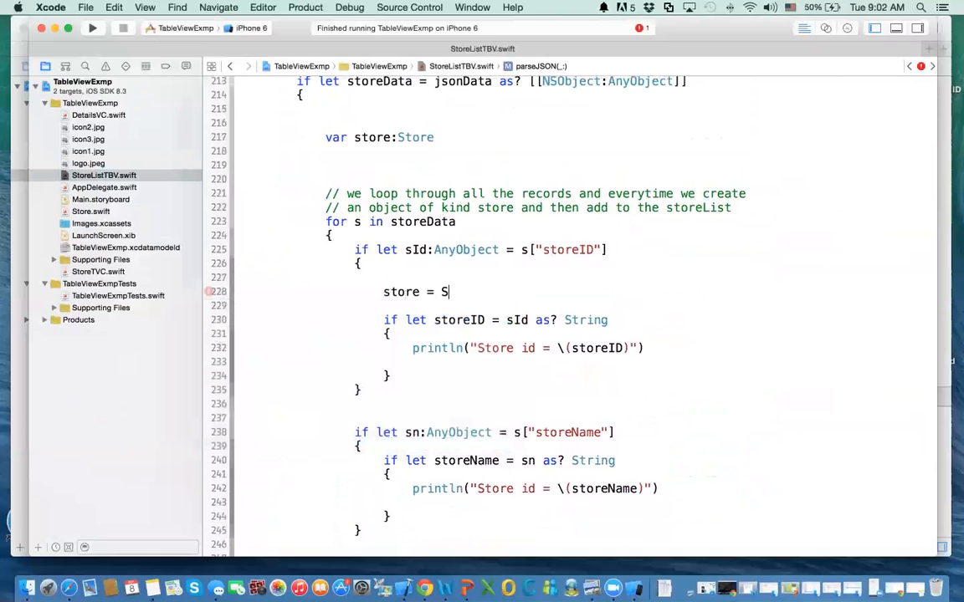
type("tore()")
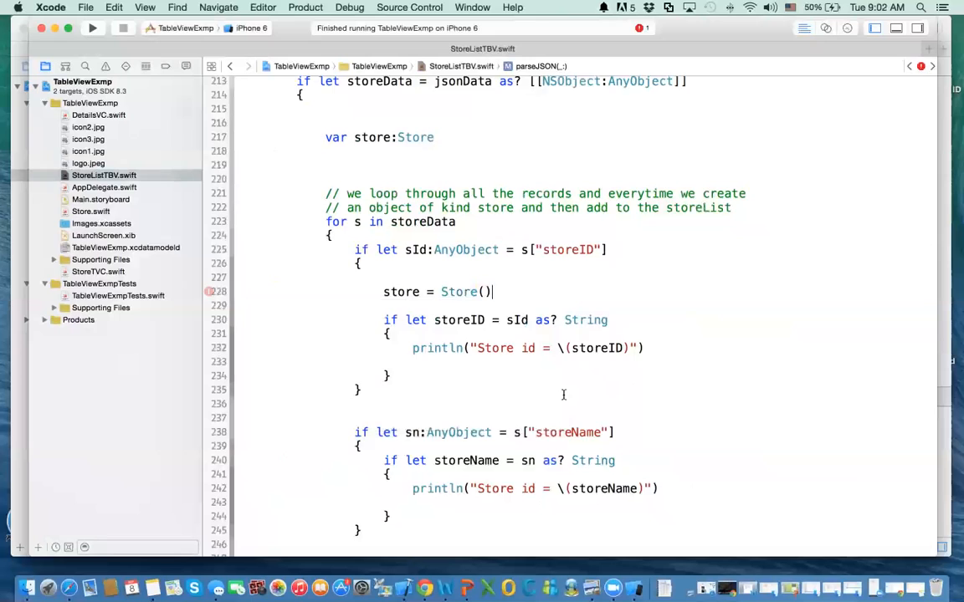
scroll("down", 3)
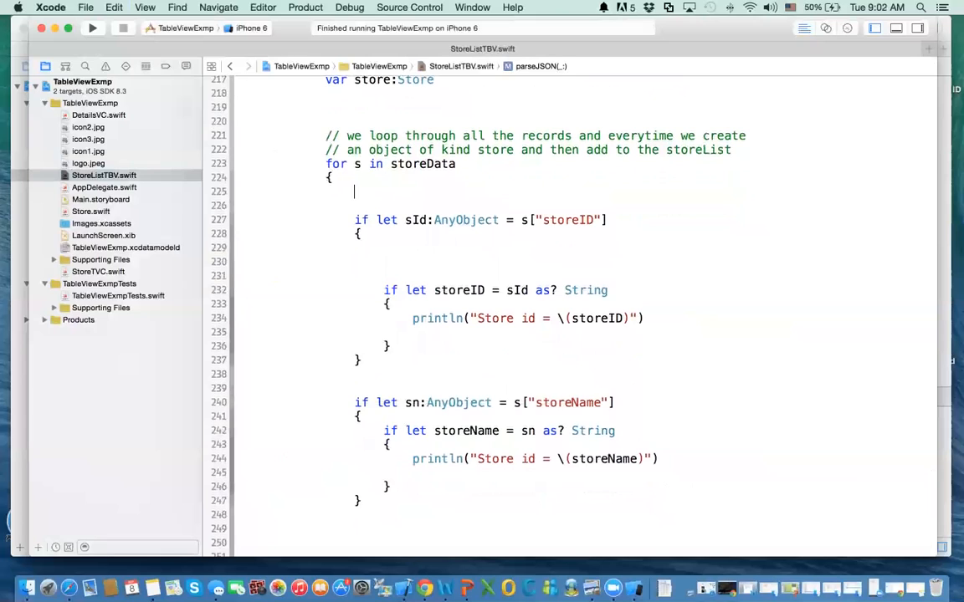
Step: Put store = Store() and '// this part is getting the values' atop the loop, removing blank lines
type("store = Store()")
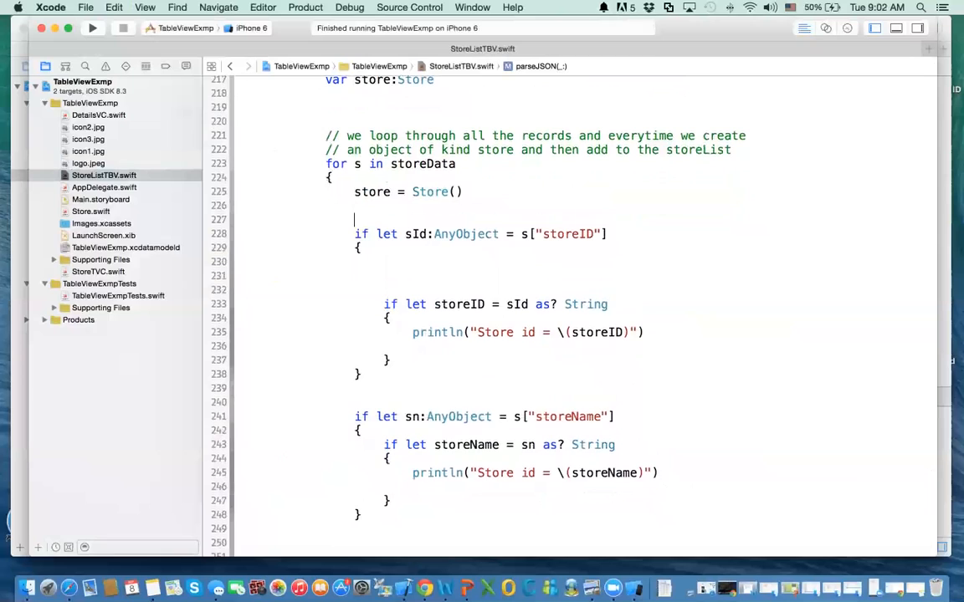
type("// this part is g")
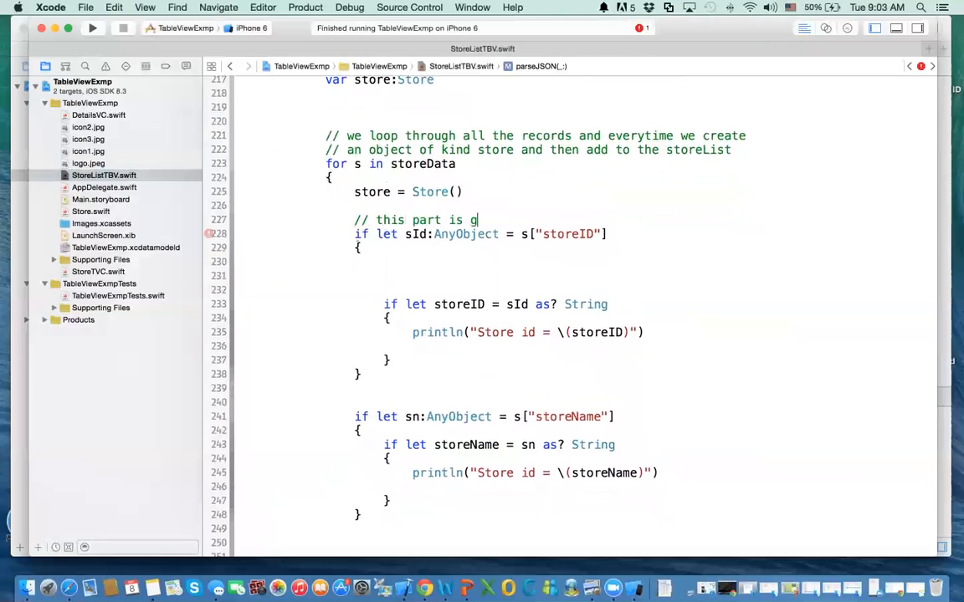
type("etting the values")
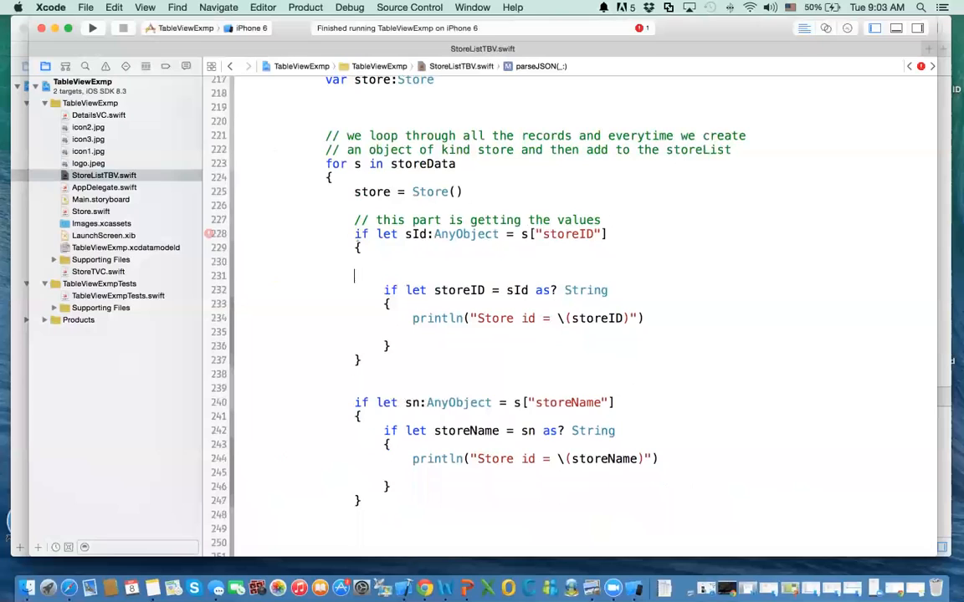
key("Backspace")
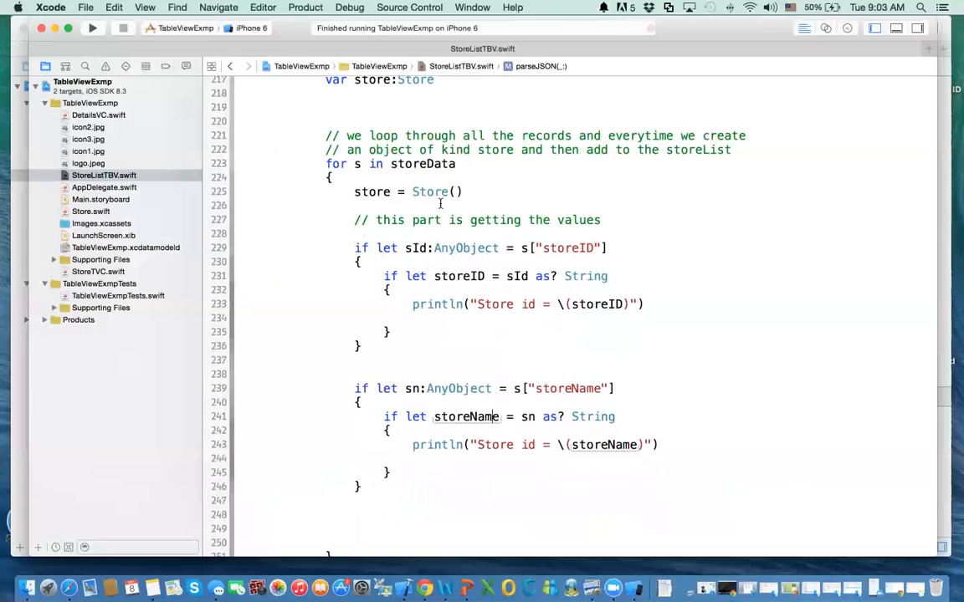
mouse_move(416, 305)
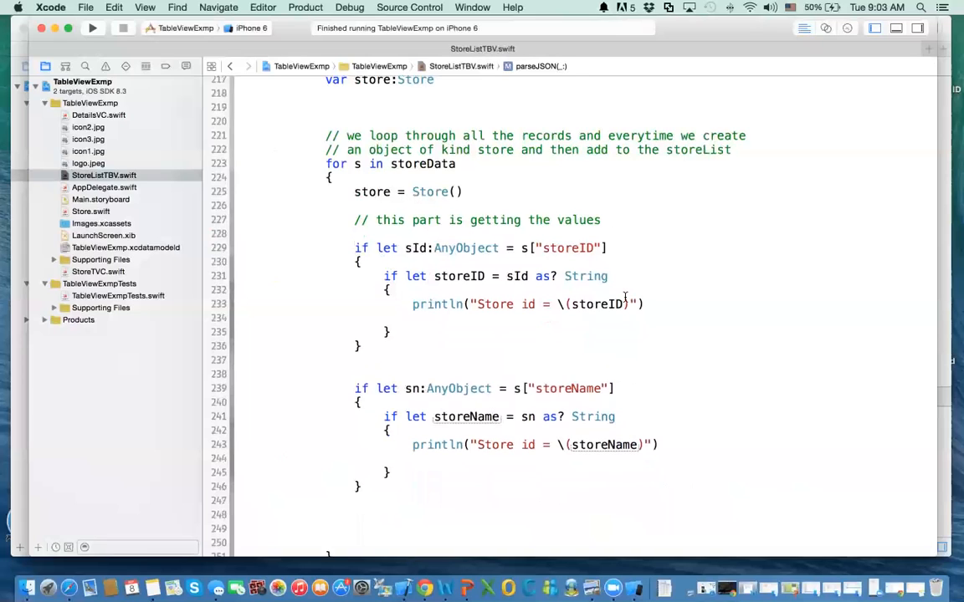
mouse_move(475, 285)
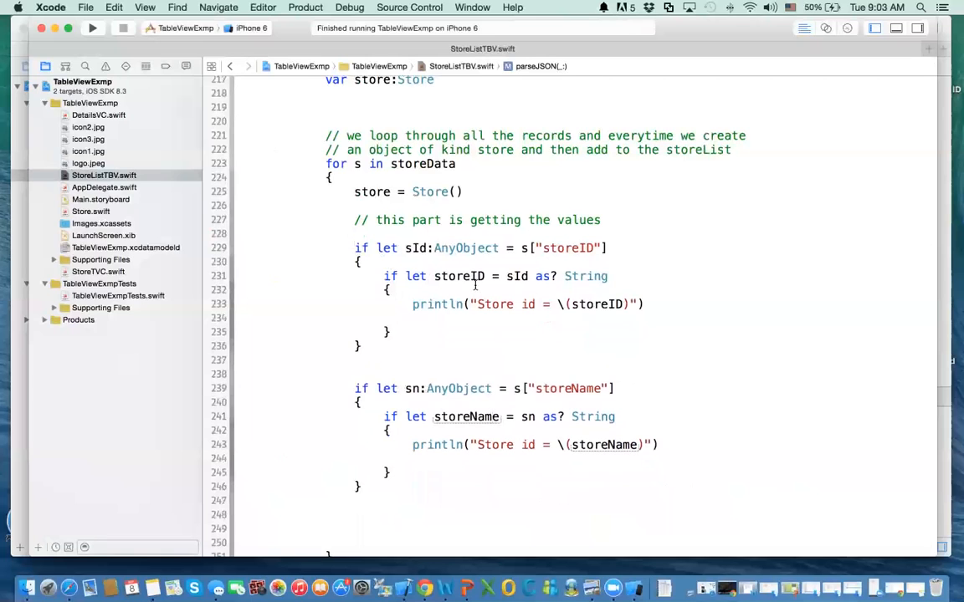
scroll("down", 3)
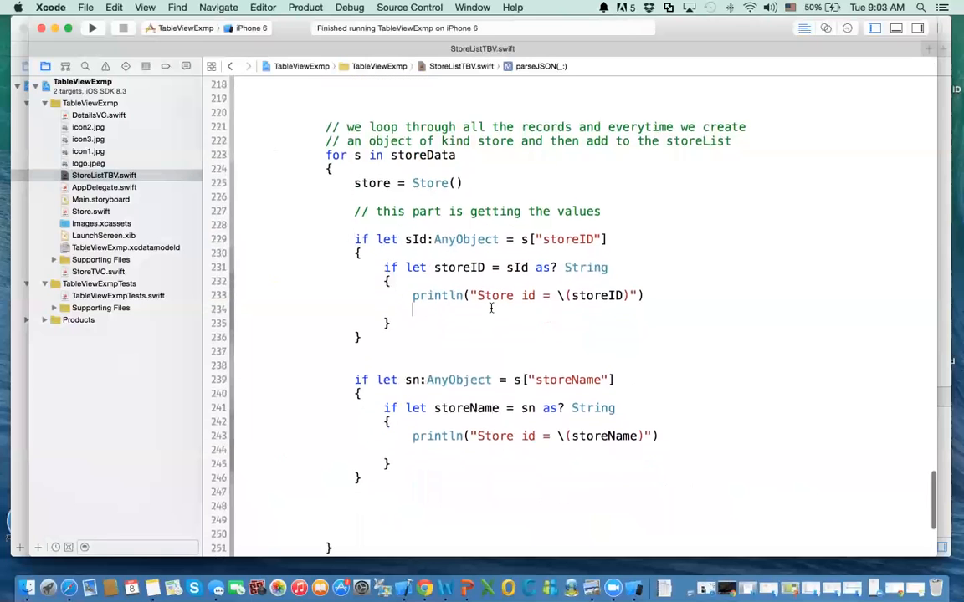
scroll("down", 3)
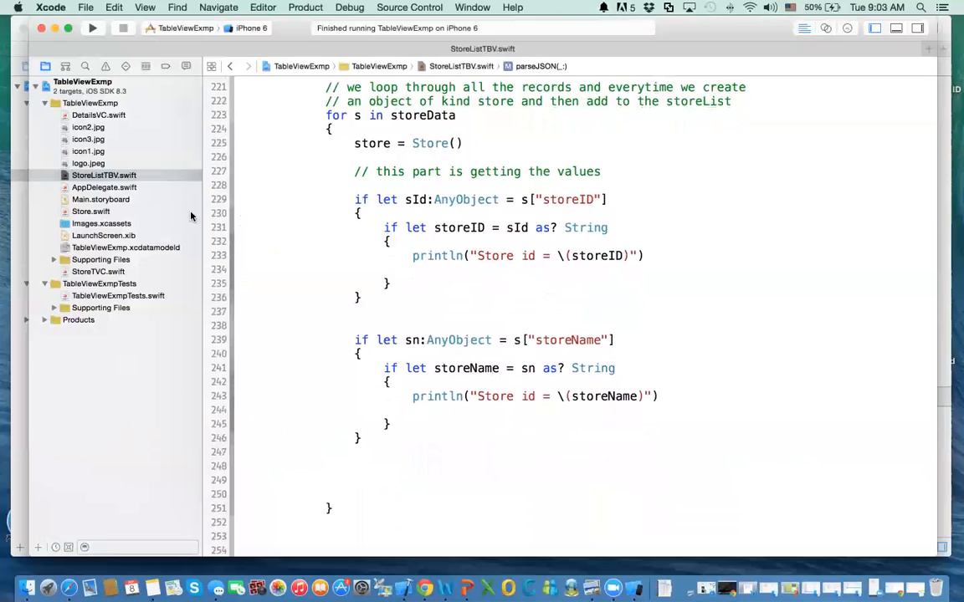
left_click(90, 210)
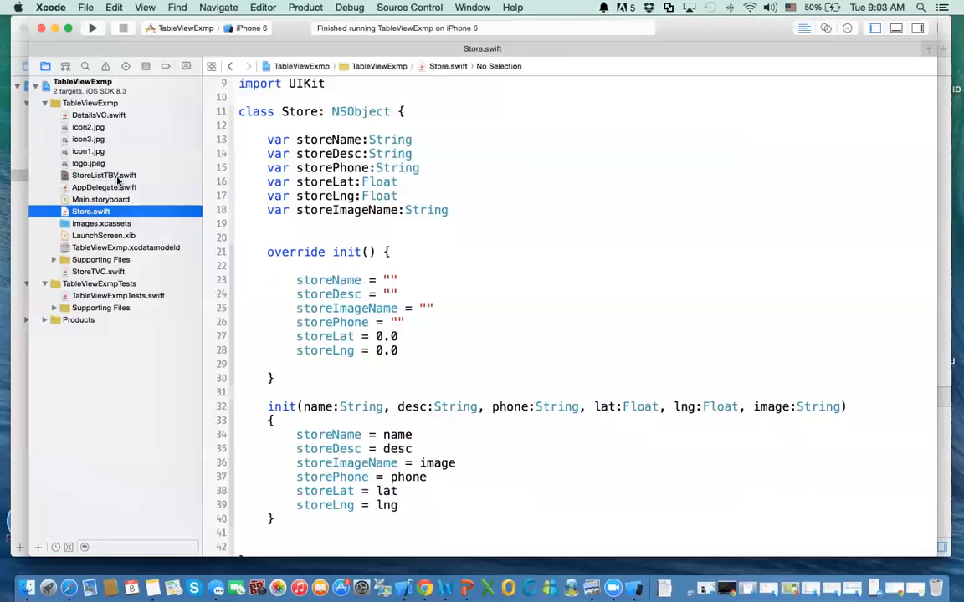
left_click(103, 175)
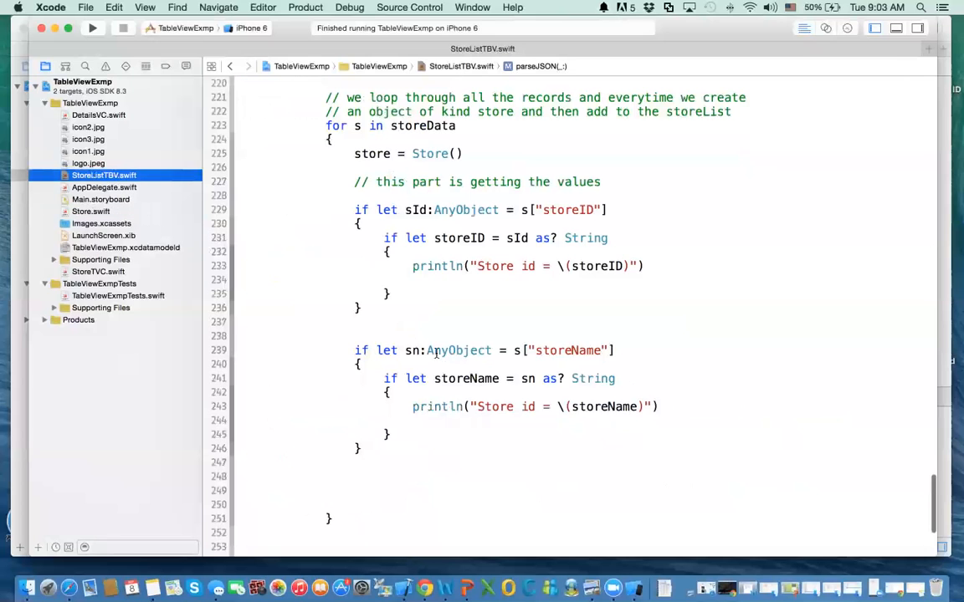
scroll("down", 3)
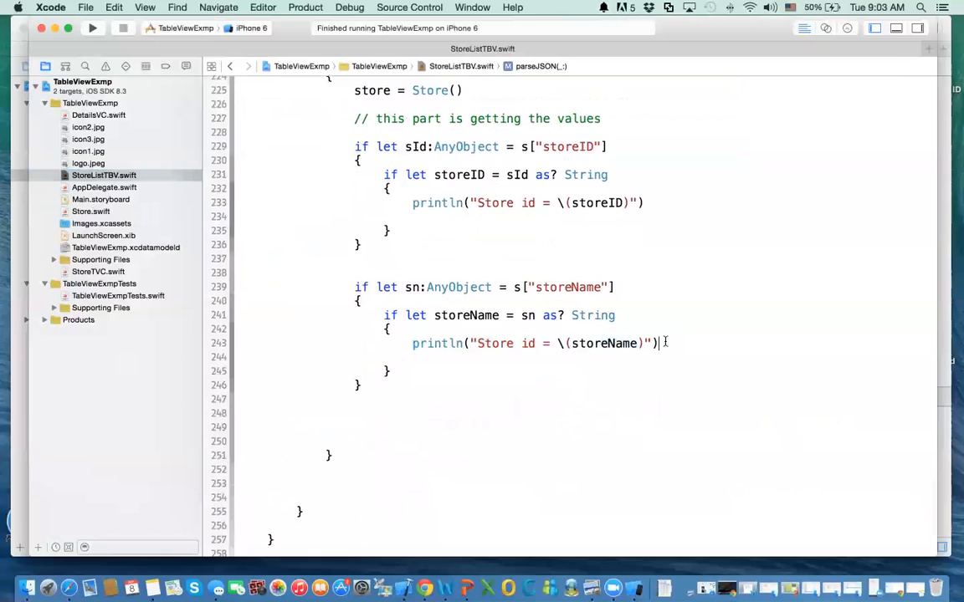
Step: Comment out the storeName println and assign store.storeName = storeName
type("//")
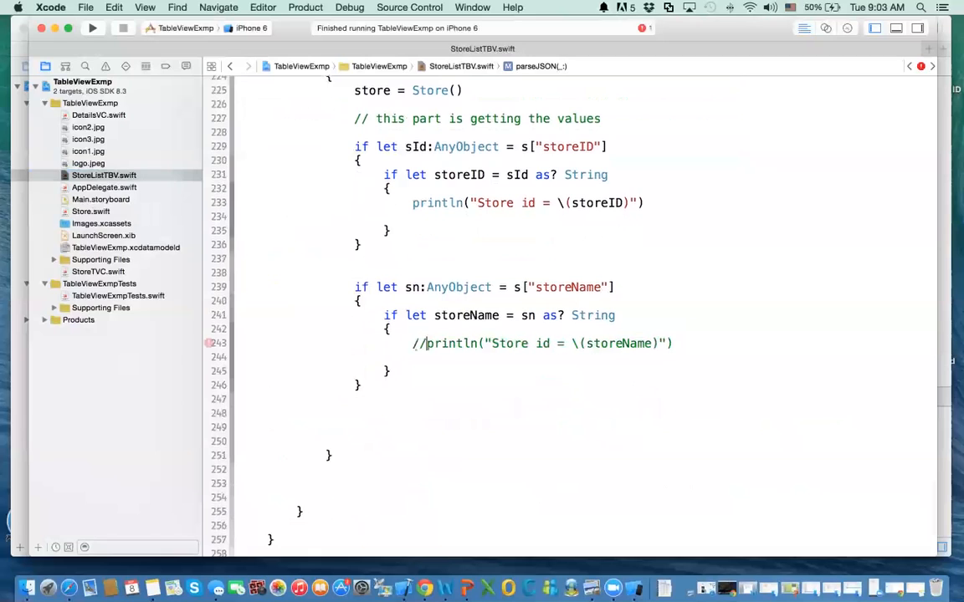
type("s")
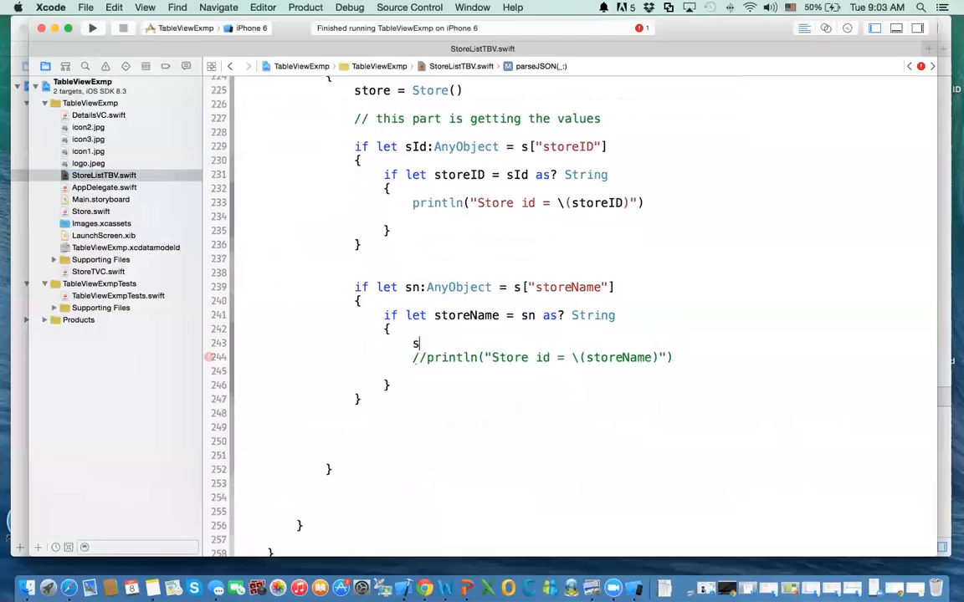
type("tore")
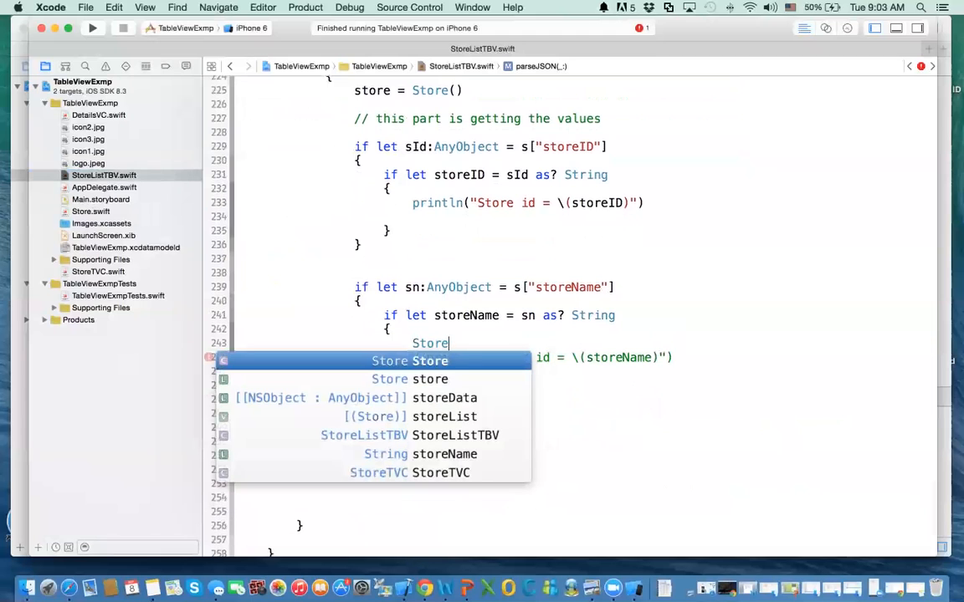
type(".")
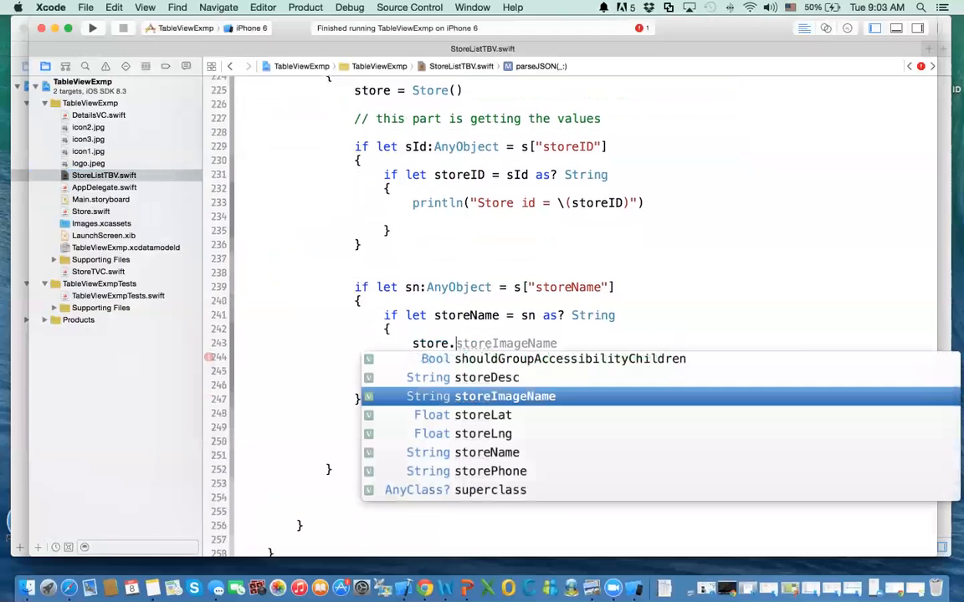
left_click(487, 451)
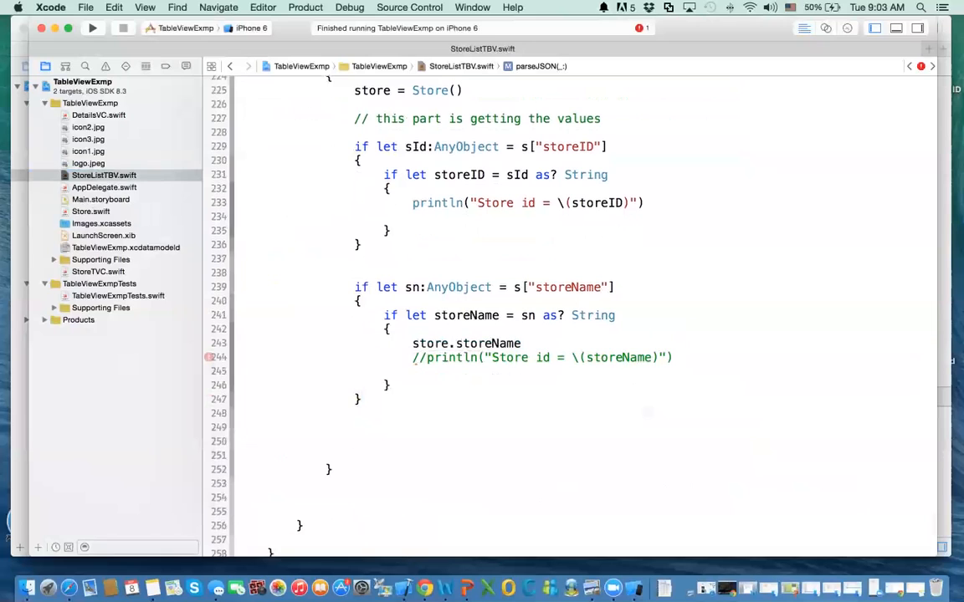
type("=")
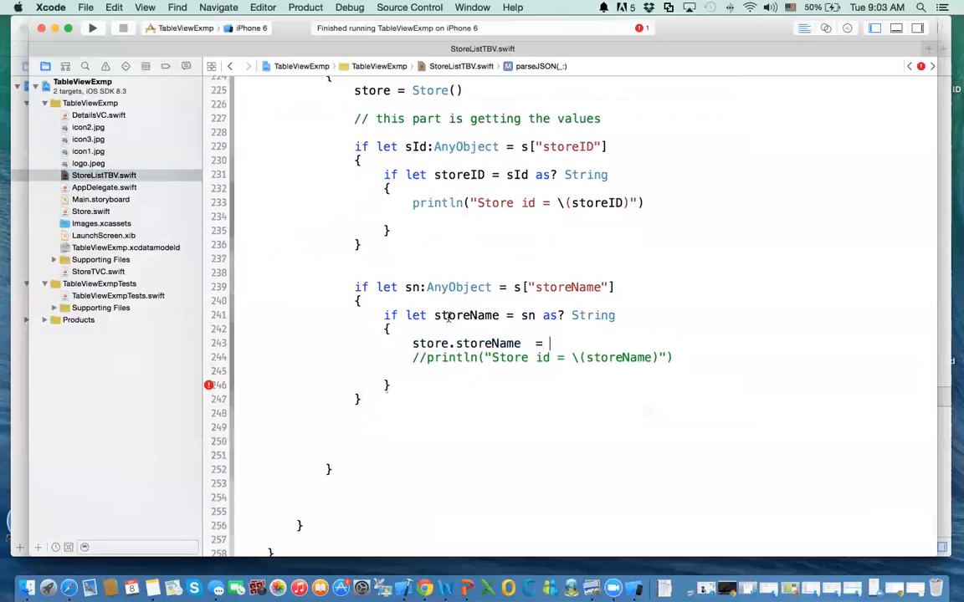
type("storeName")
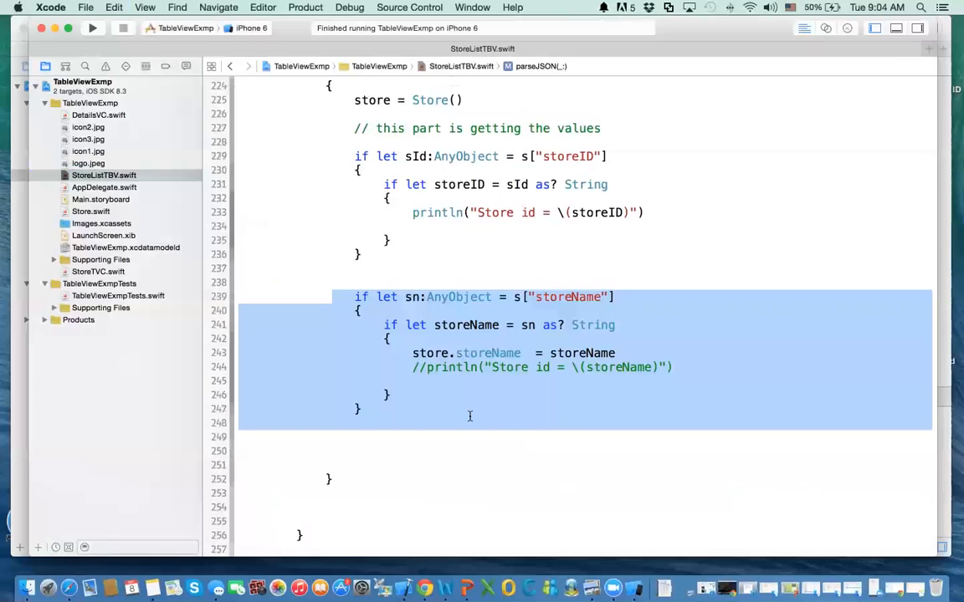
mouse_move(375, 443)
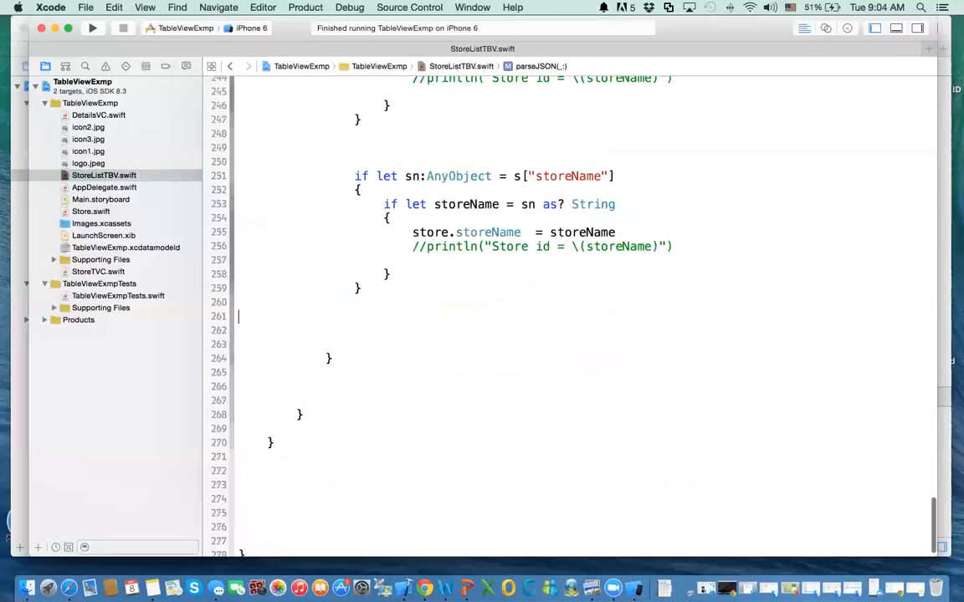
Step: Show the console and make the pasted block read storeIcon into store.storeImageName
scroll("down", 3)
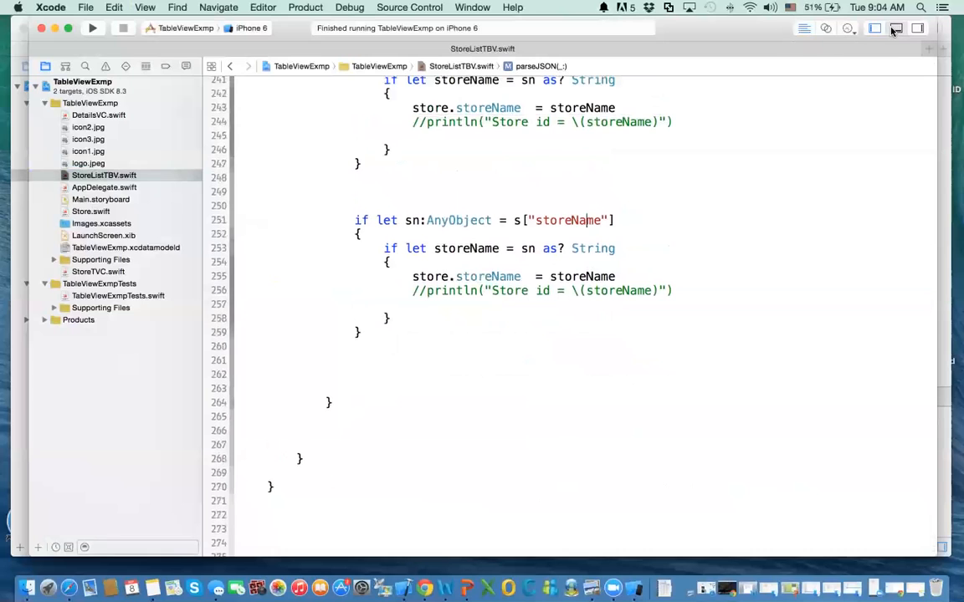
left_click(896, 28)
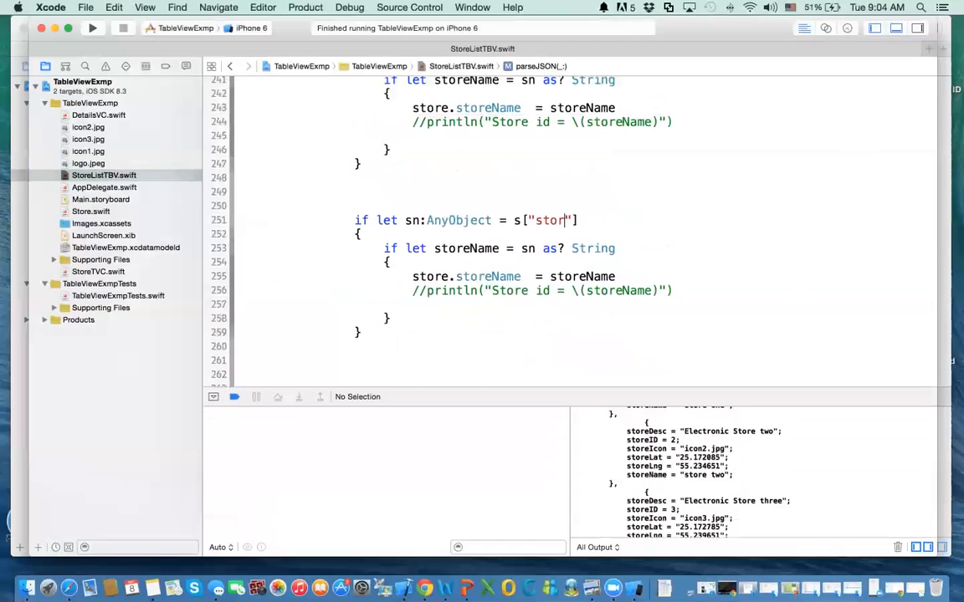
type("e")
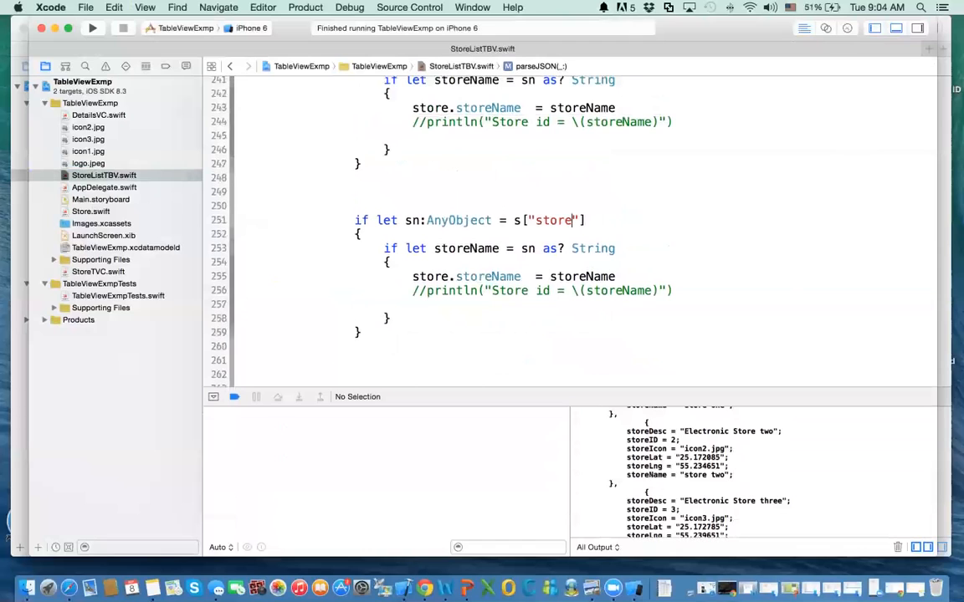
type("Ico")
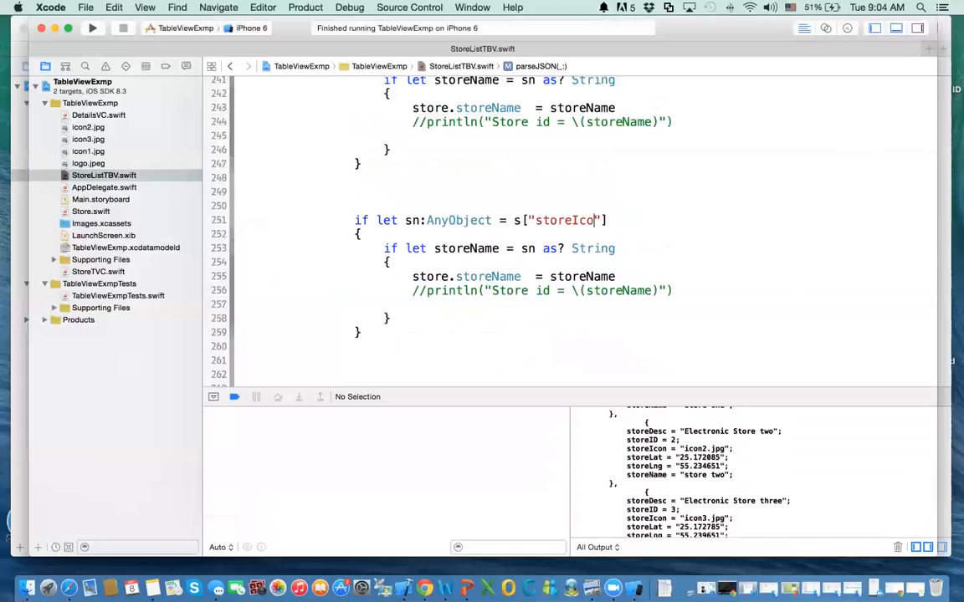
type("n")
left_click(487, 247)
type("I")
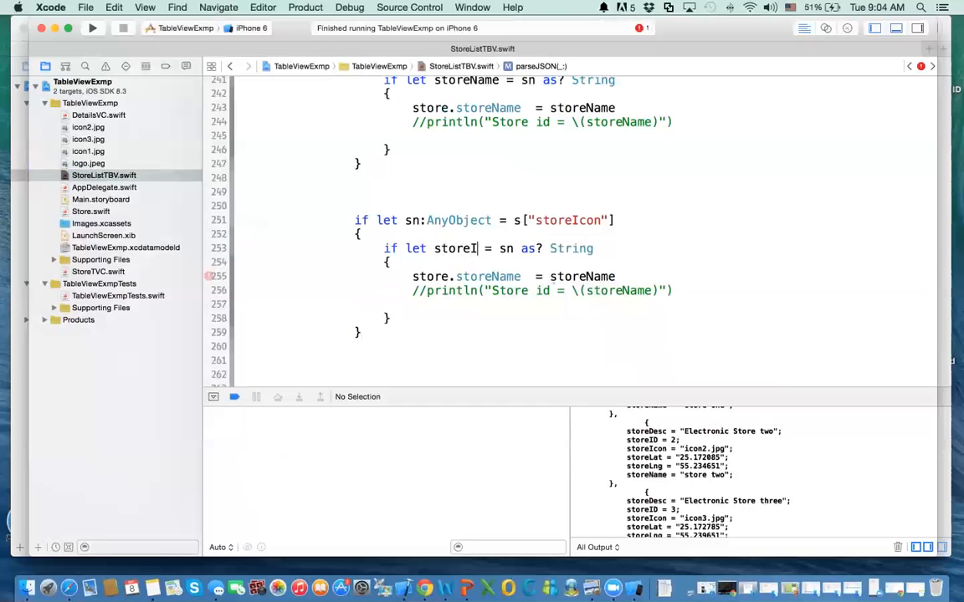
type("con")
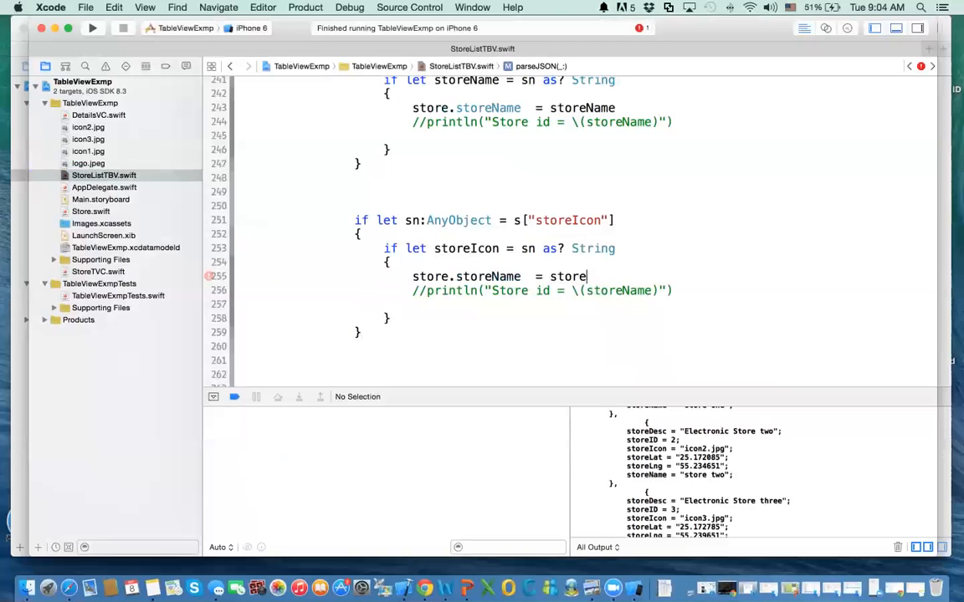
type("Icon")
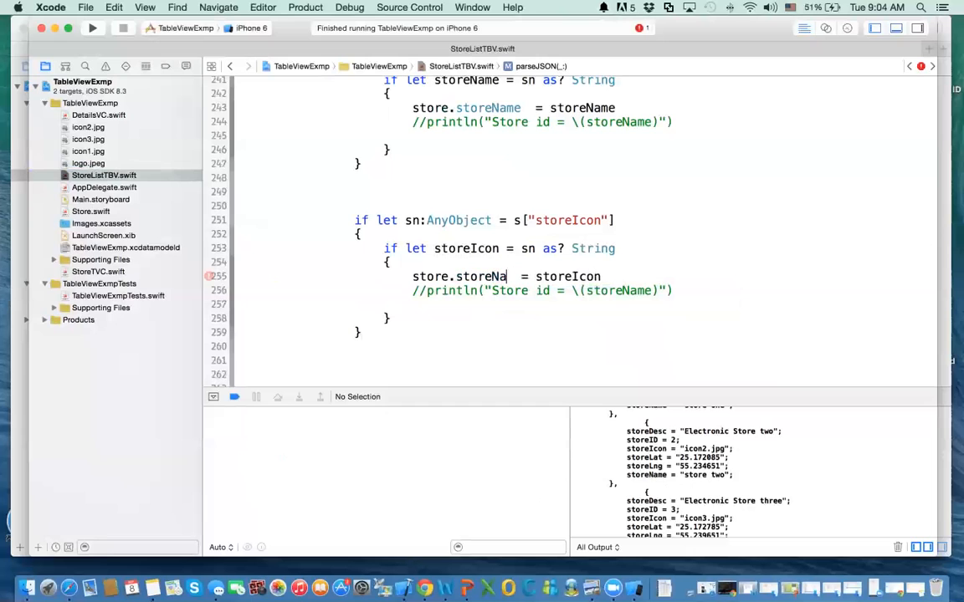
key("backspace")
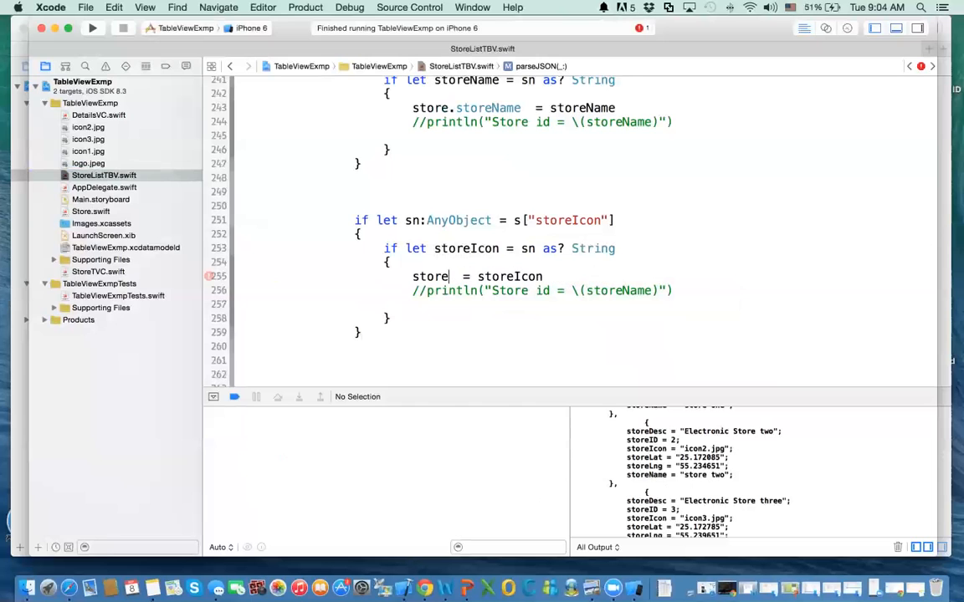
type(".so")
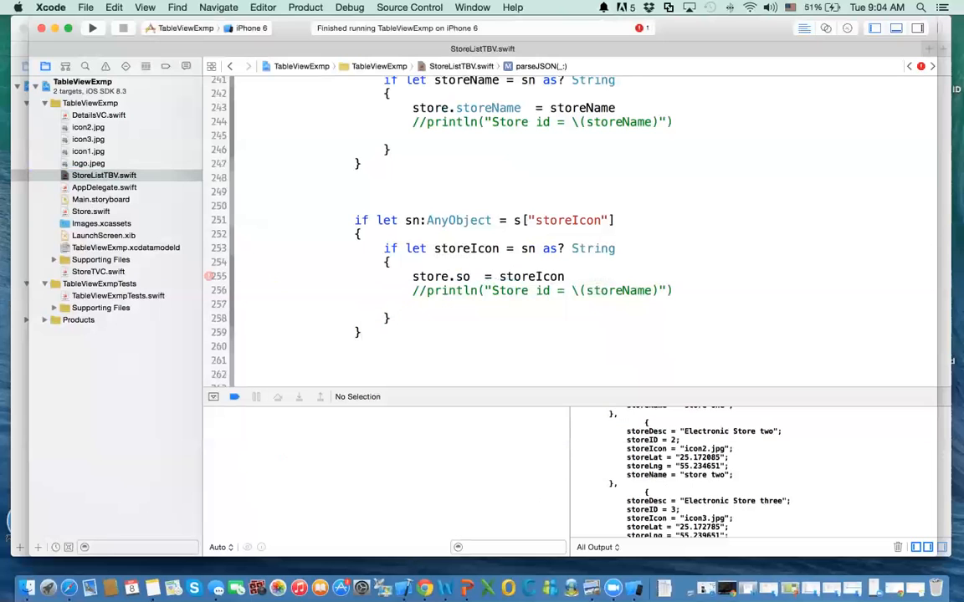
type("storeLng")
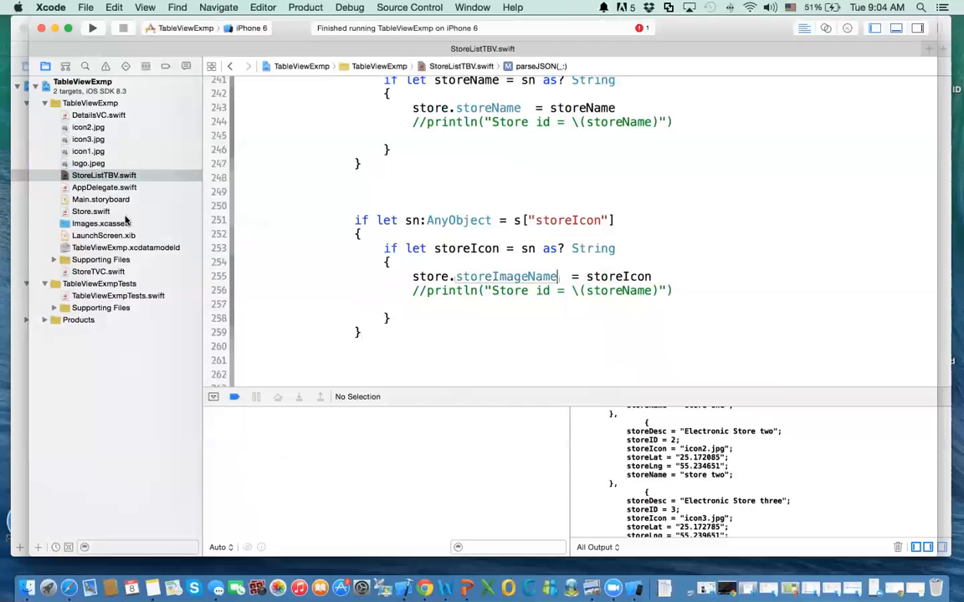
left_click(548, 290)
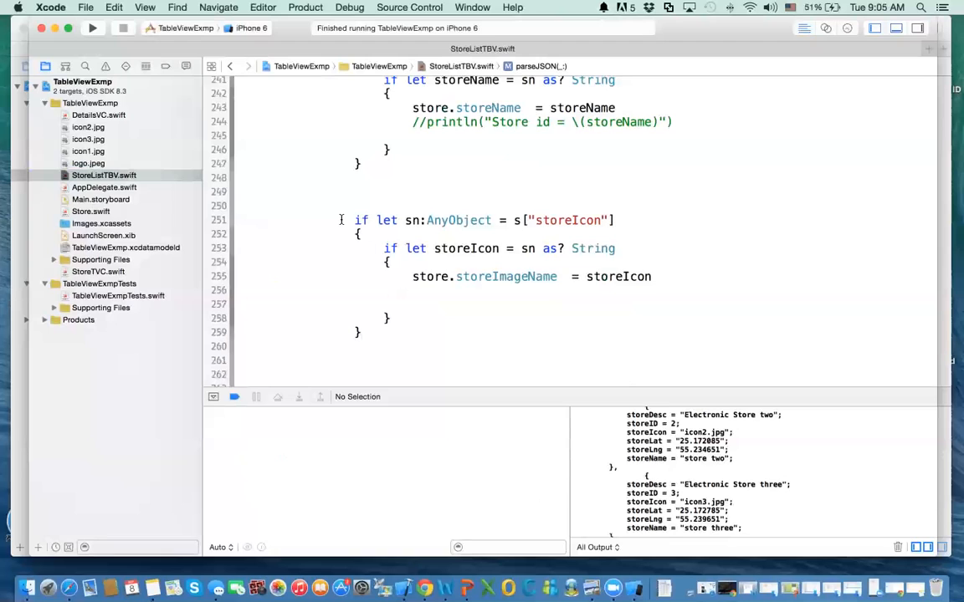
Step: Duplicate the storeIcon block, changing its key and property to storeDesc
left_click_drag(342, 220, 444, 329)
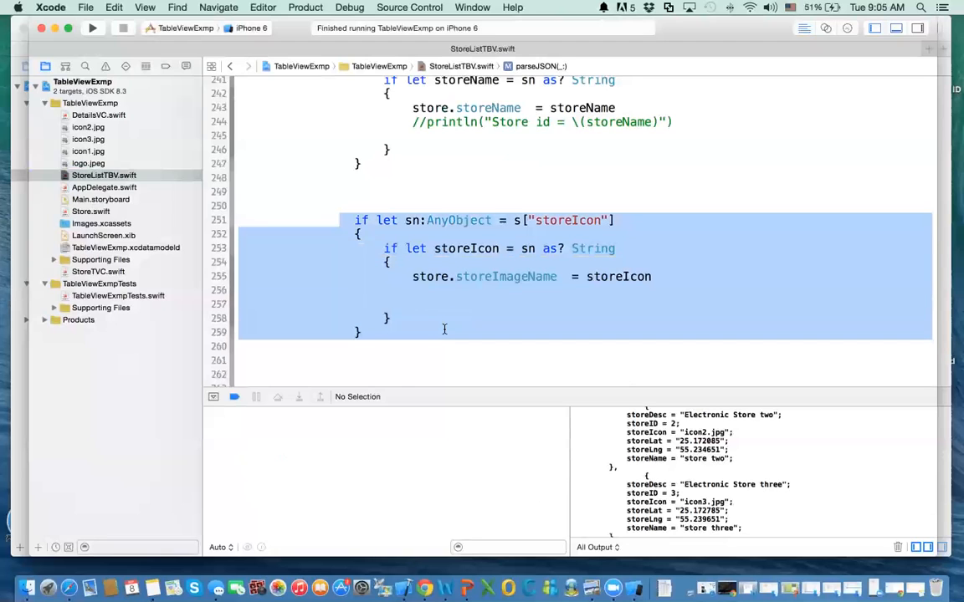
scroll("down", 3)
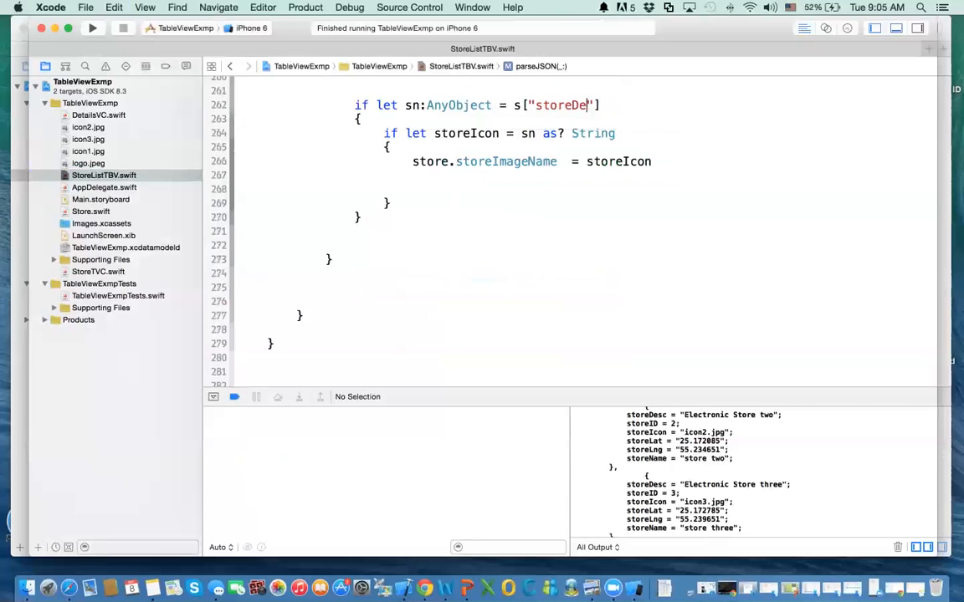
type("sc")
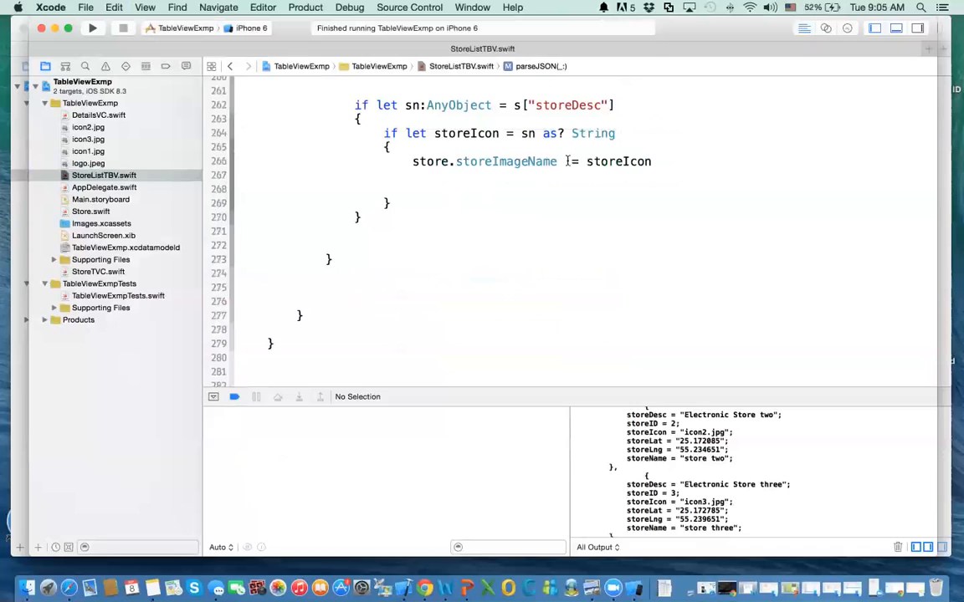
key("BackSpace")
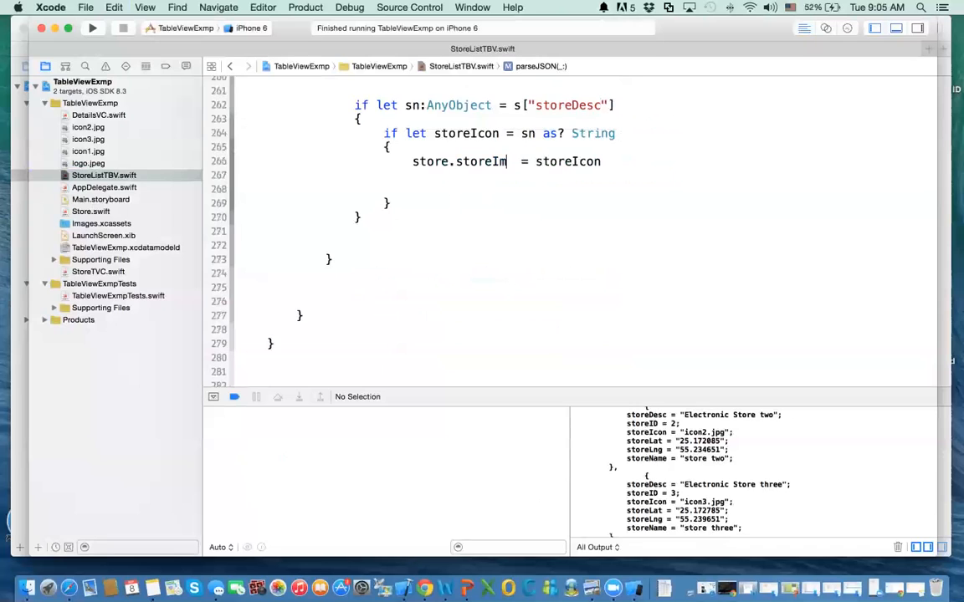
type("Desc")
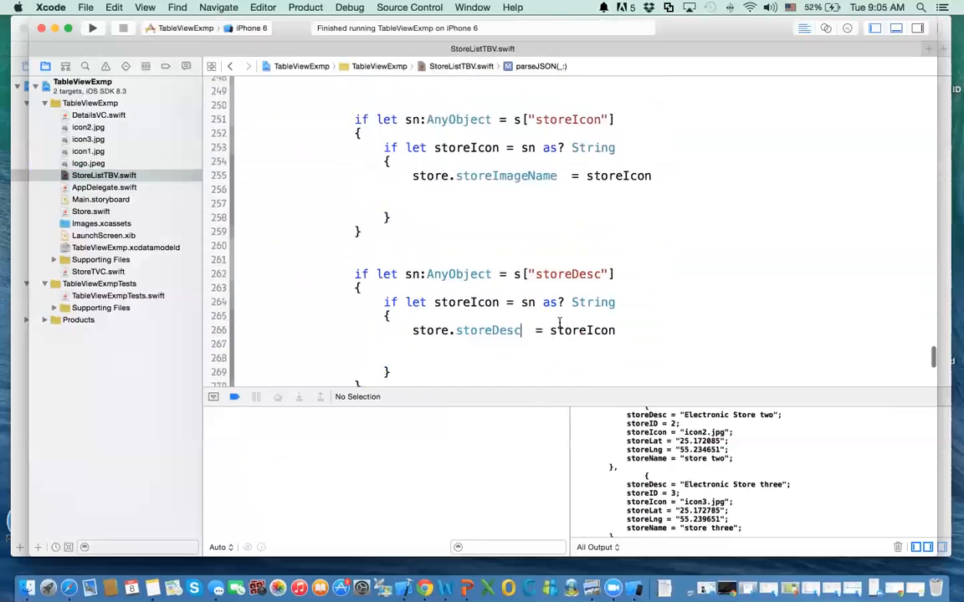
scroll("down", 3)
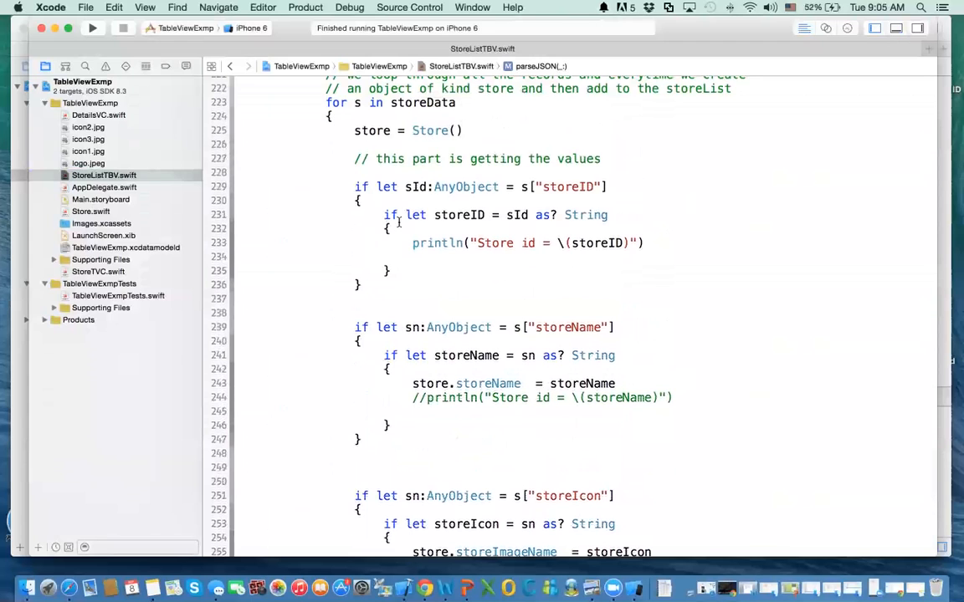
scroll("down", 3)
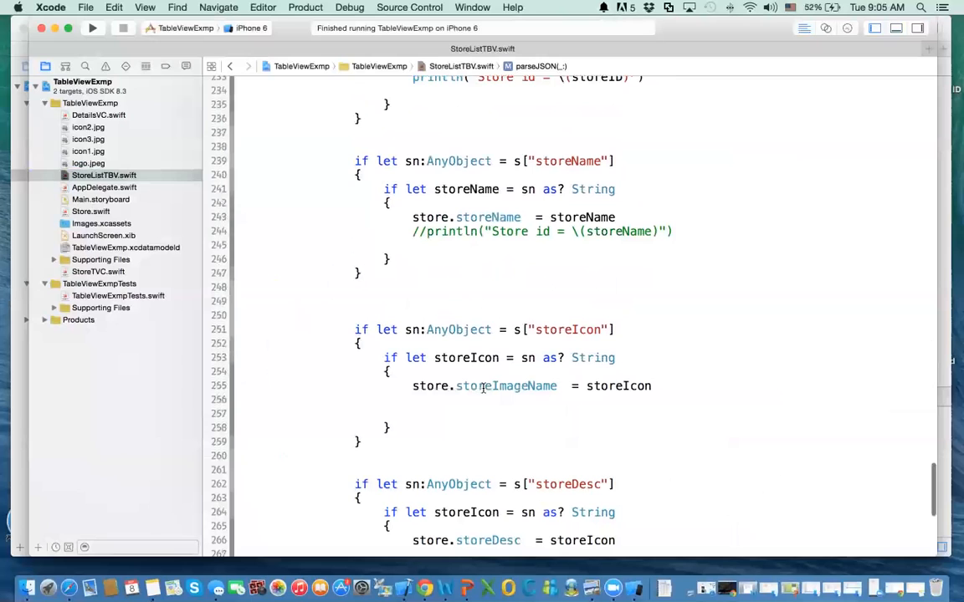
scroll("down", 3)
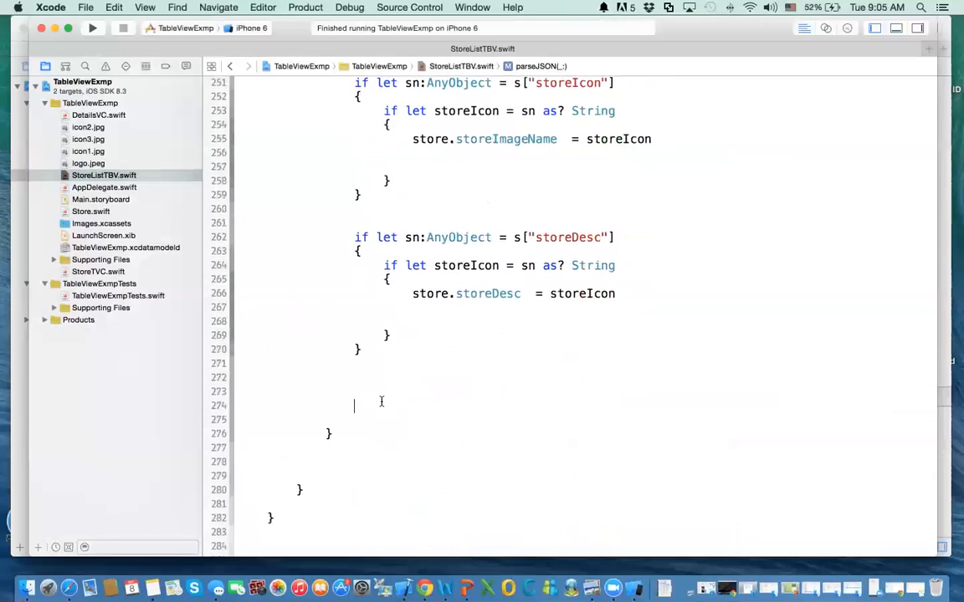
Step: Add storeList += [store] after the storeDesc block and trim the extra blank lines
type("so")
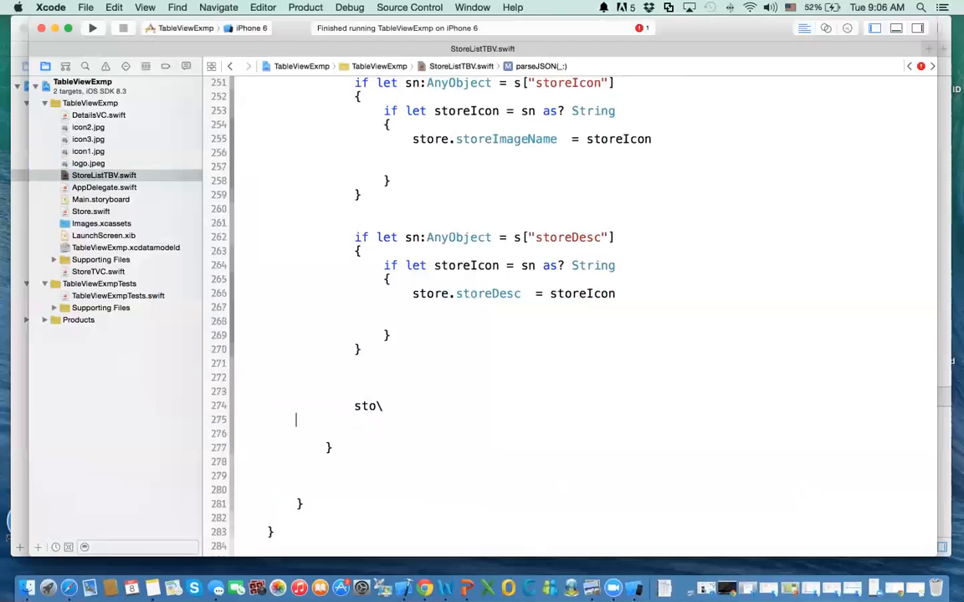
type("reList")
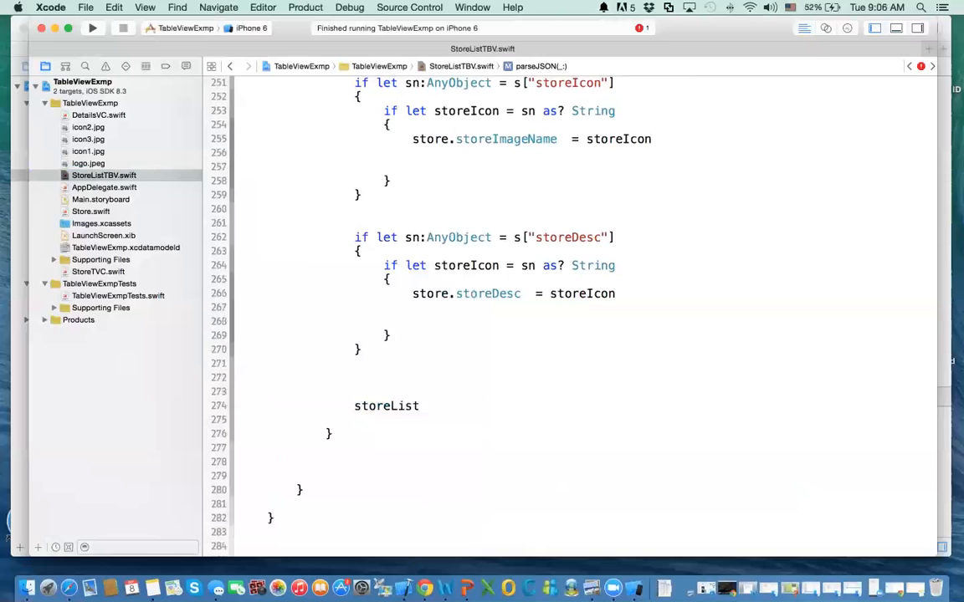
type("=")
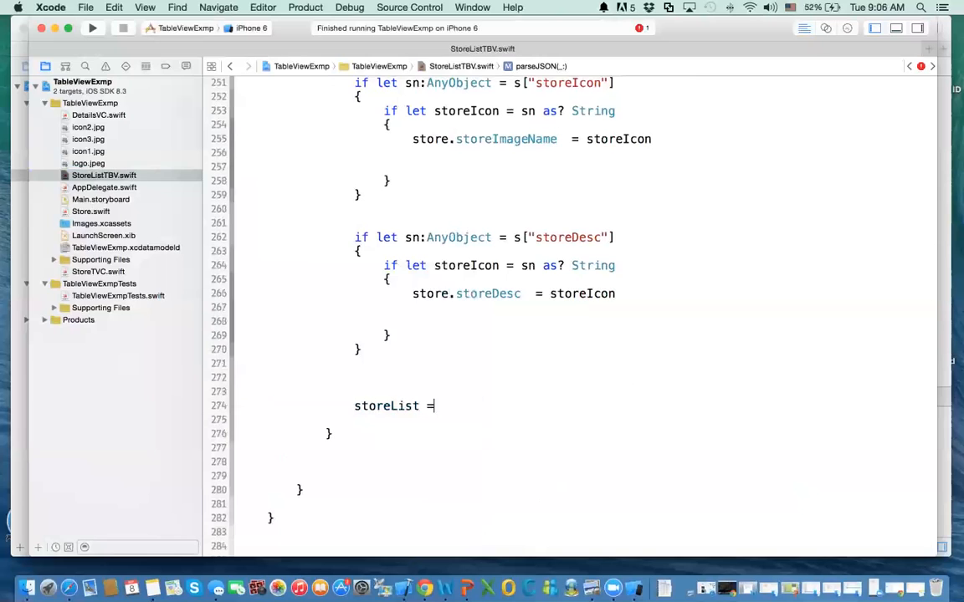
type("+")
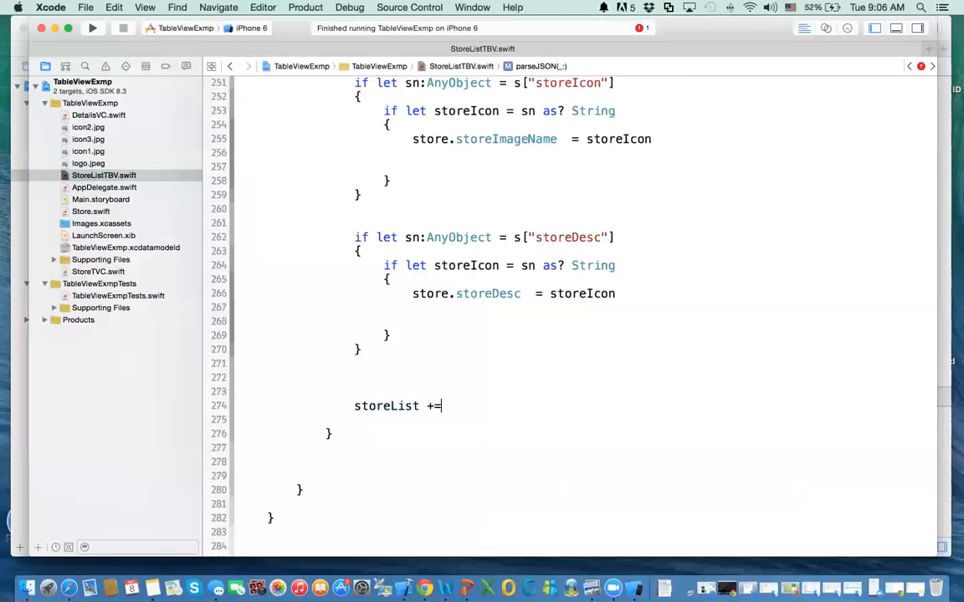
type("[")
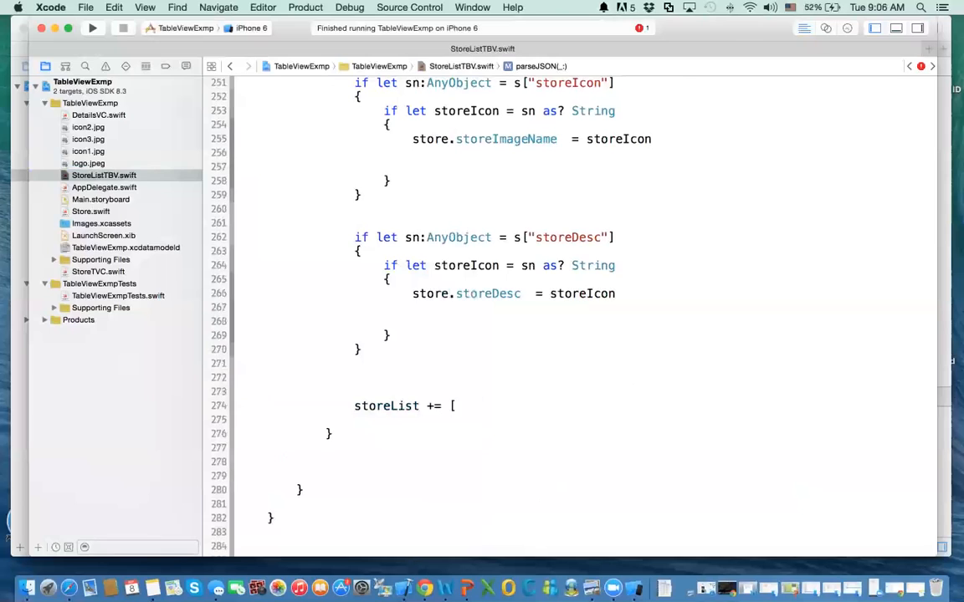
type("s")
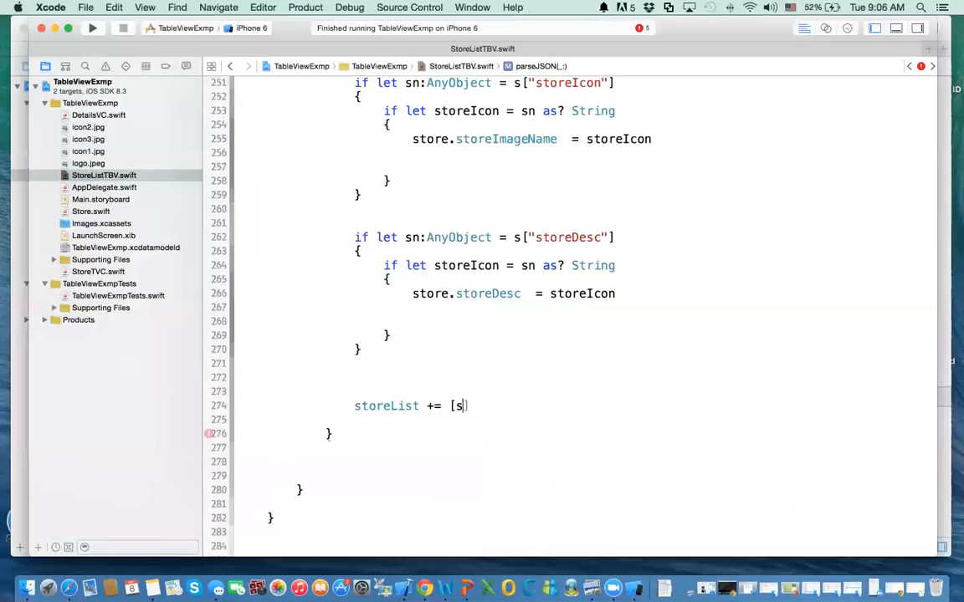
type("tore")
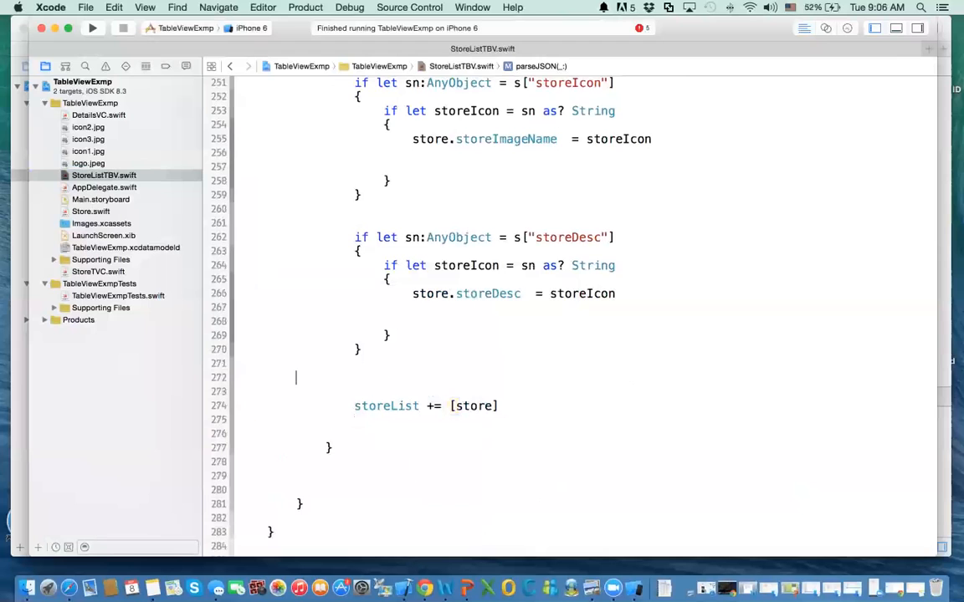
key("Backspace")
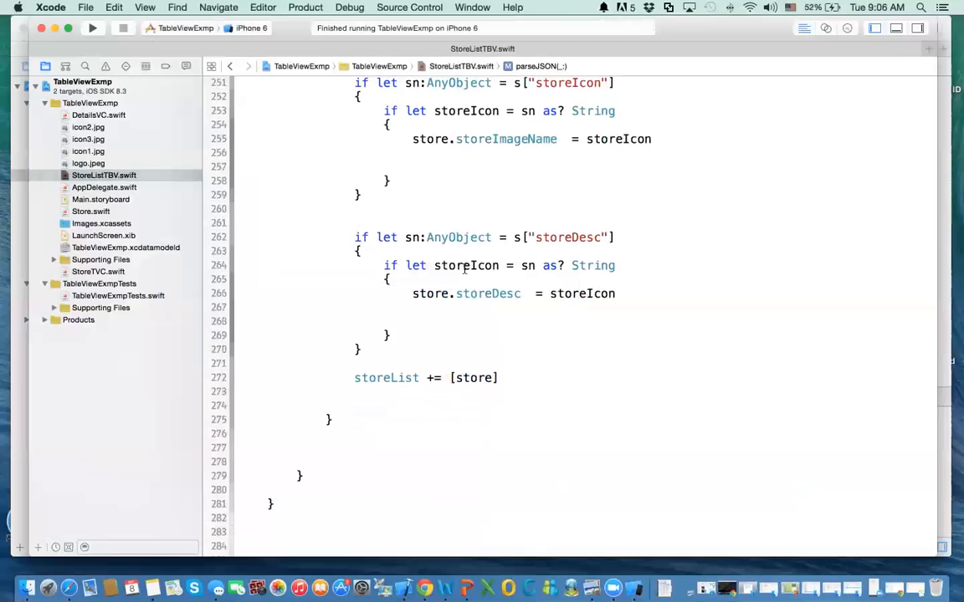
scroll("up", 3)
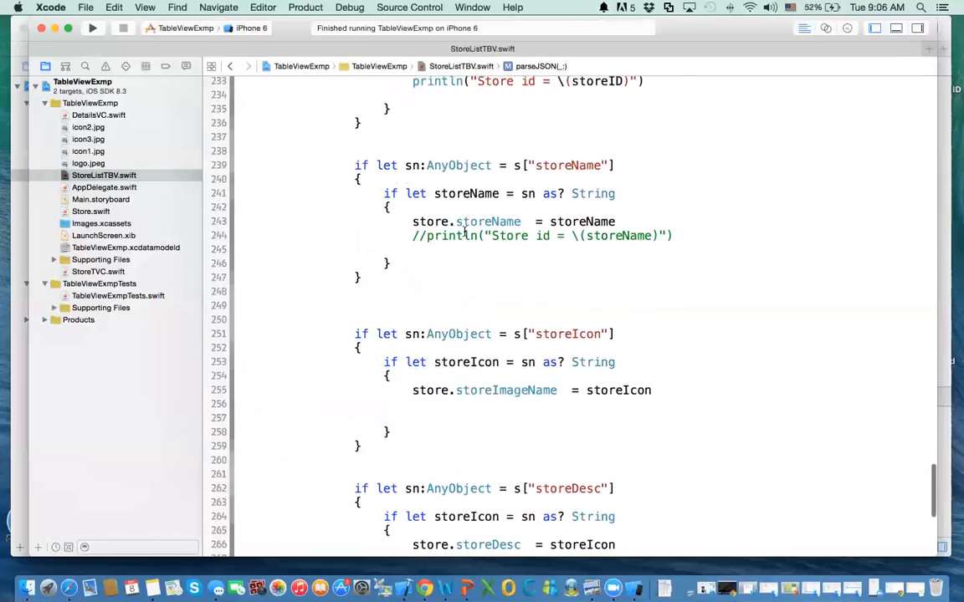
scroll("down", 3)
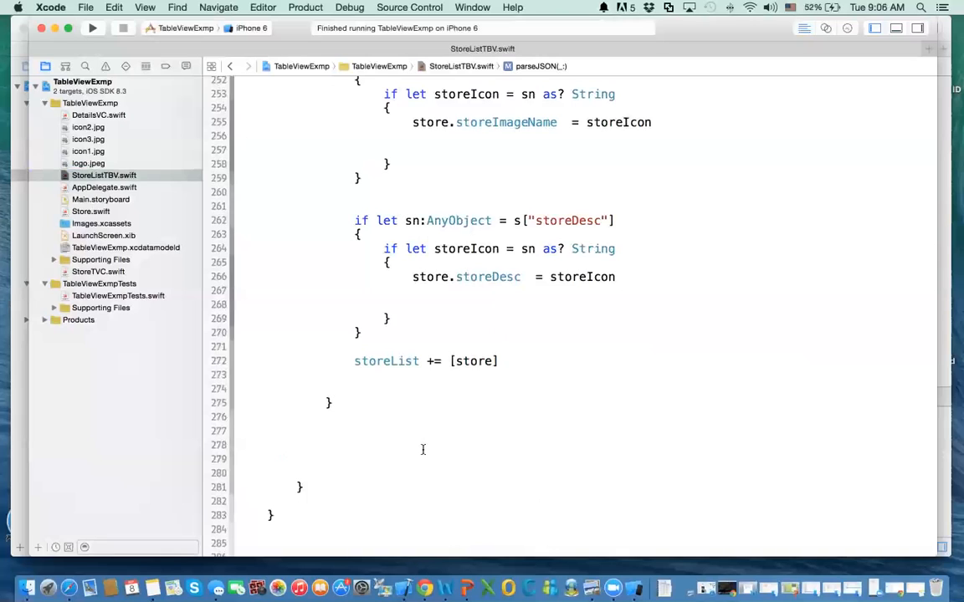
left_click(330, 403)
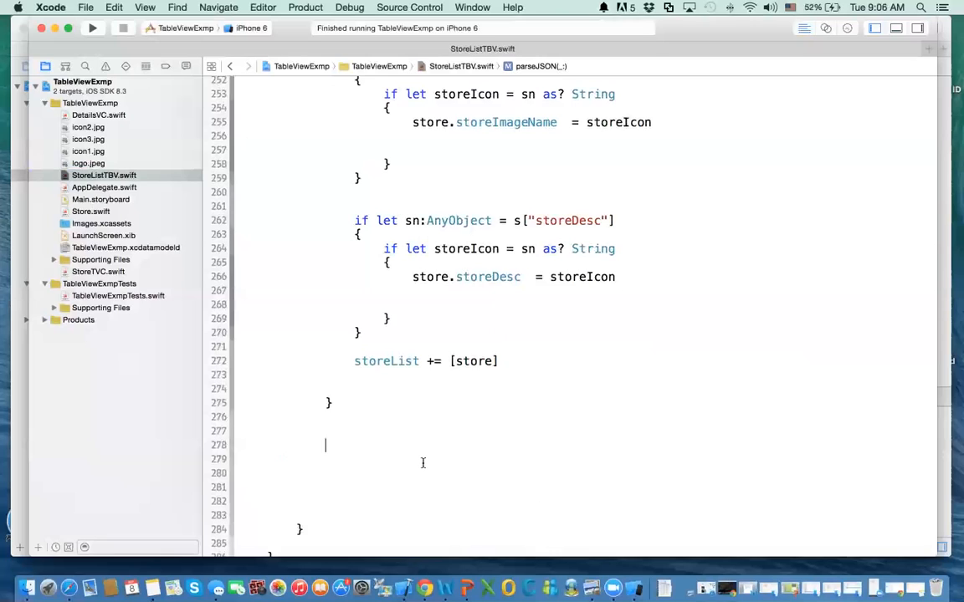
mouse_move(413, 454)
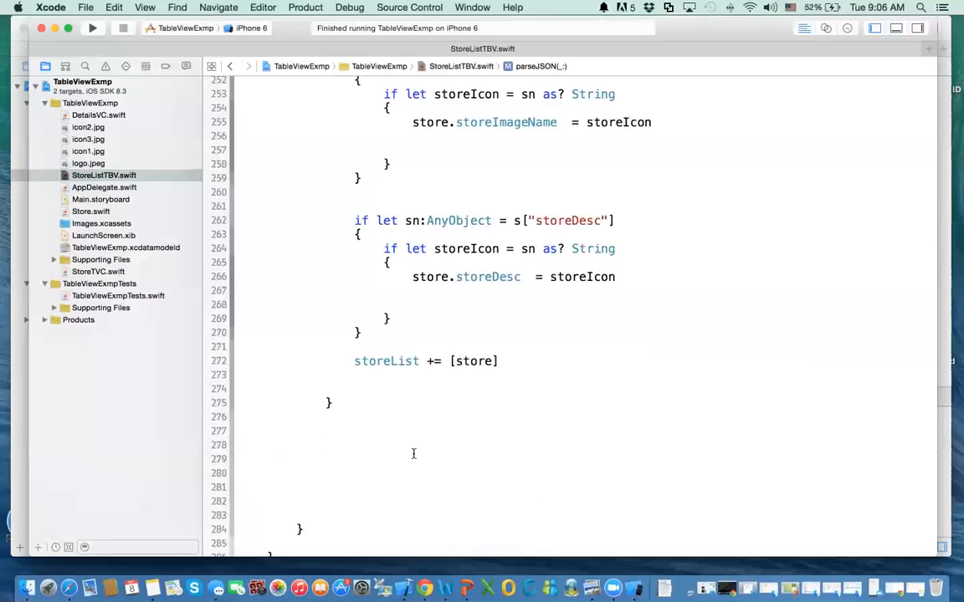
Step: Type self.tableView.reloadData() below the loop, discarding the cellForRowAtIndexPath suggestion
type("se")
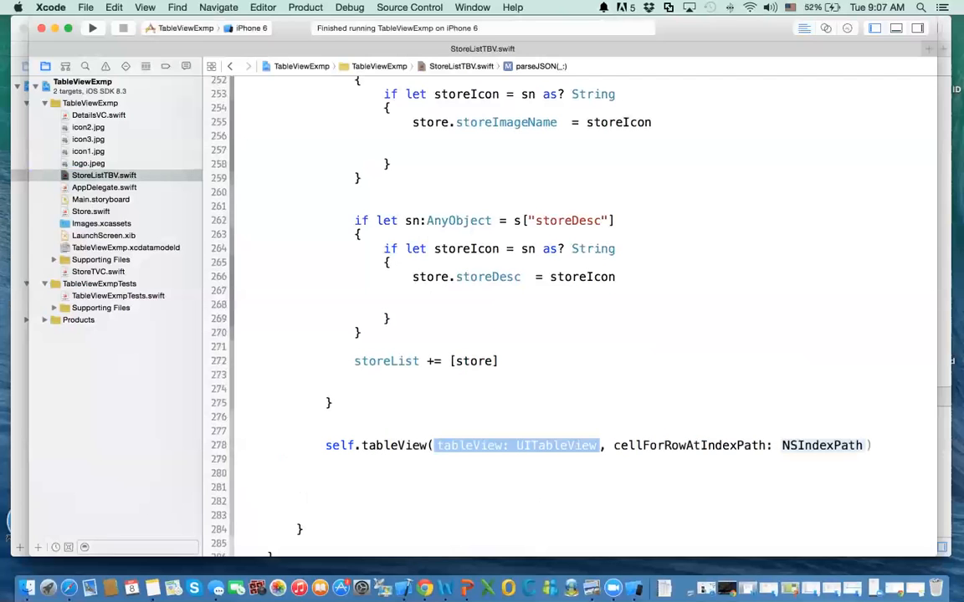
key("Delete")
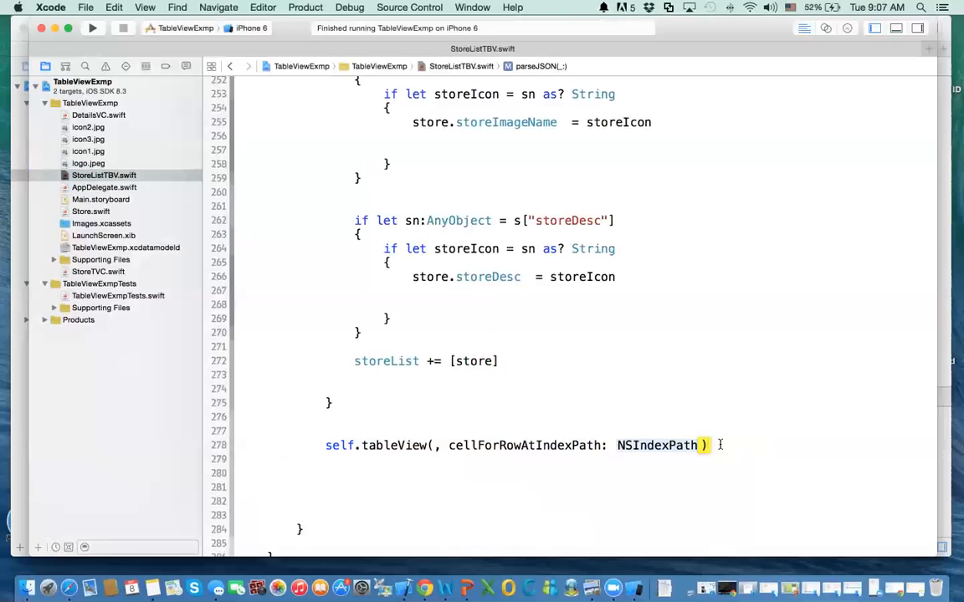
key("backspace")
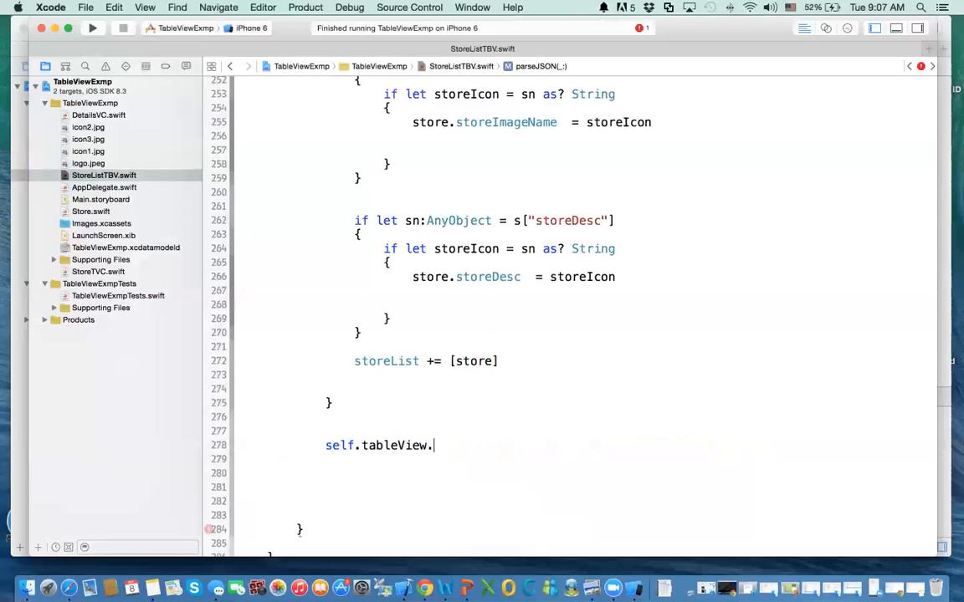
type("reloadData()")
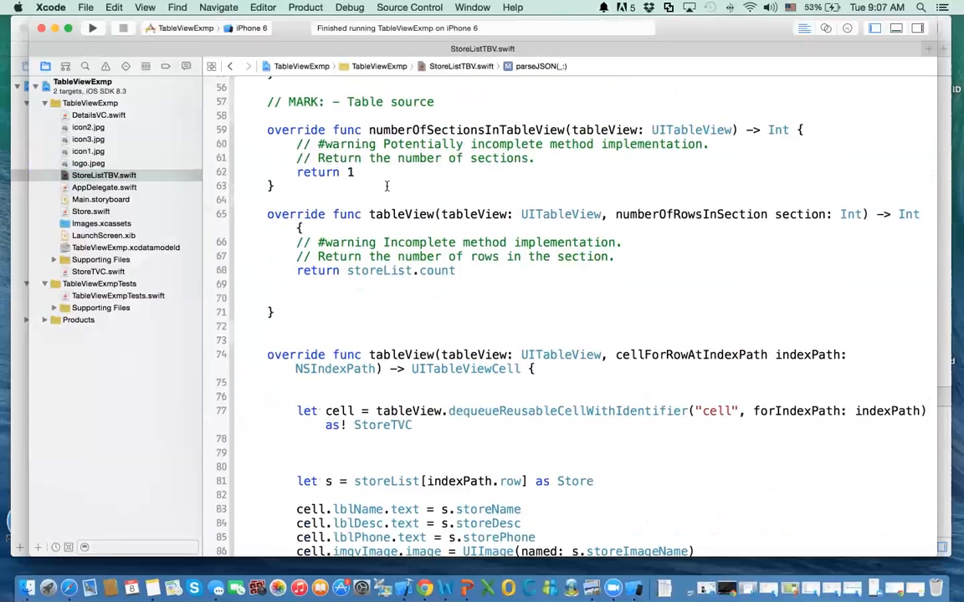
scroll("down", 3)
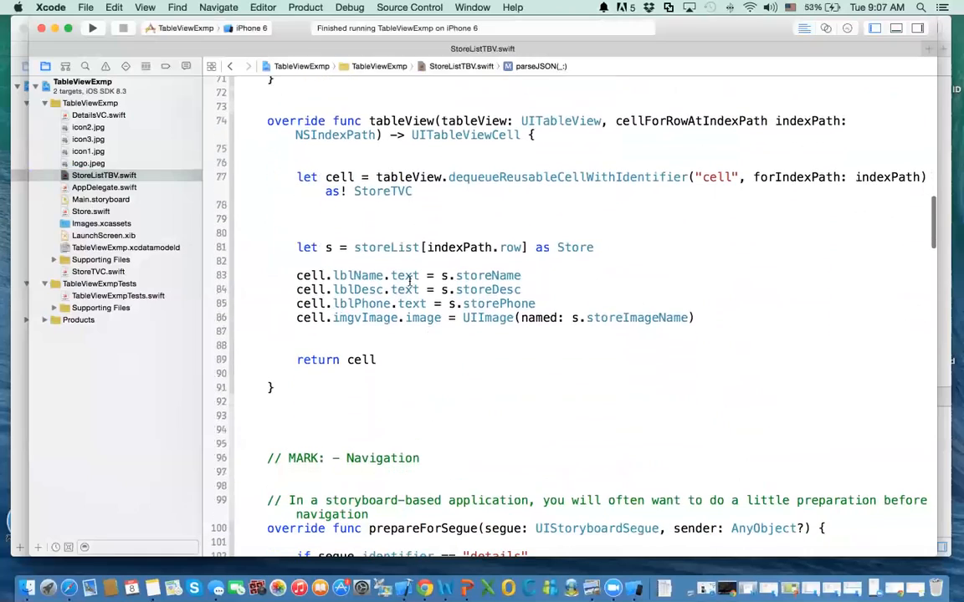
scroll("down", 3)
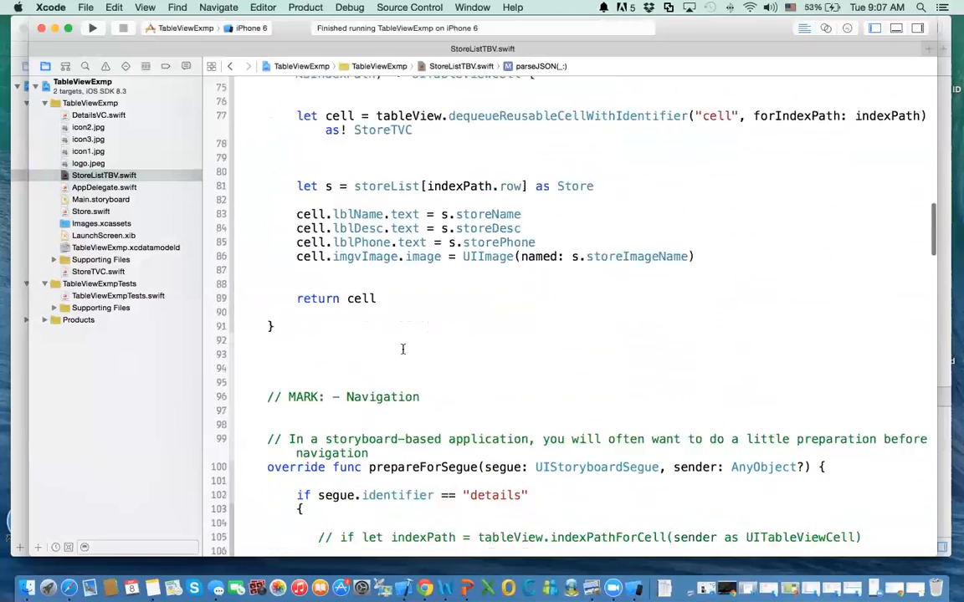
scroll("down", 3)
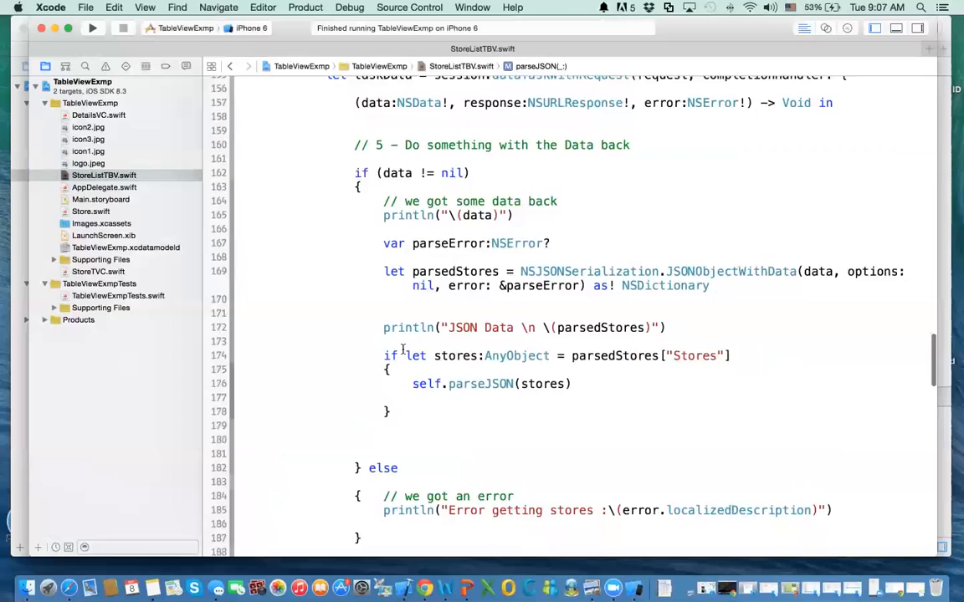
scroll("down", 3)
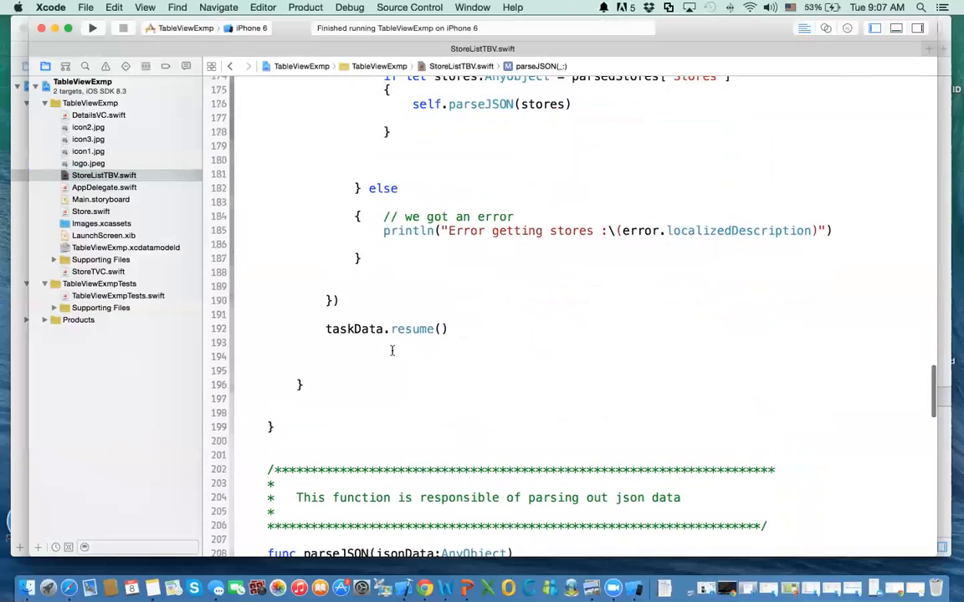
scroll("down", 3)
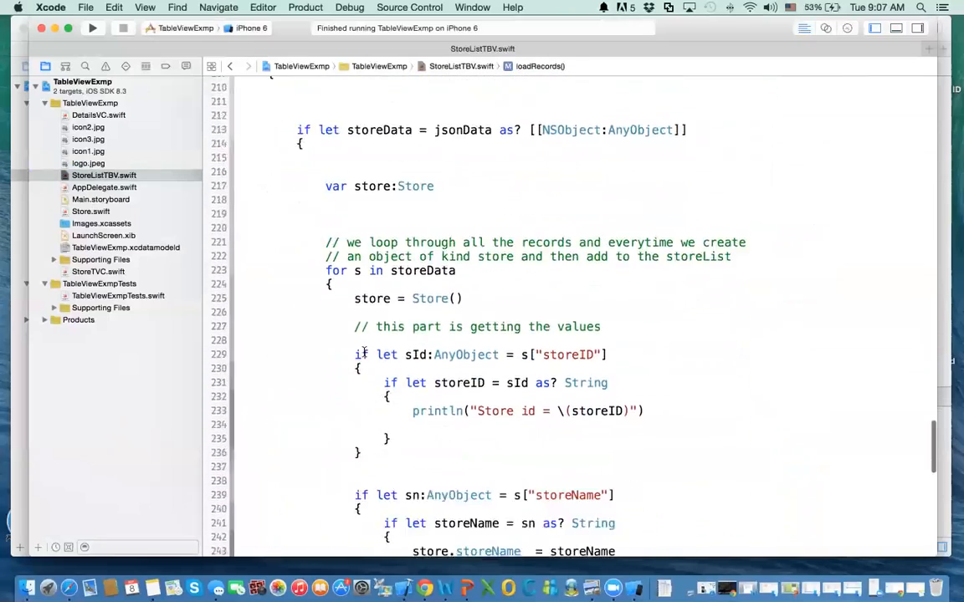
scroll("down", 3)
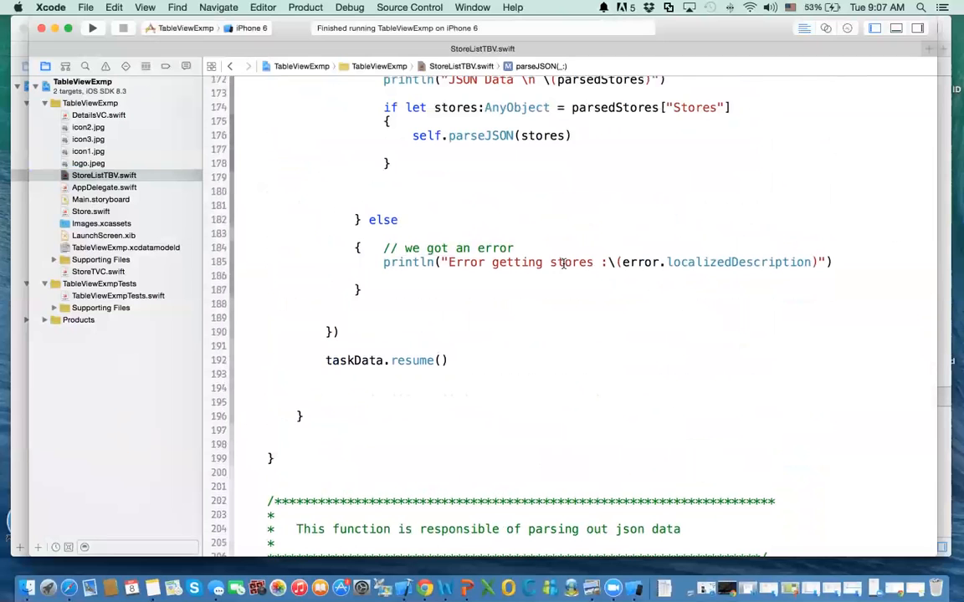
scroll("down", 3)
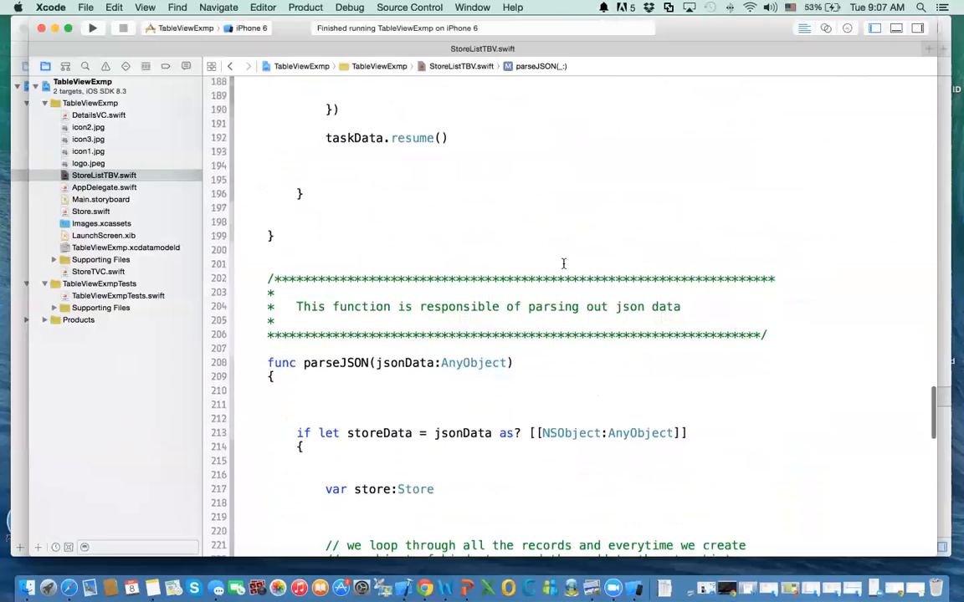
scroll("down", 3)
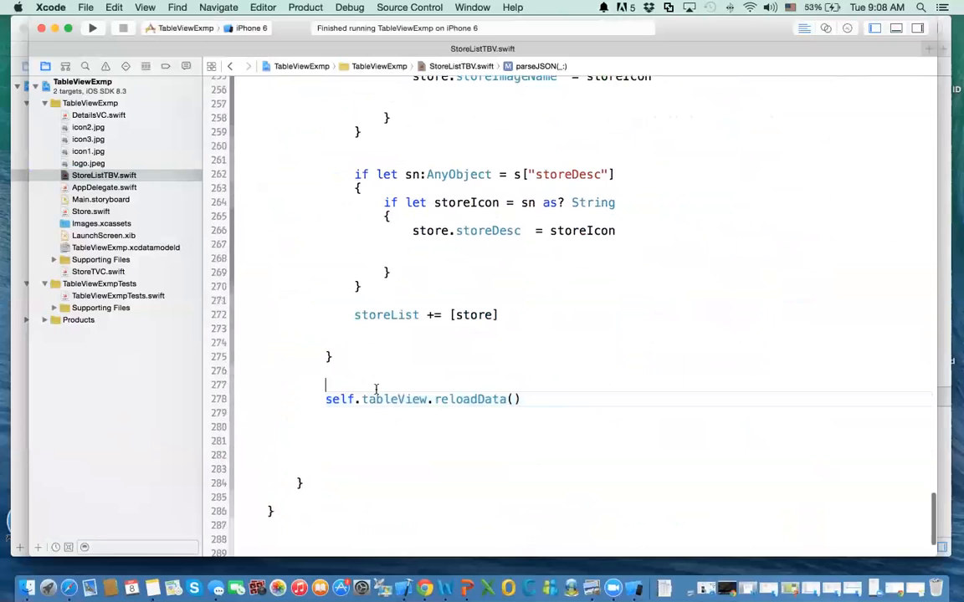
Step: Wrap reloadData() in a NSOperationQueue.mainQueue().addOperationWithBlock { } closure
type("\\")
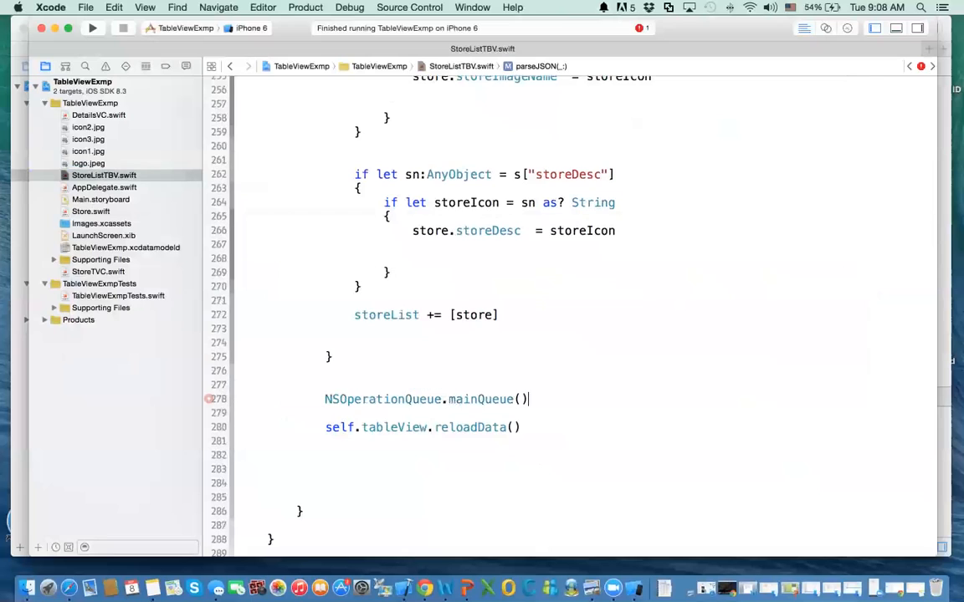
type(".a")
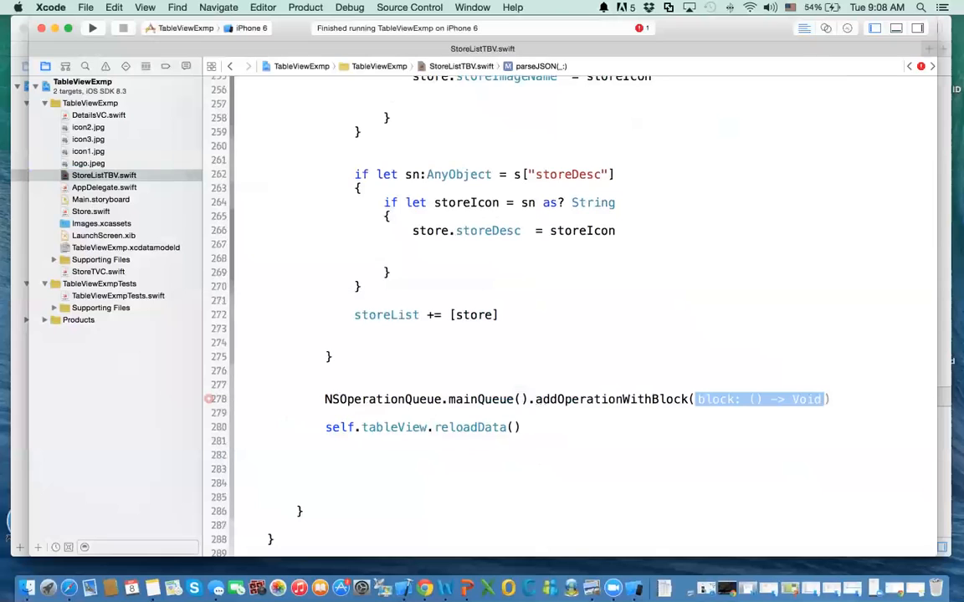
key("delete")
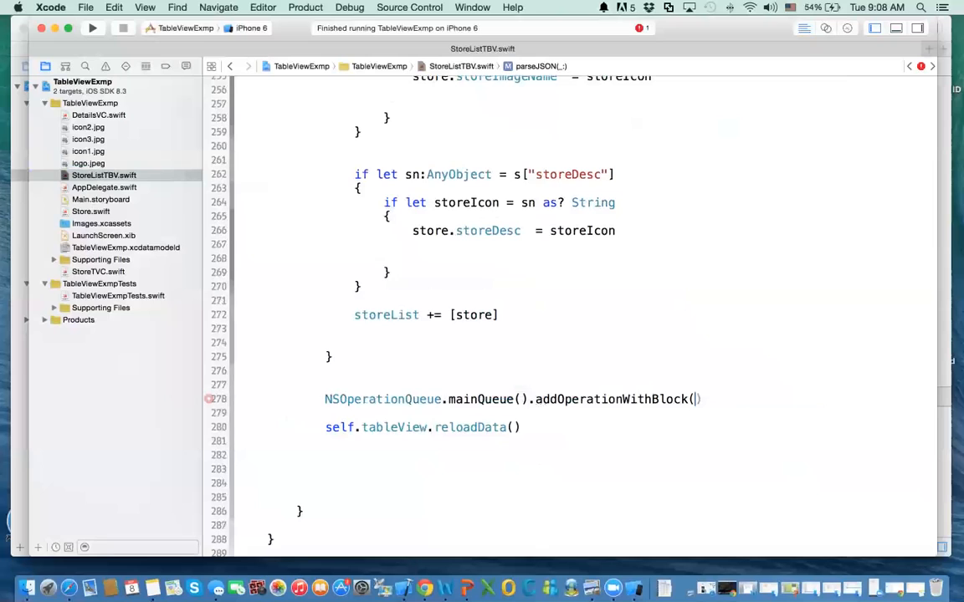
key("return")
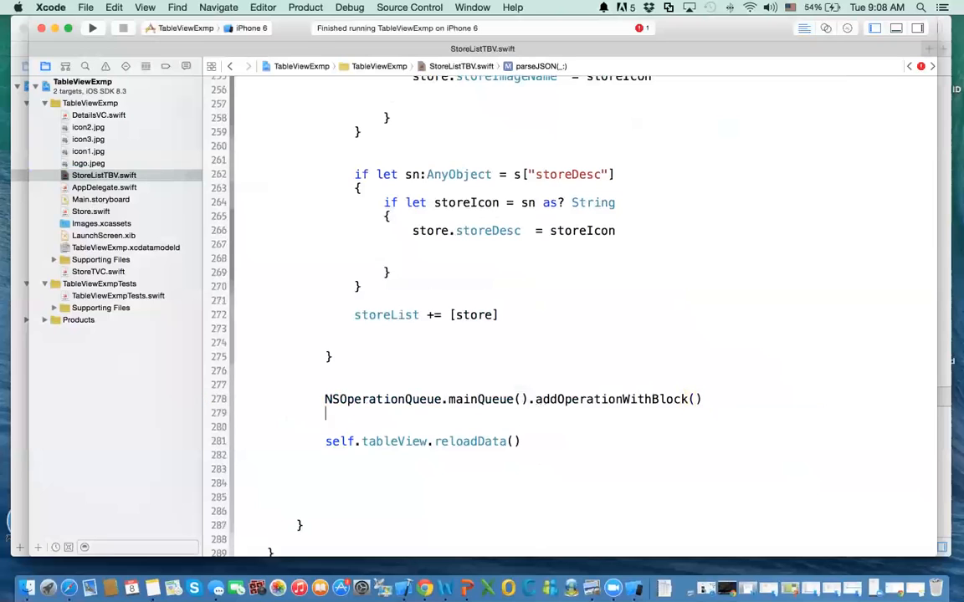
type("{")
left_click(586, 455)
type("}")
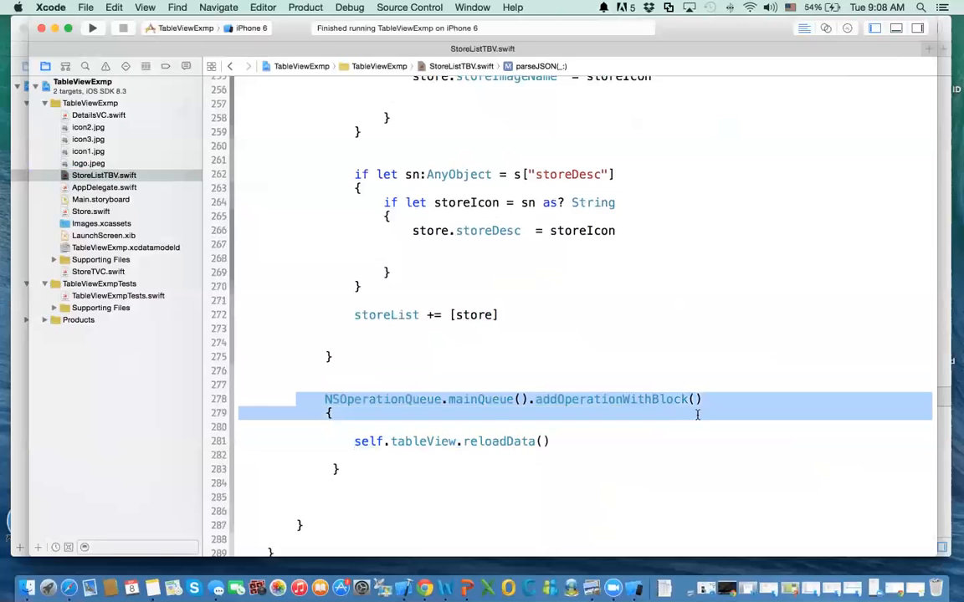
mouse_move(663, 420)
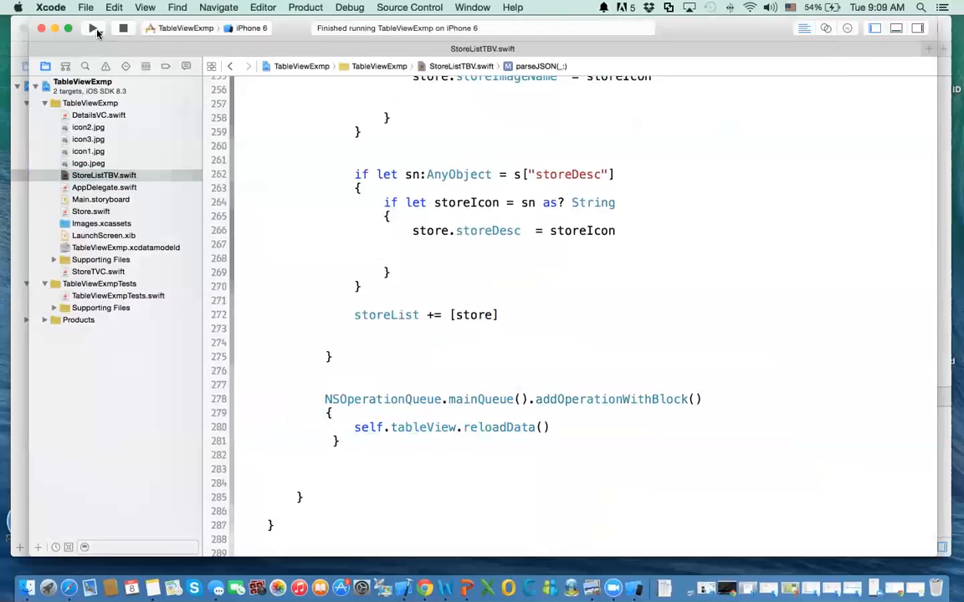
Step: Rebuild and rerun the app so the simulator lists store one, two and three
left_click(92, 27)
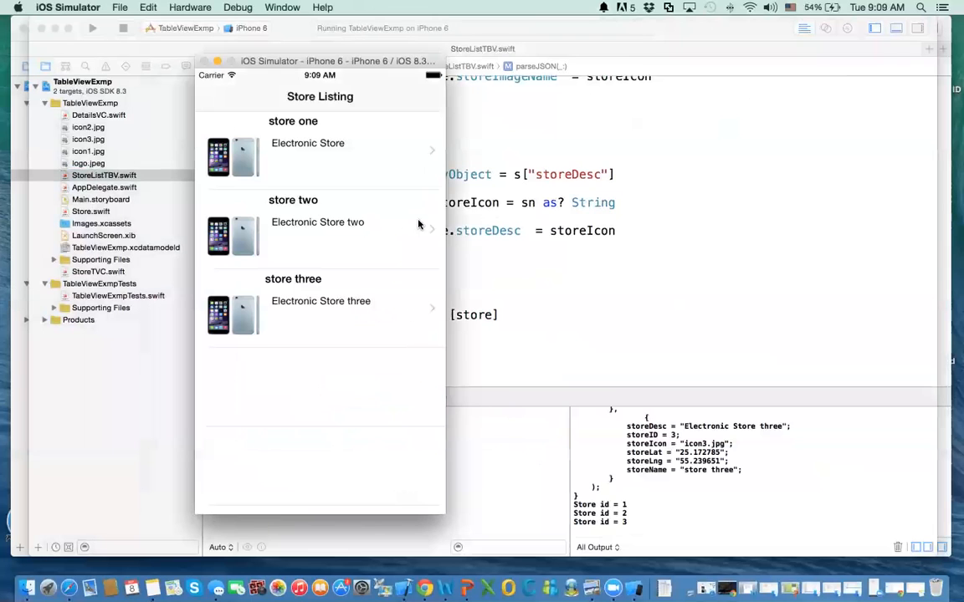
mouse_move(280, 167)
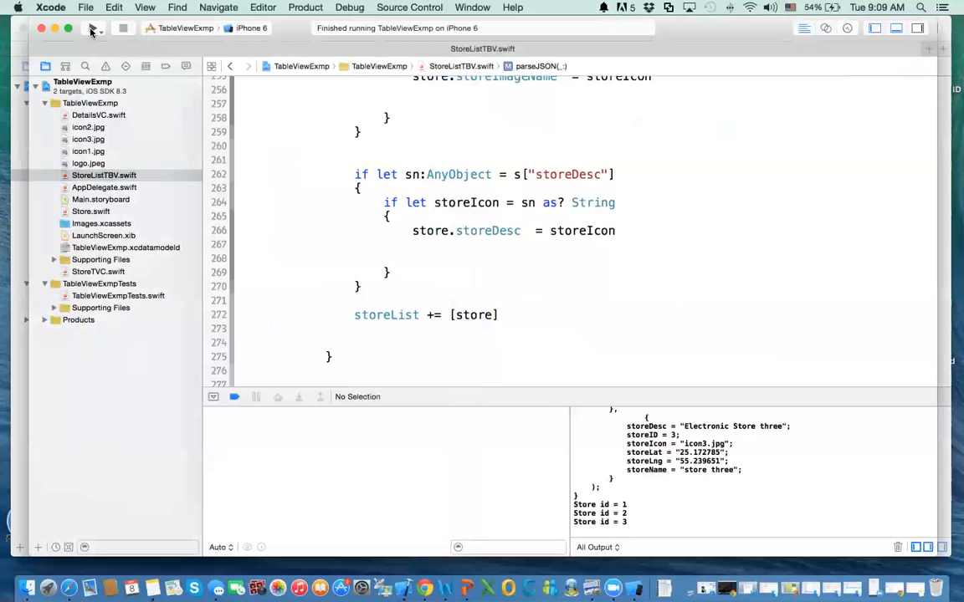
left_click(93, 28)
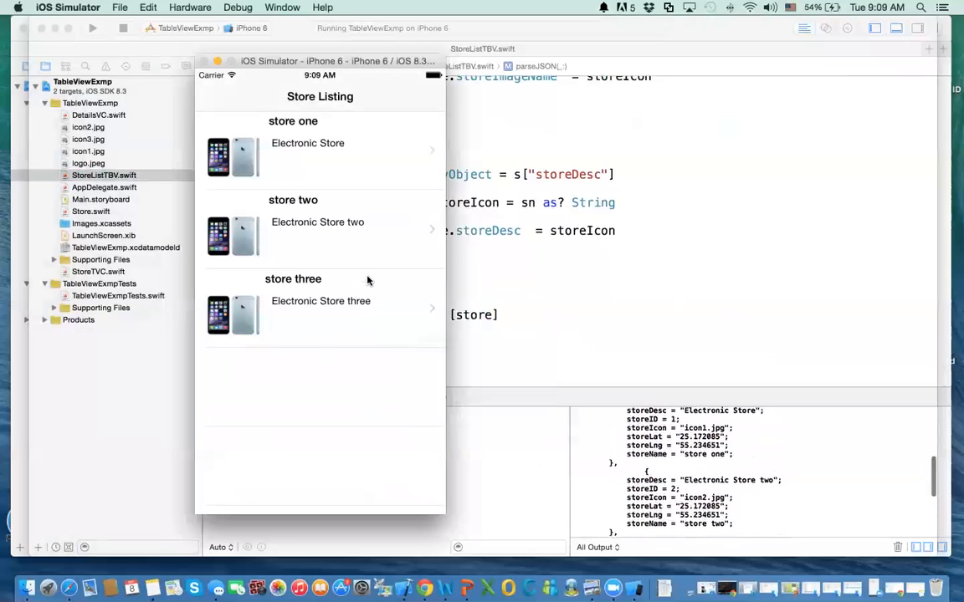
left_click(318, 235)
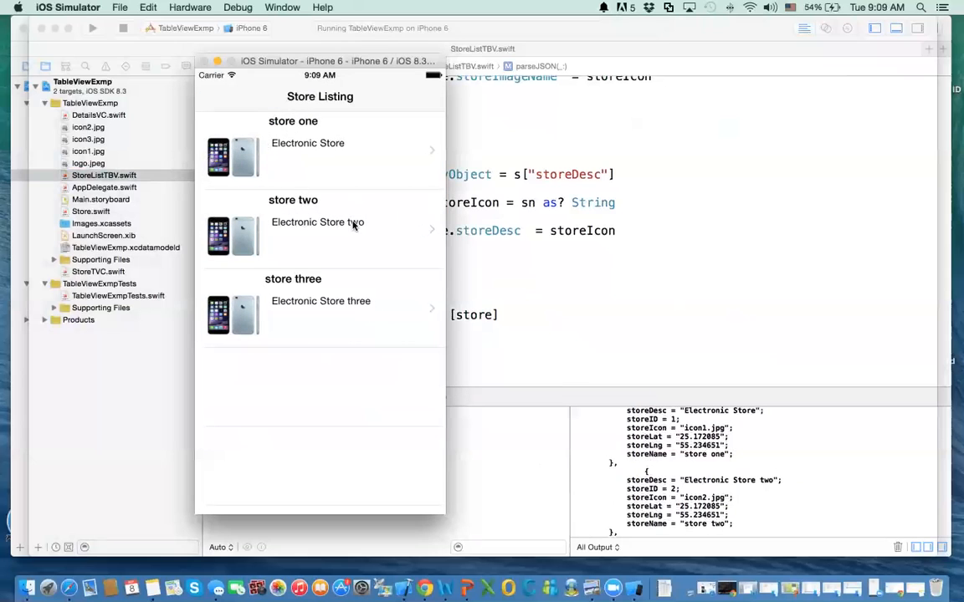
mouse_move(587, 289)
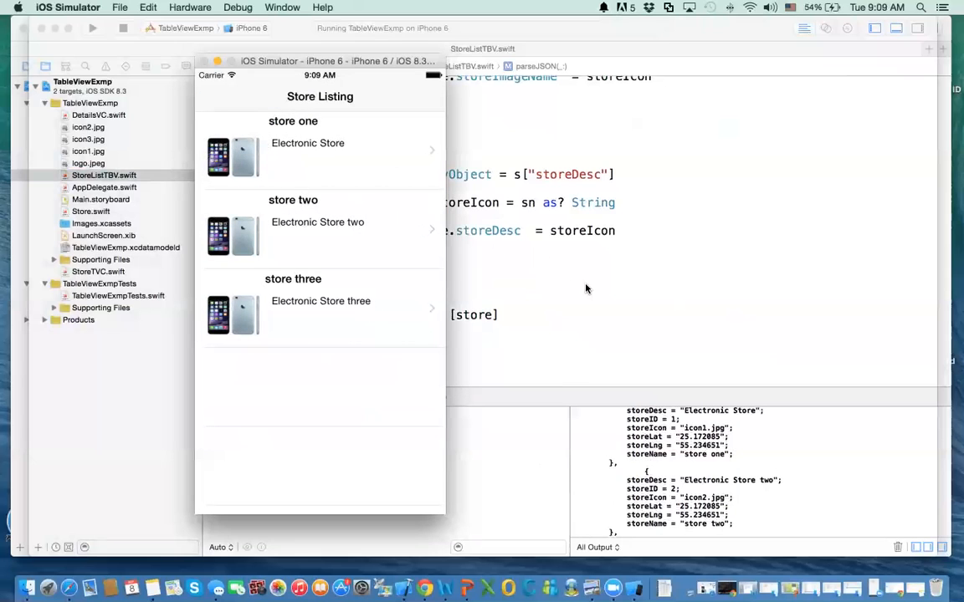
mouse_move(165, 59)
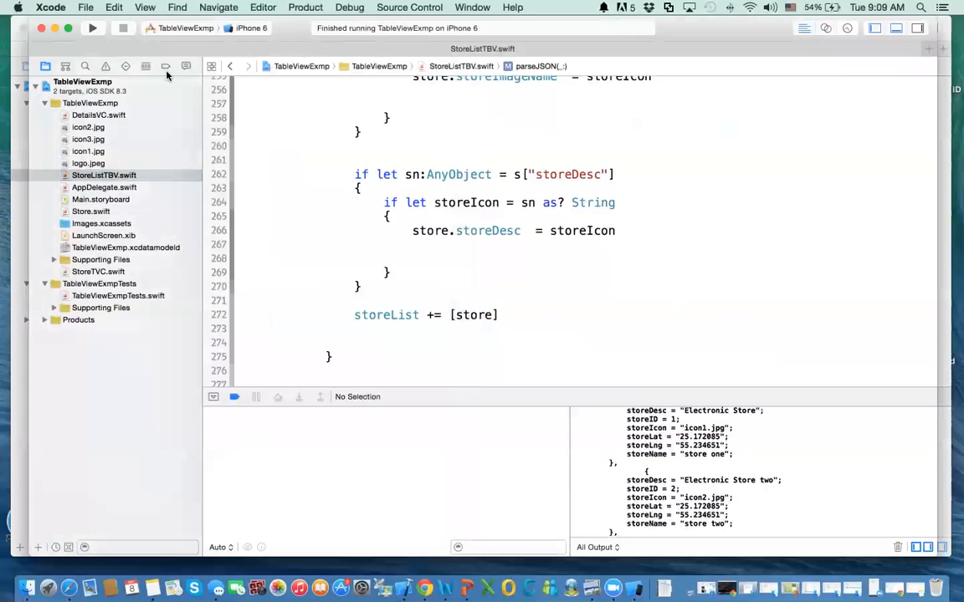
mouse_move(631, 574)
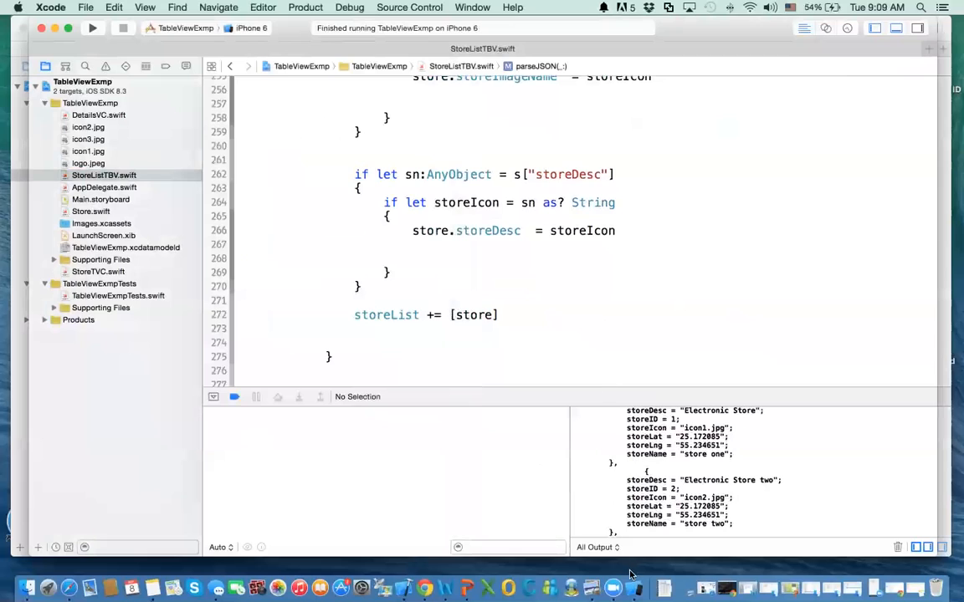
mouse_move(451, 396)
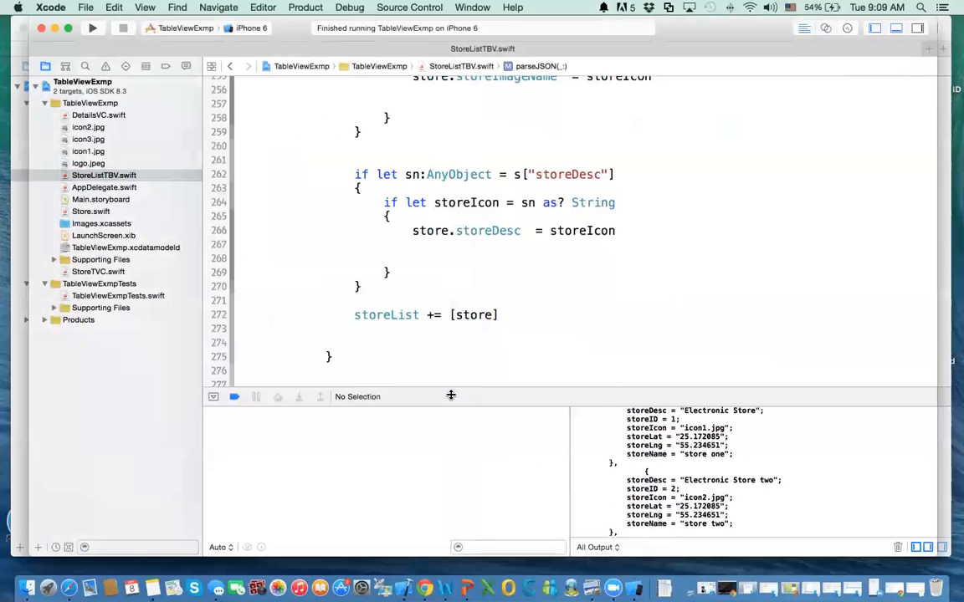
mouse_move(434, 419)
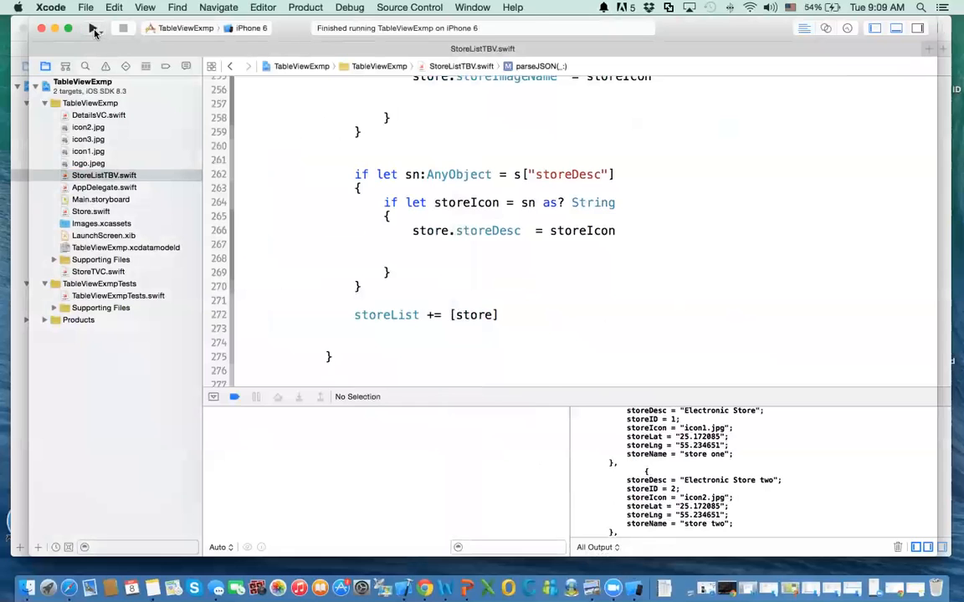
Step: Relaunch the app in the iPhone 6 simulator, listing stores one to three
left_click(93, 28)
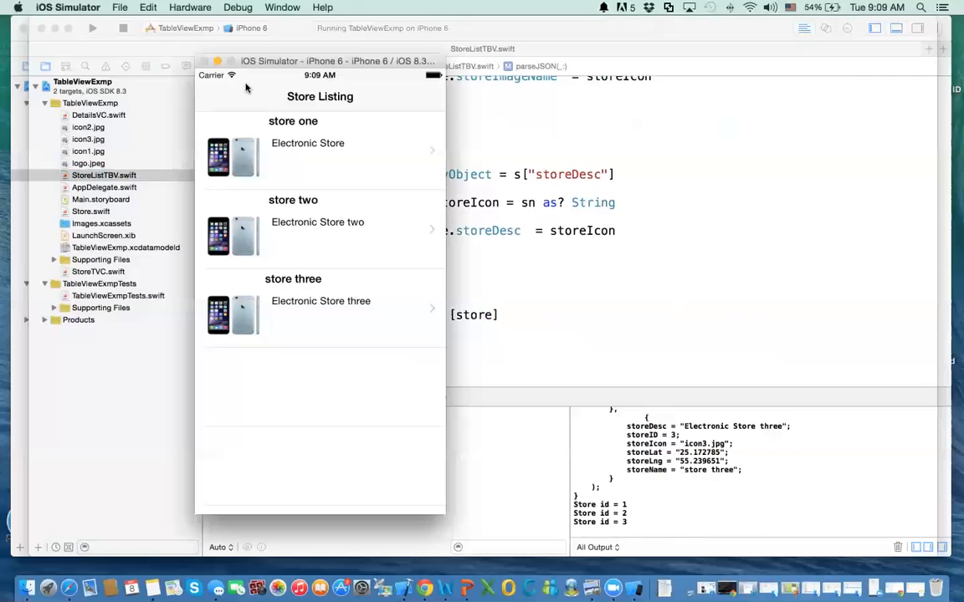
mouse_move(260, 99)
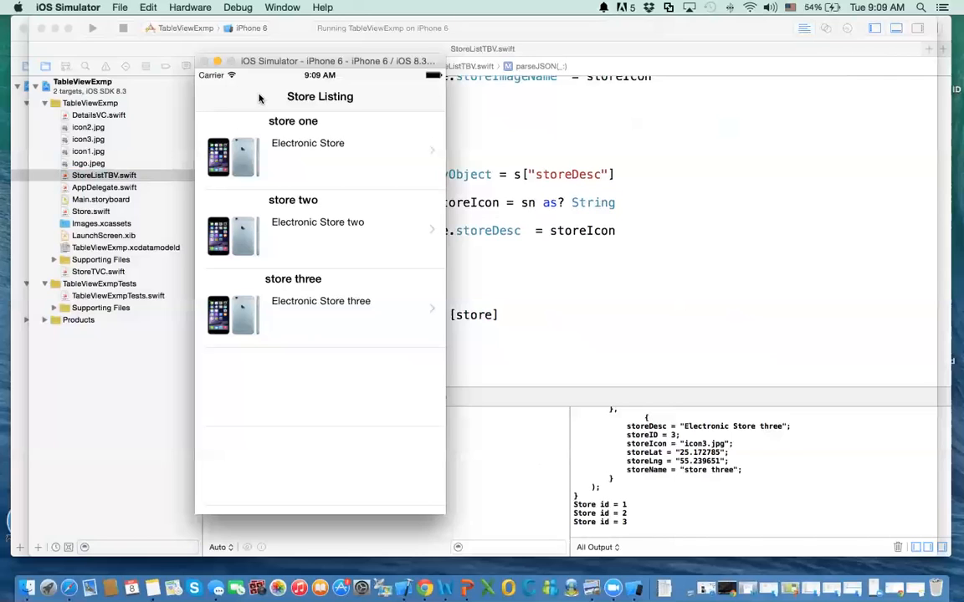
mouse_move(255, 103)
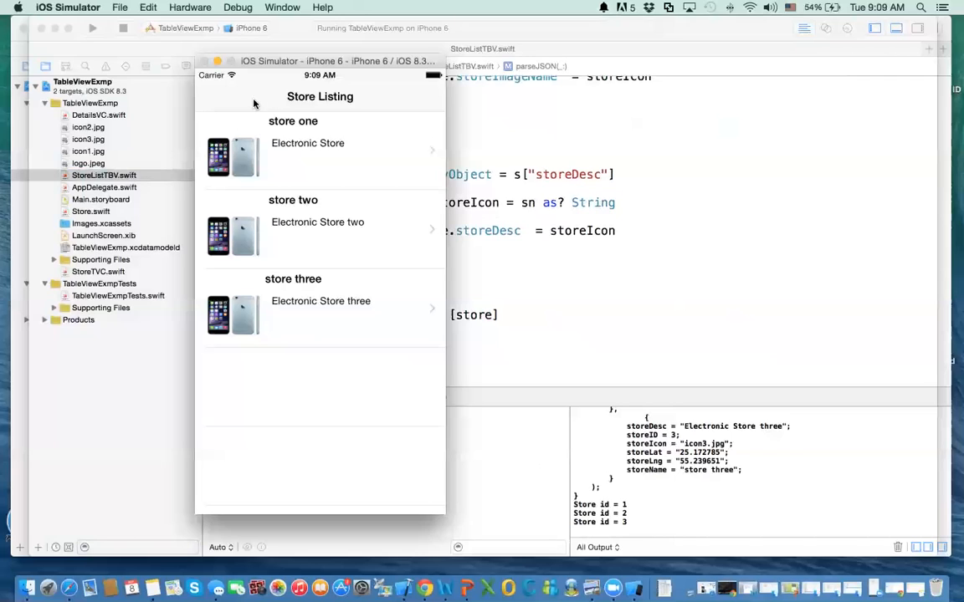
mouse_move(259, 111)
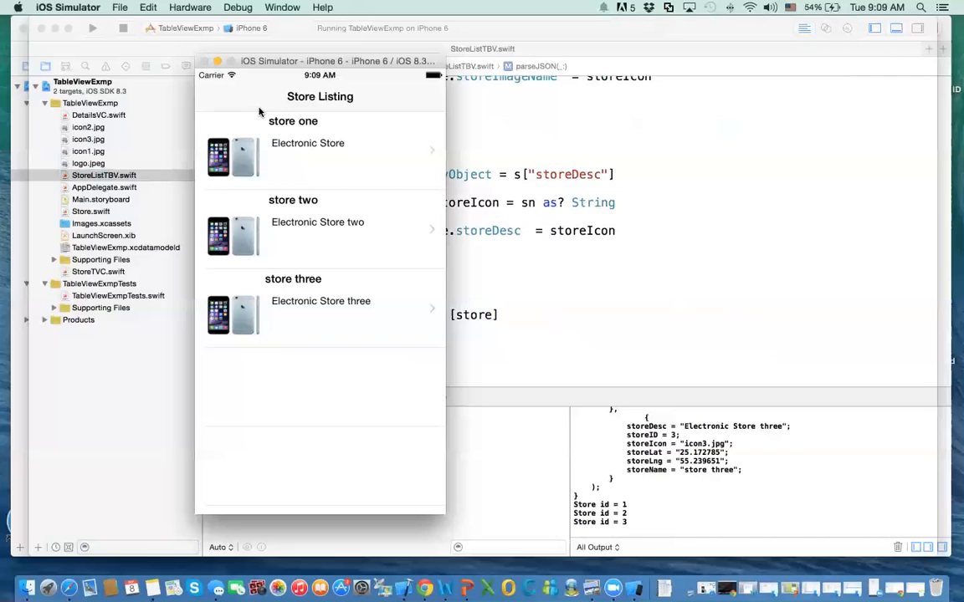
mouse_move(340, 253)
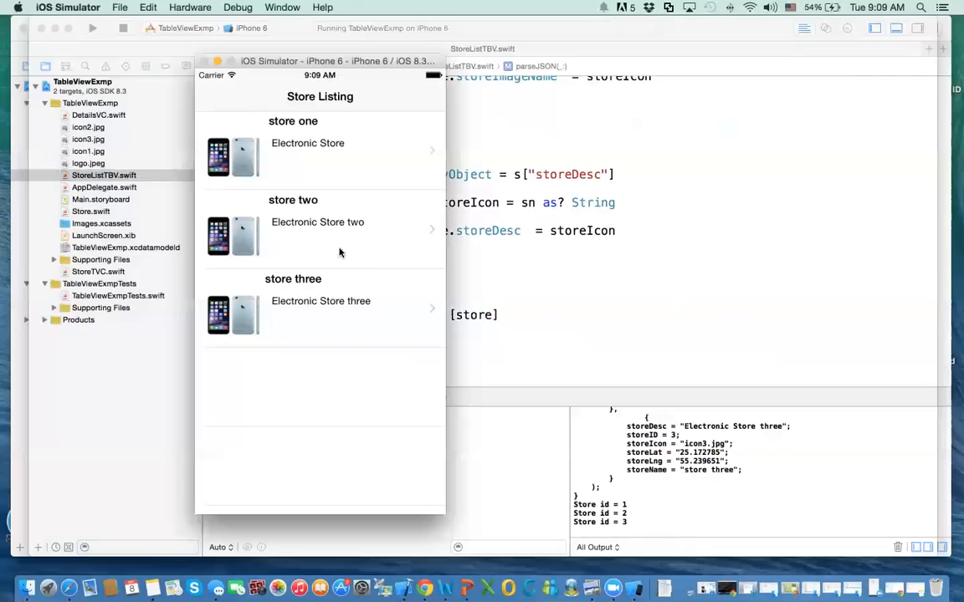
mouse_move(334, 242)
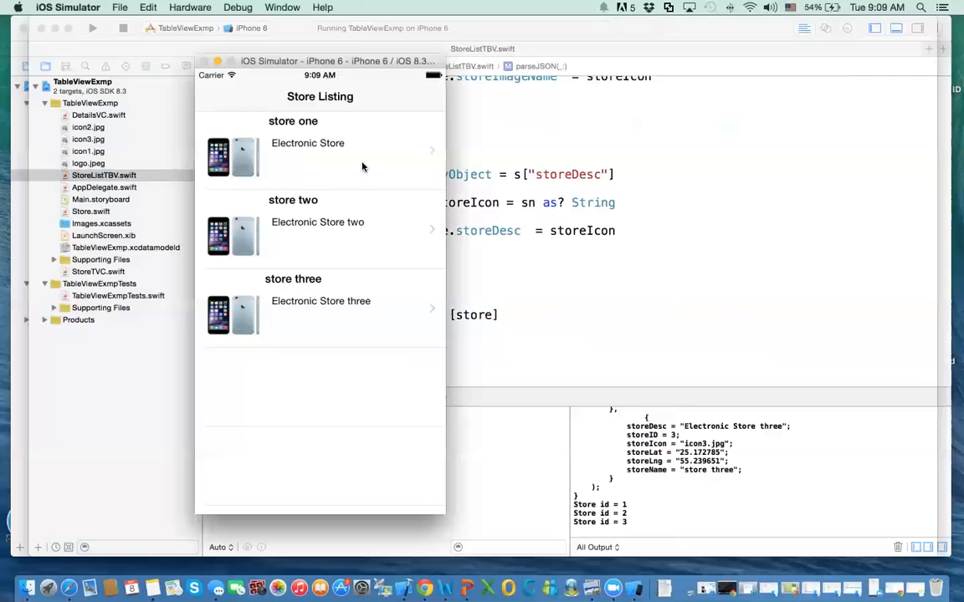
mouse_move(306, 178)
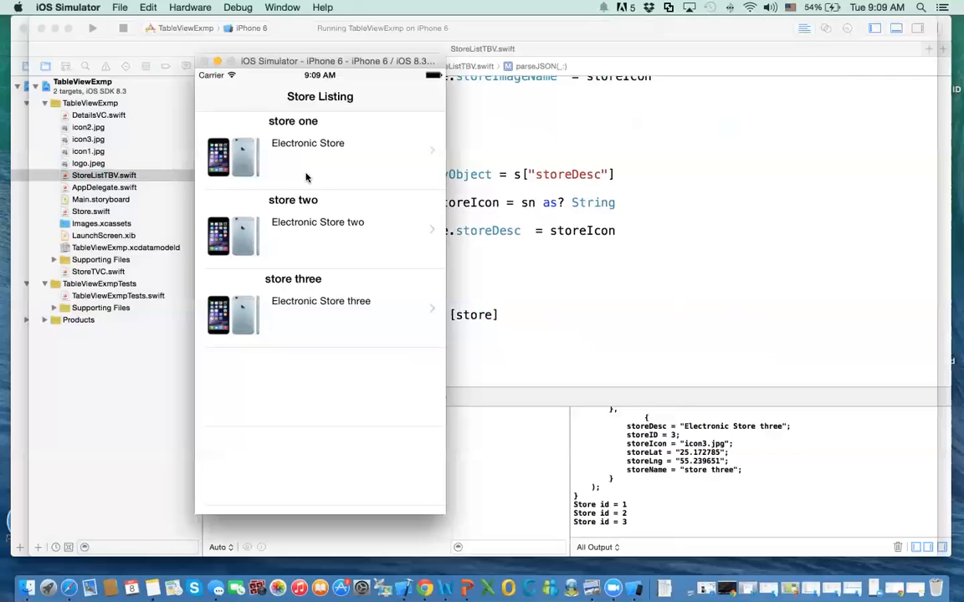
mouse_move(352, 199)
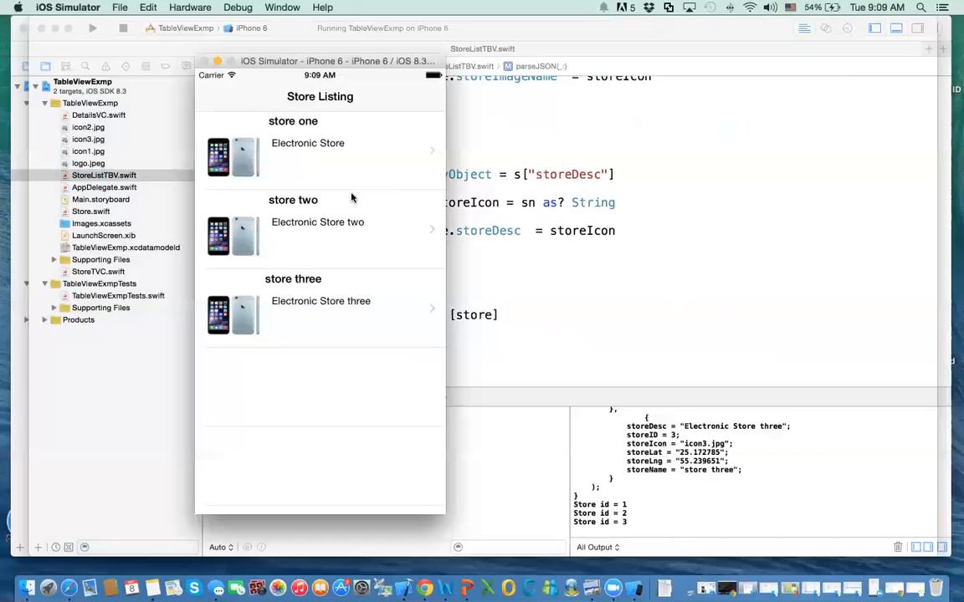
mouse_move(619, 253)
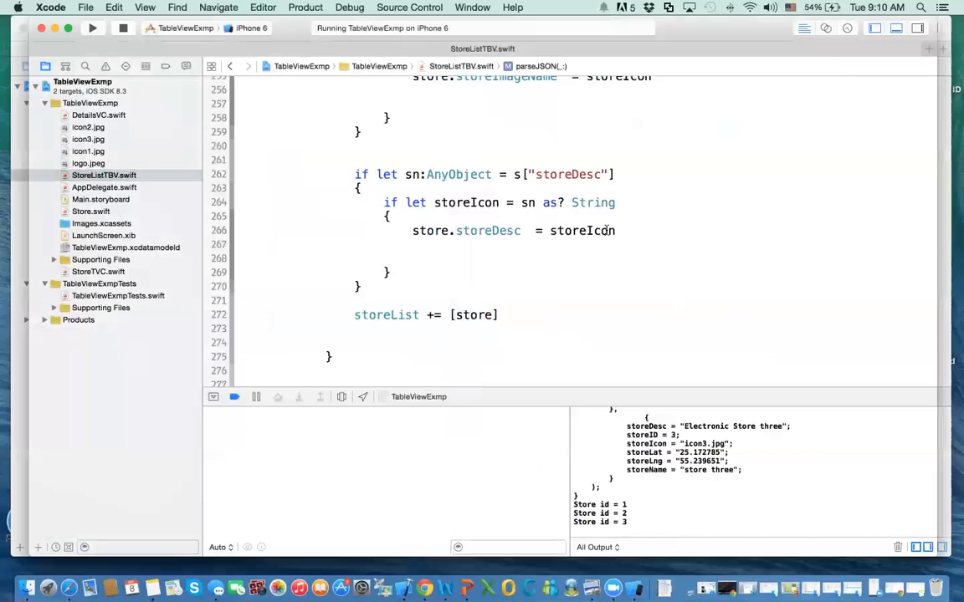
mouse_move(589, 258)
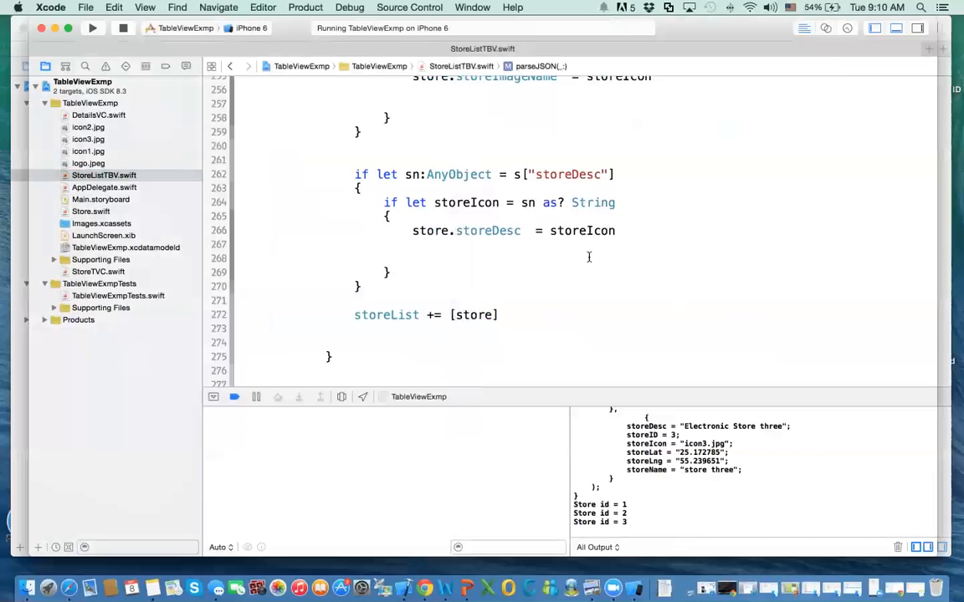
mouse_move(253, 160)
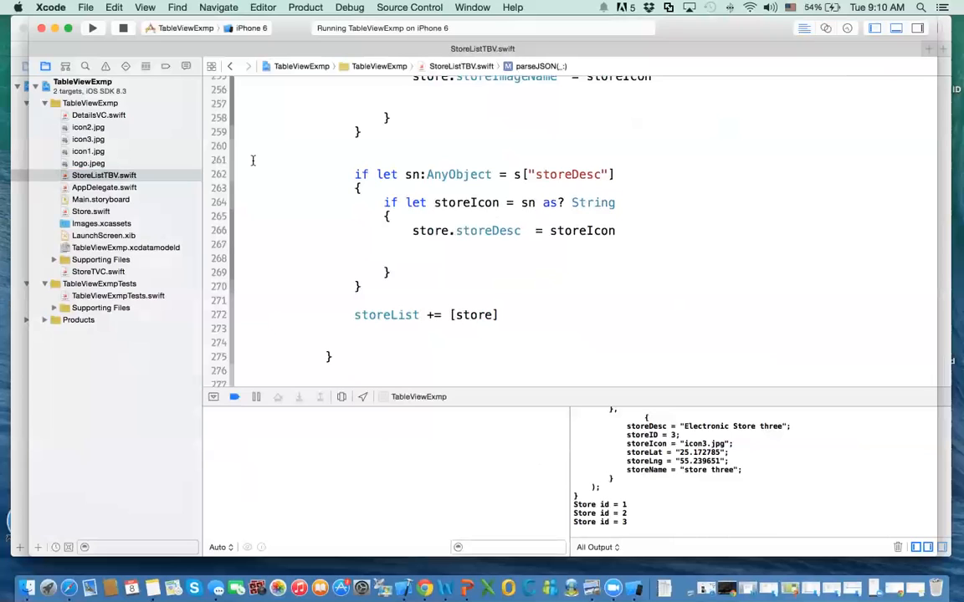
mouse_move(281, 150)
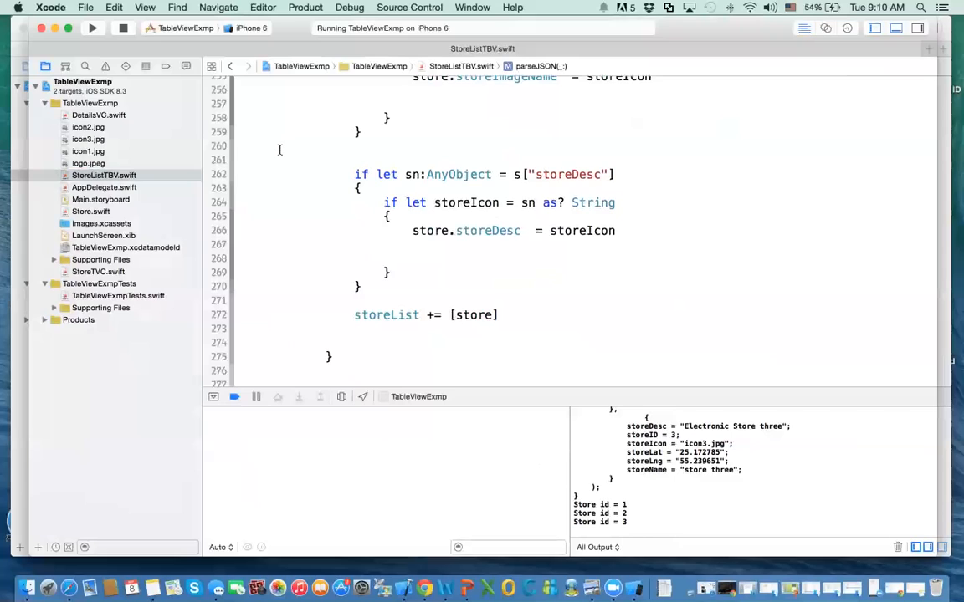
mouse_move(336, 147)
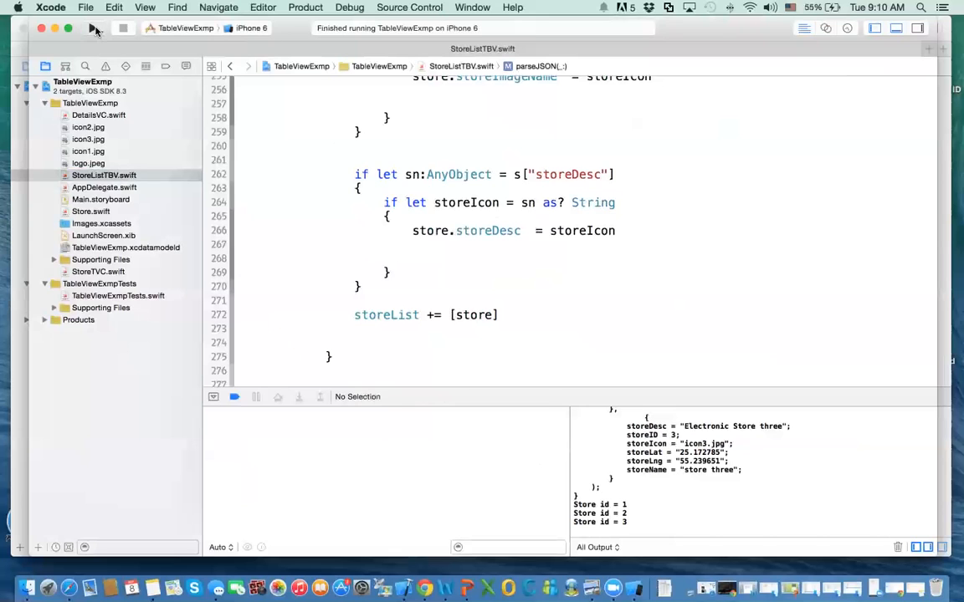
Step: Run the app again in the iPhone 6 simulator to show stores one, two and three
left_click(93, 28)
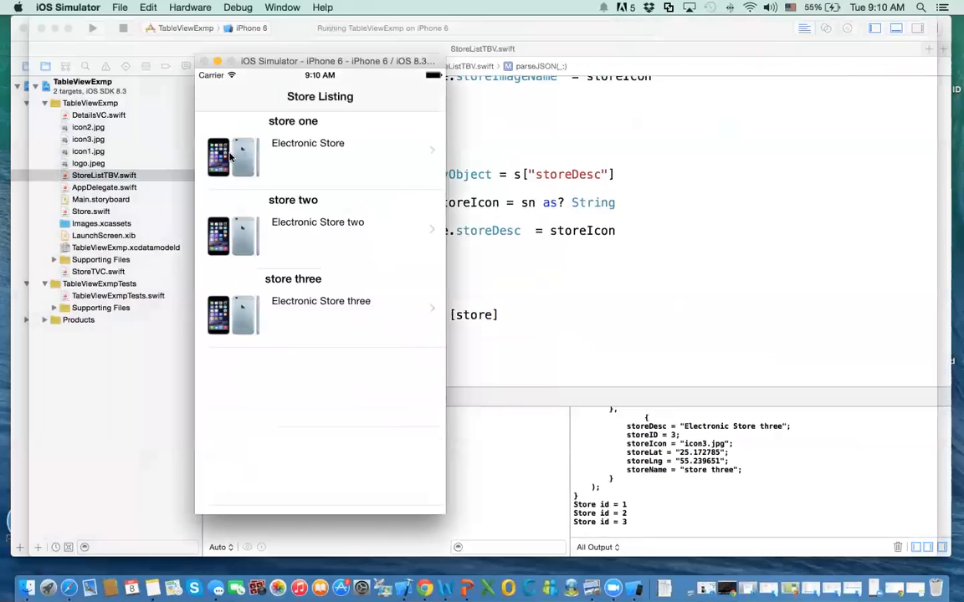
mouse_move(240, 165)
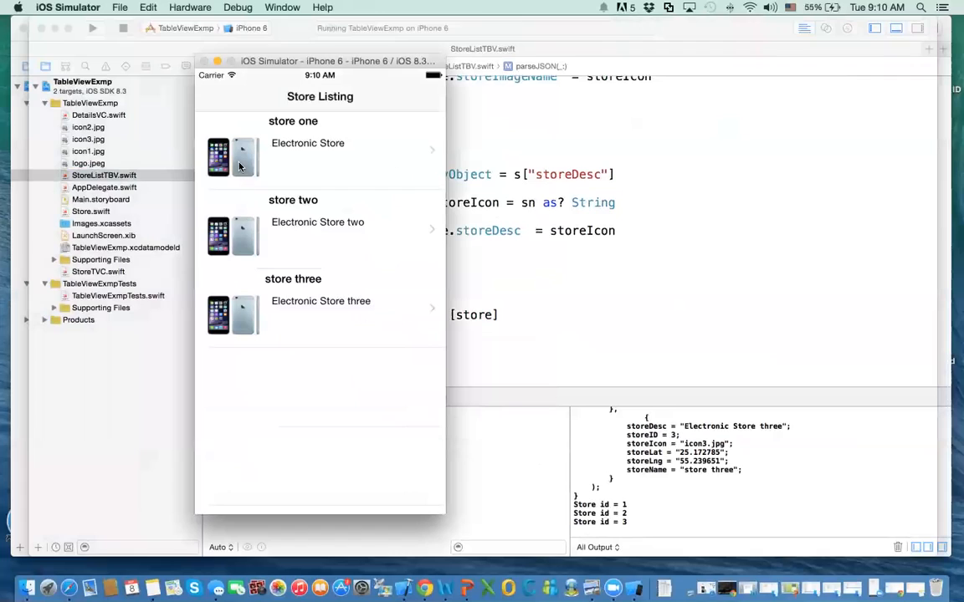
mouse_move(183, 137)
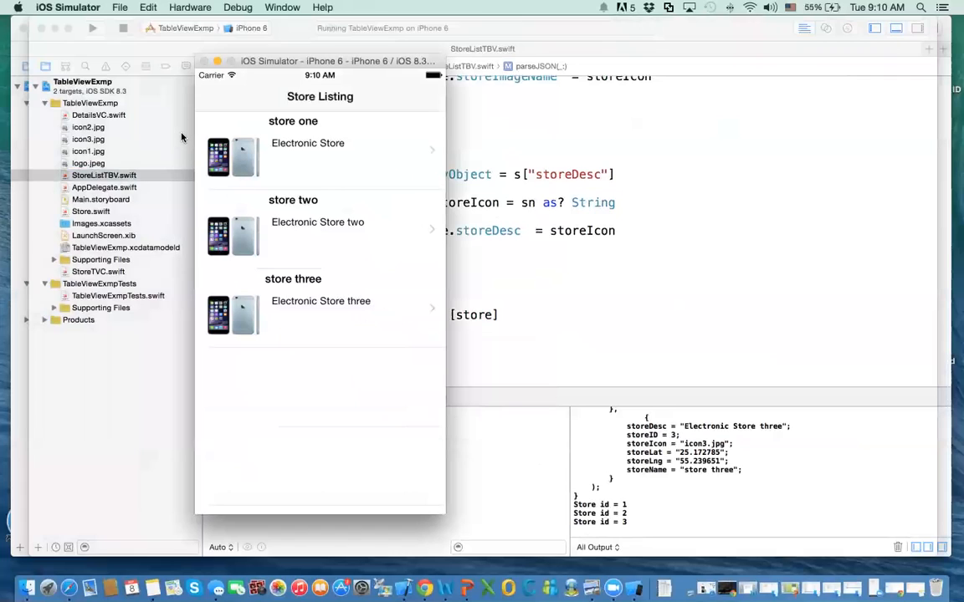